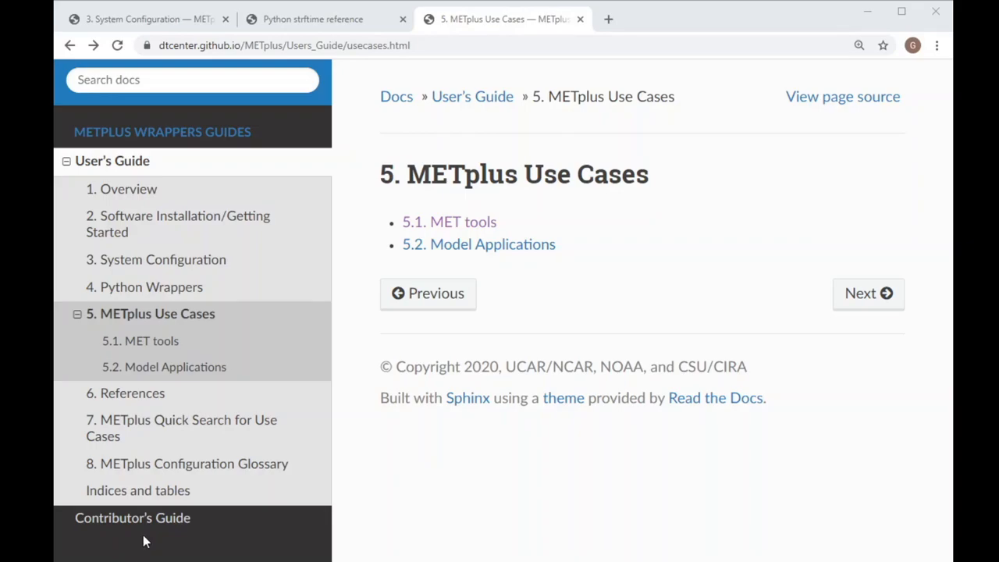
mouse_move(188, 320)
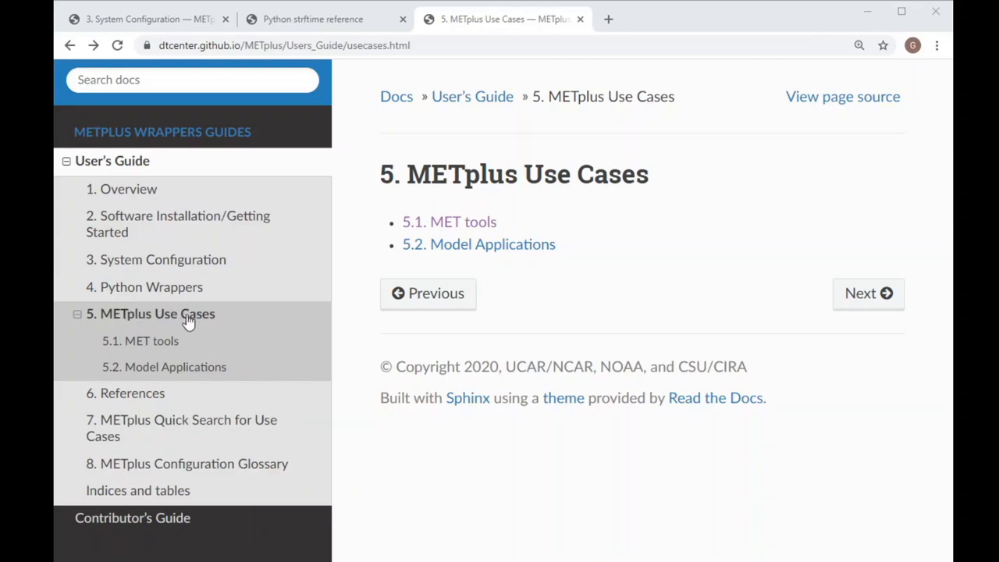
Step: Open the 'Example: Introductory Use Case' page under 5.1 MET tools use cases
click(139, 340)
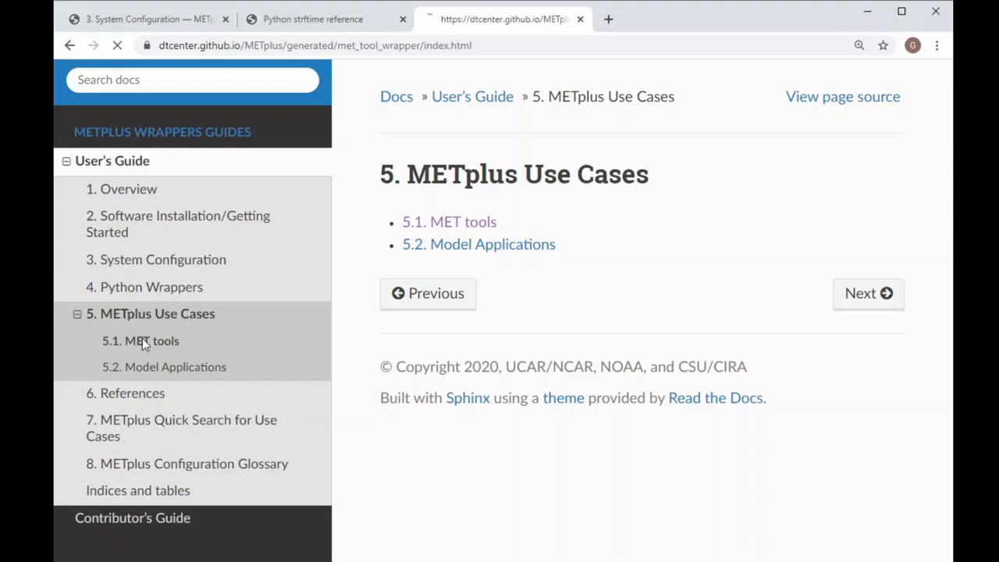
click(139, 340)
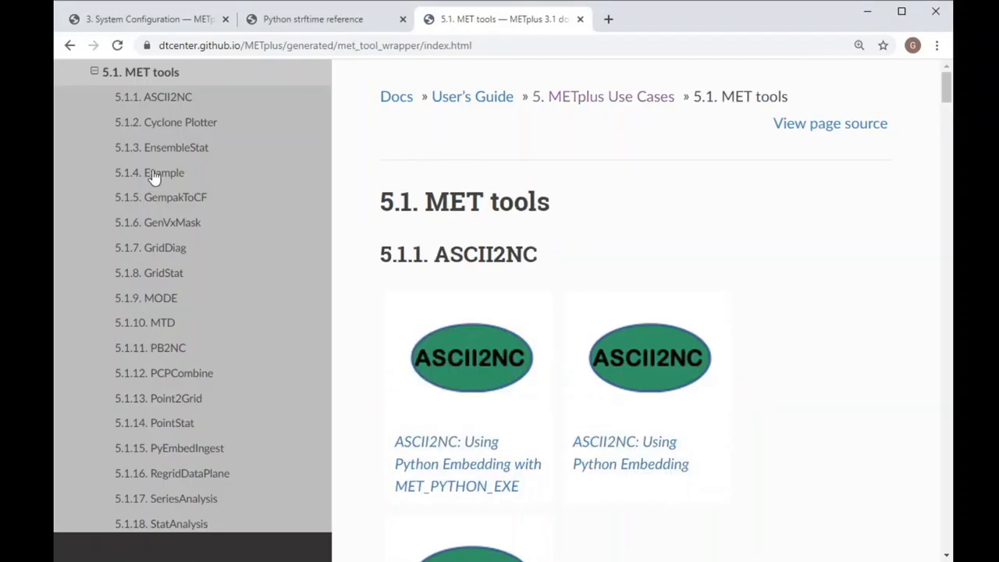
click(165, 173)
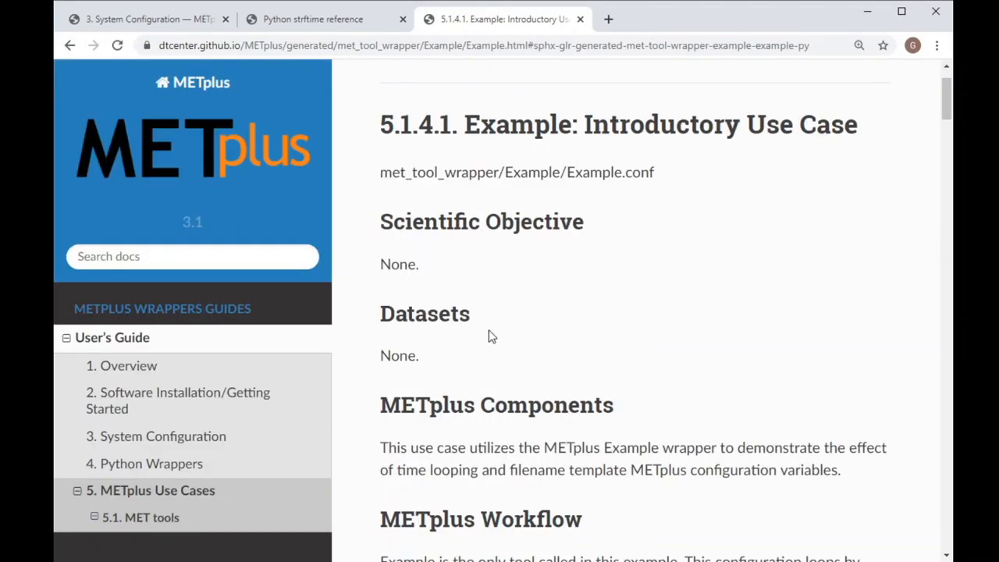
Step: Scroll through the METplus Workflow and Configuration sections to read Example.conf's settings
scroll(down, 3)
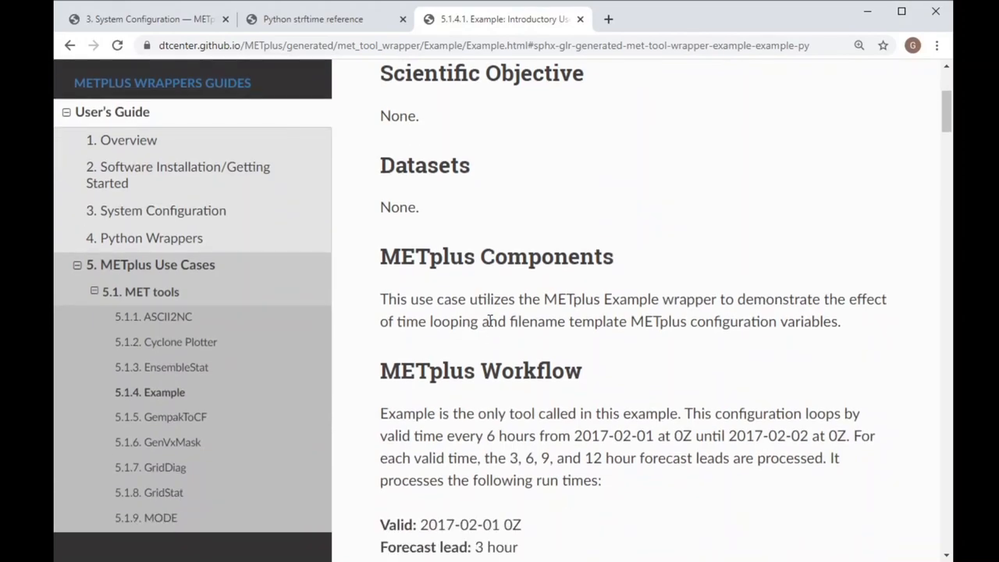
scroll(down, 3)
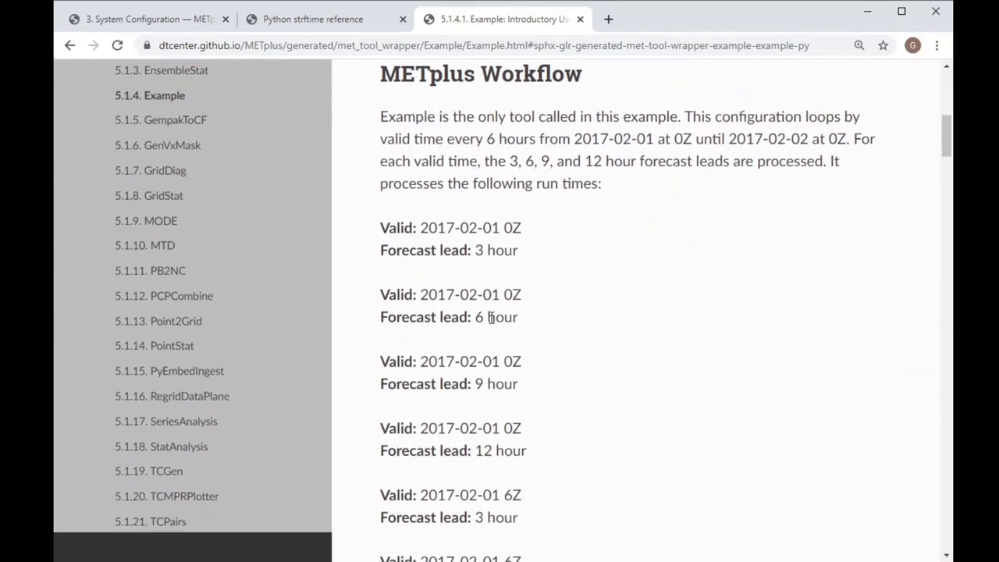
scroll(down, 3)
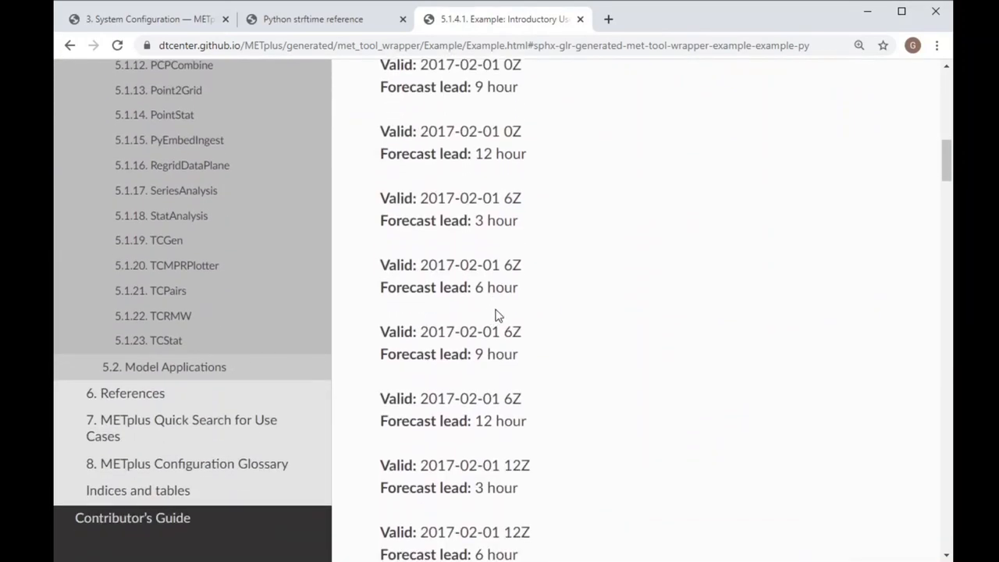
scroll(down, 3)
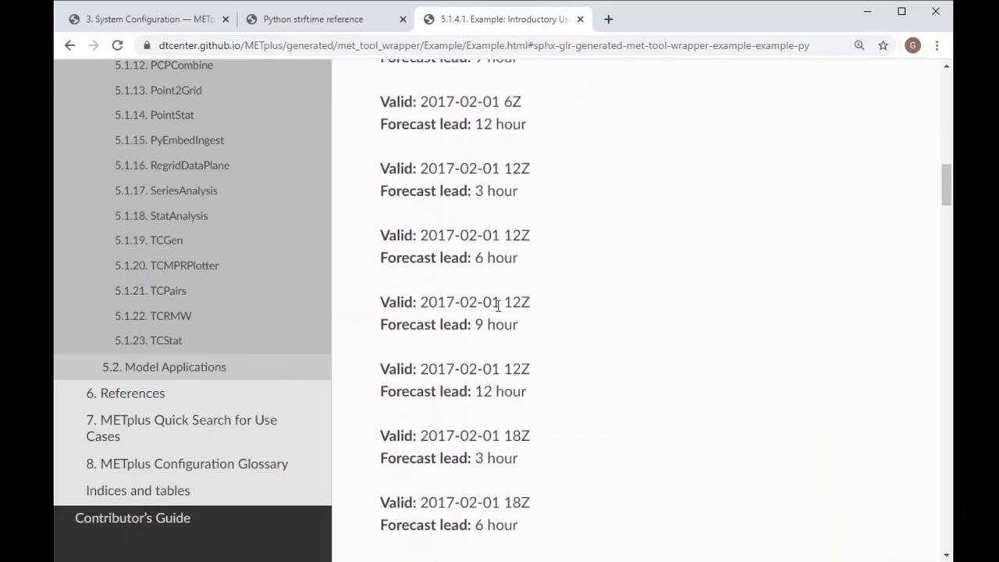
scroll(down, 3)
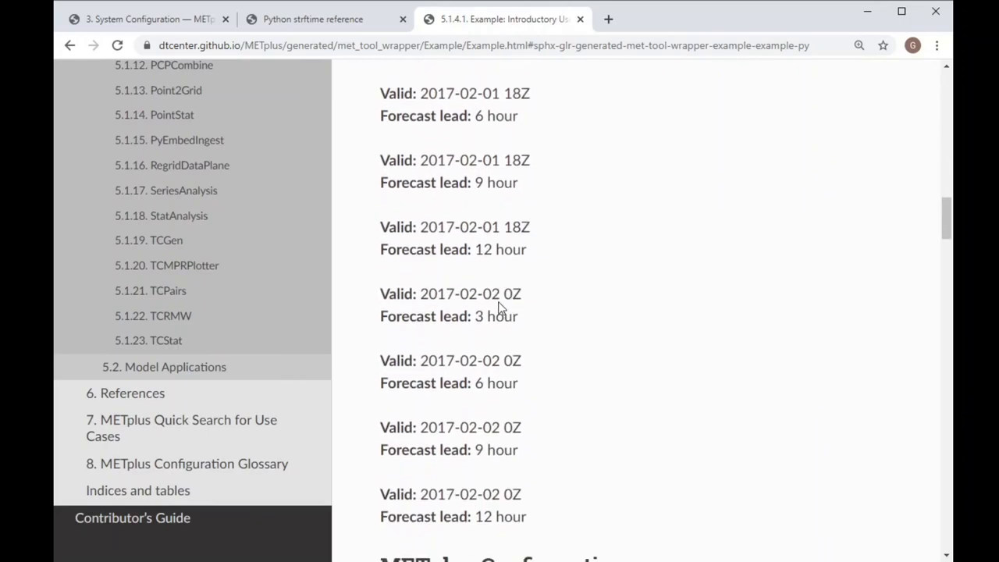
scroll(down, 3)
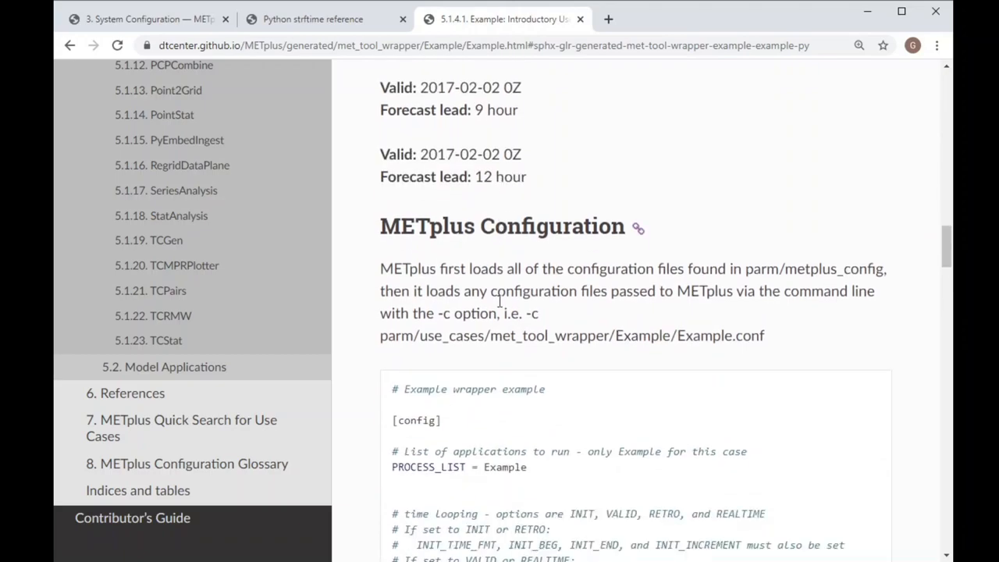
scroll(down, 3)
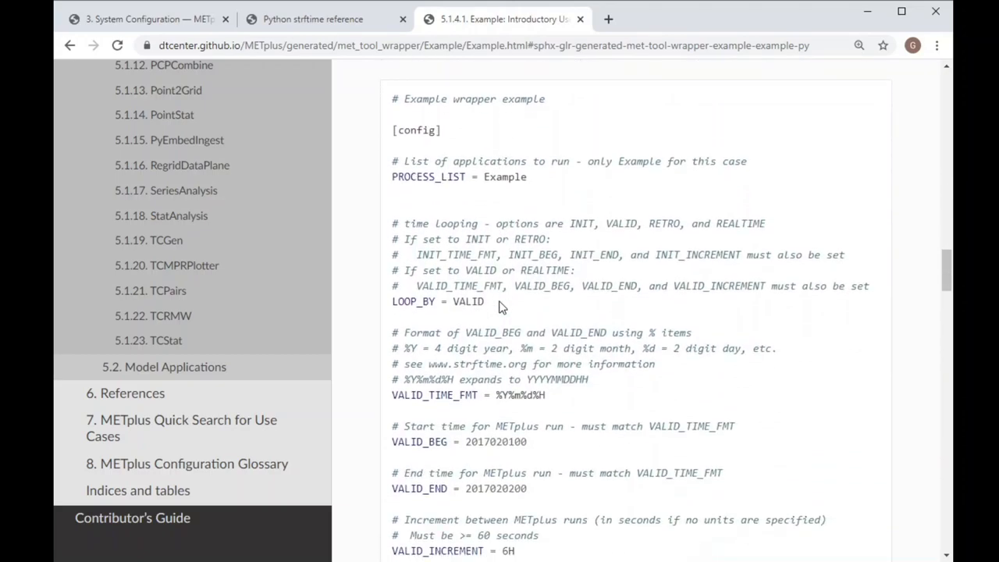
scroll(down, 3)
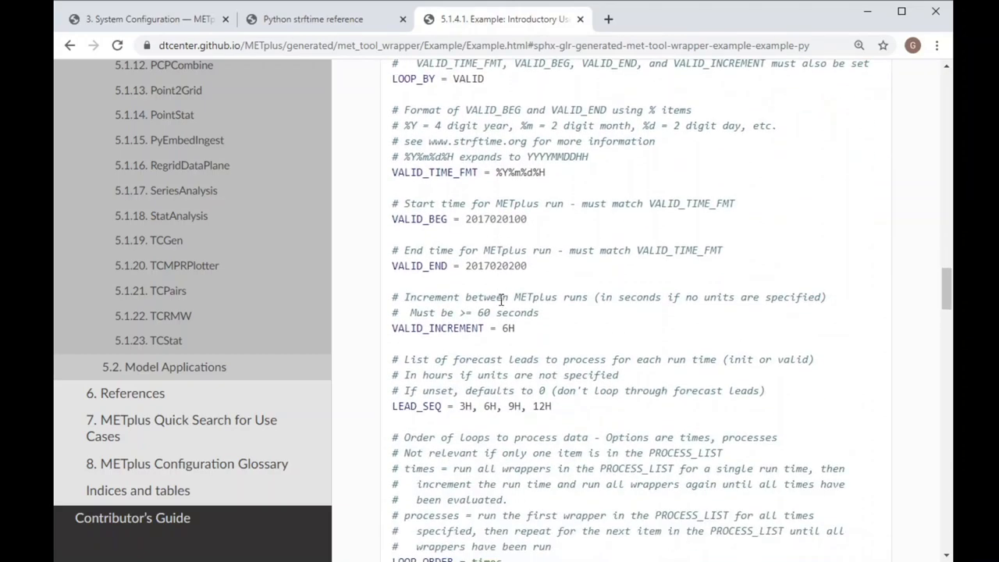
scroll(down, 3)
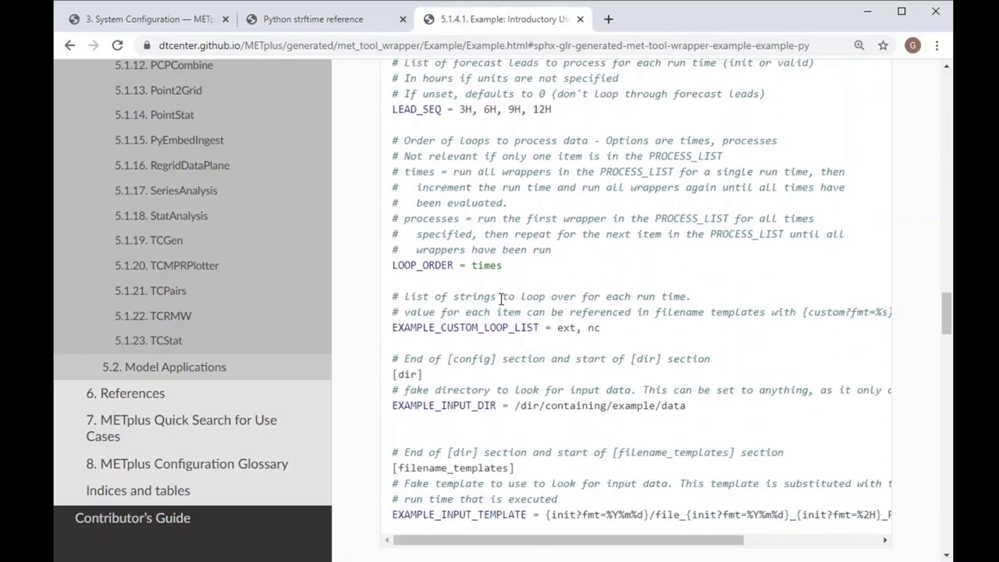
scroll(down, 3)
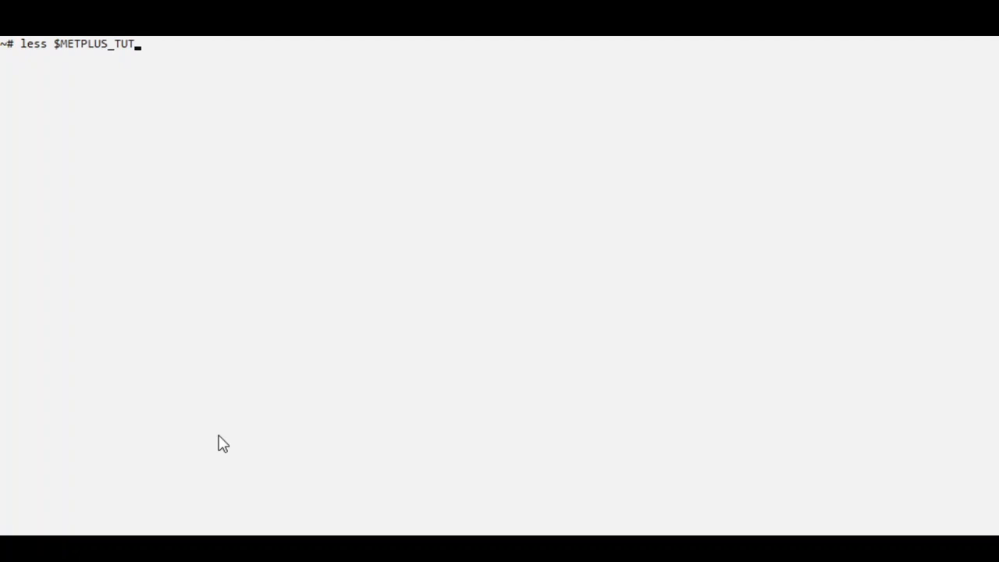
Step: View tutorial.conf with less and echo $METPLUS_TUTORIAL_DIR
text(ORIAL_DIR/tutorial.conf)
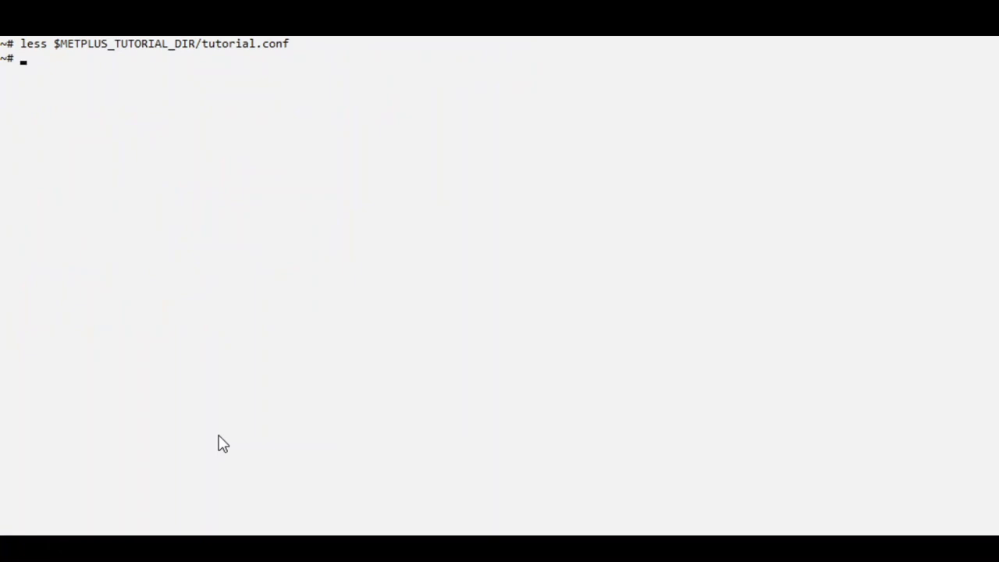
text(echo $ME)
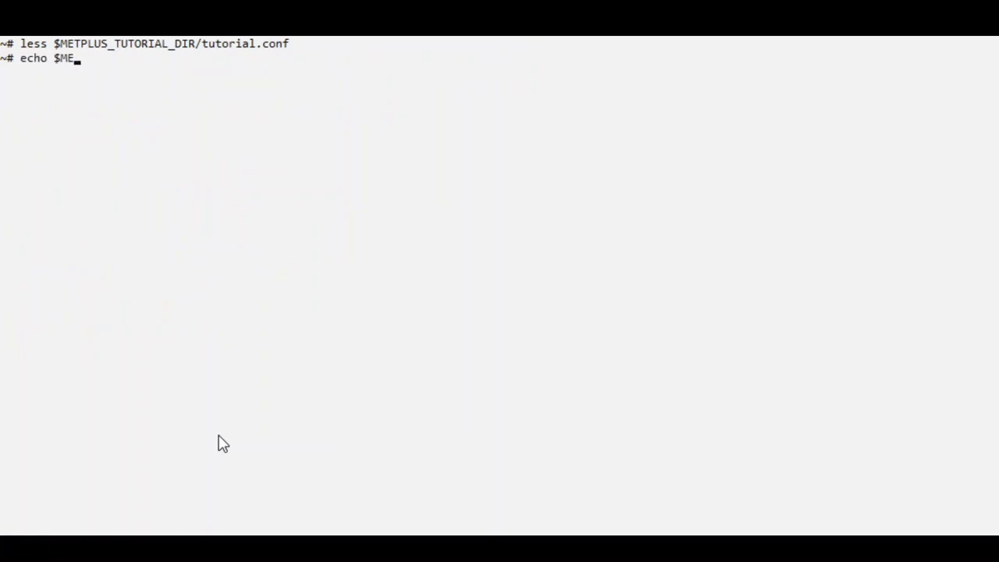
text(TPLUS_TUTORIAL_DIR/)
text(echo)
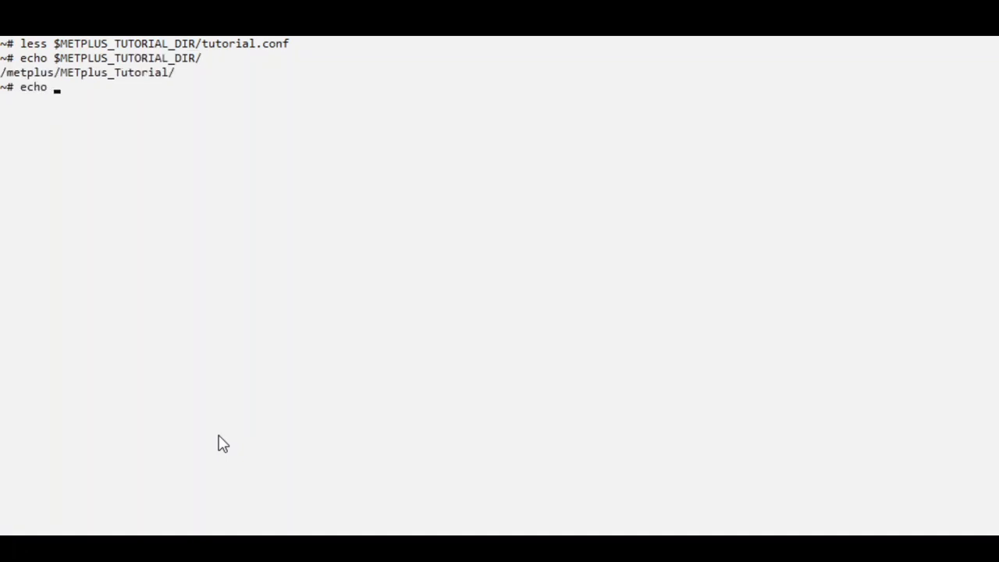
Step: Echo the METPLUS_BUILD_BASE, MET_BUILD_BASE and METPLUS_DATA directory paths
text($METPLUS_BUILD_BASE/)
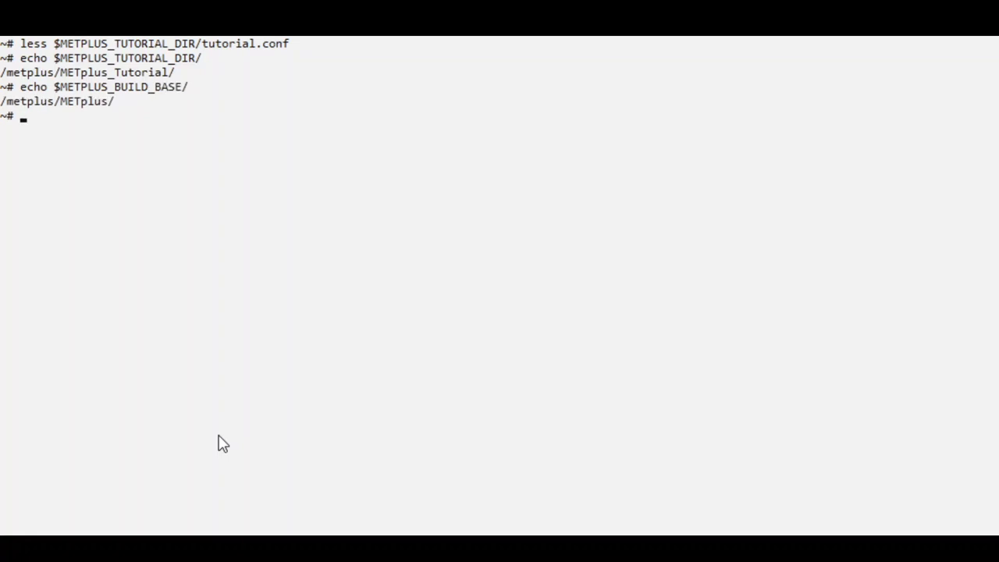
text(echo $MET_BUILD_BASE/)
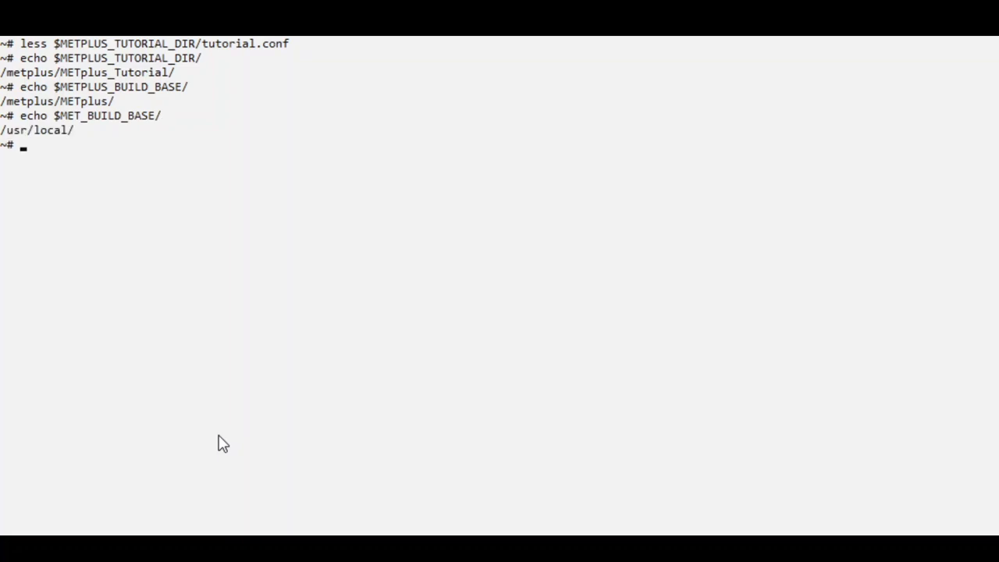
text(echo)
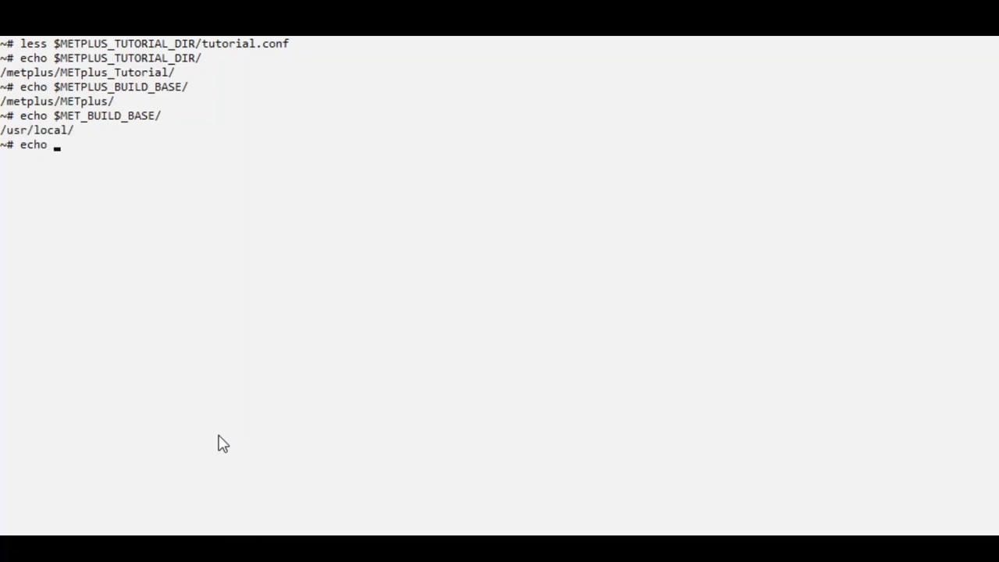
text($METPLUS_DATA)
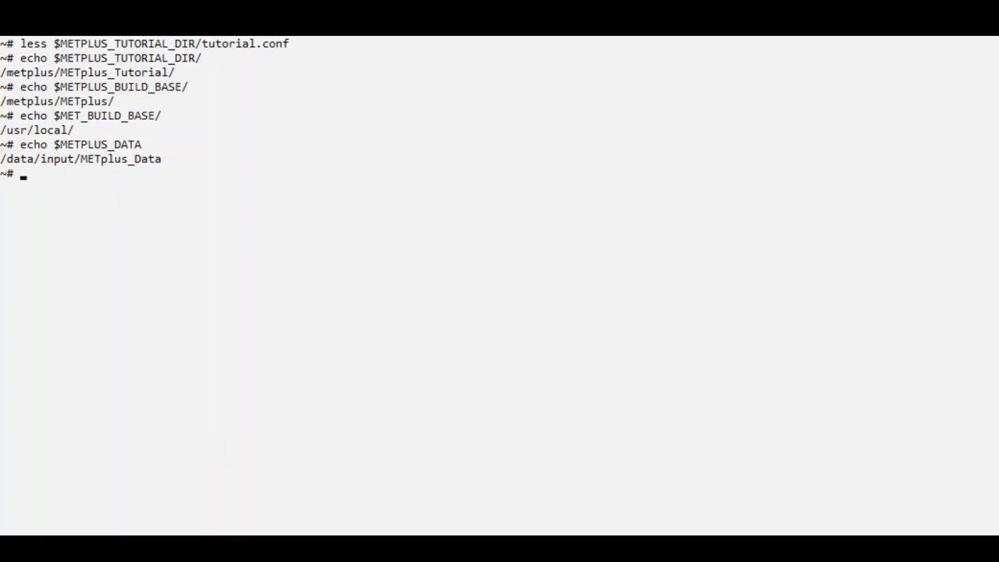
mouse_move(404, 420)
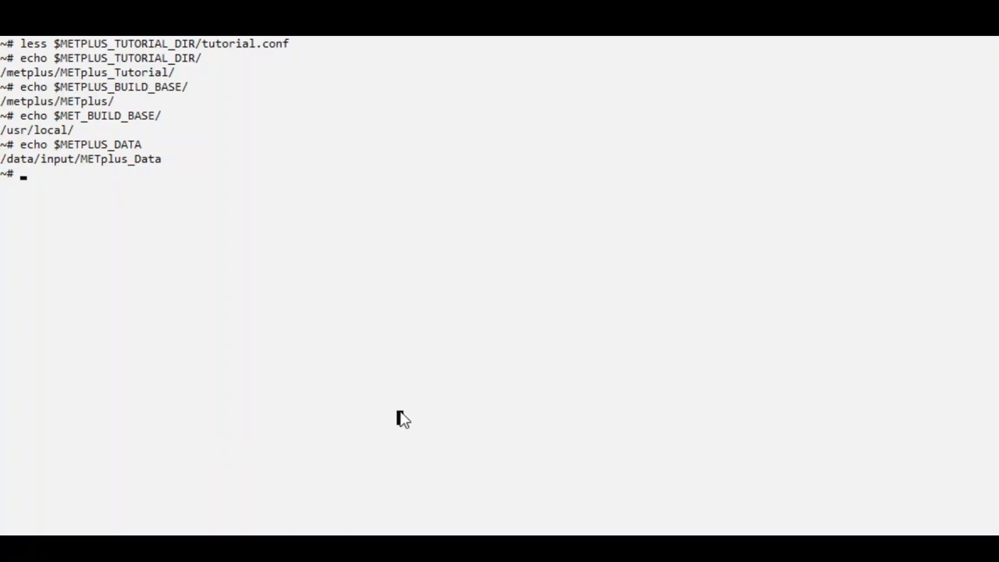
Step: View $METPLUS_BUILD_BASE/parm/use_cases/met_tool_wrapper/Example/Example.conf with less
text(less $MET)
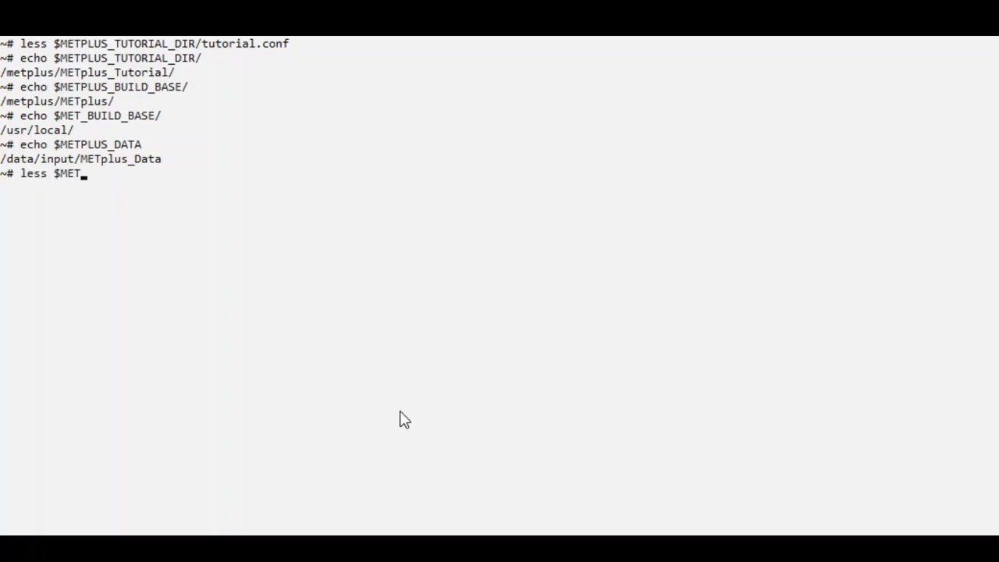
text(PLUS_BUILD_BASE/)
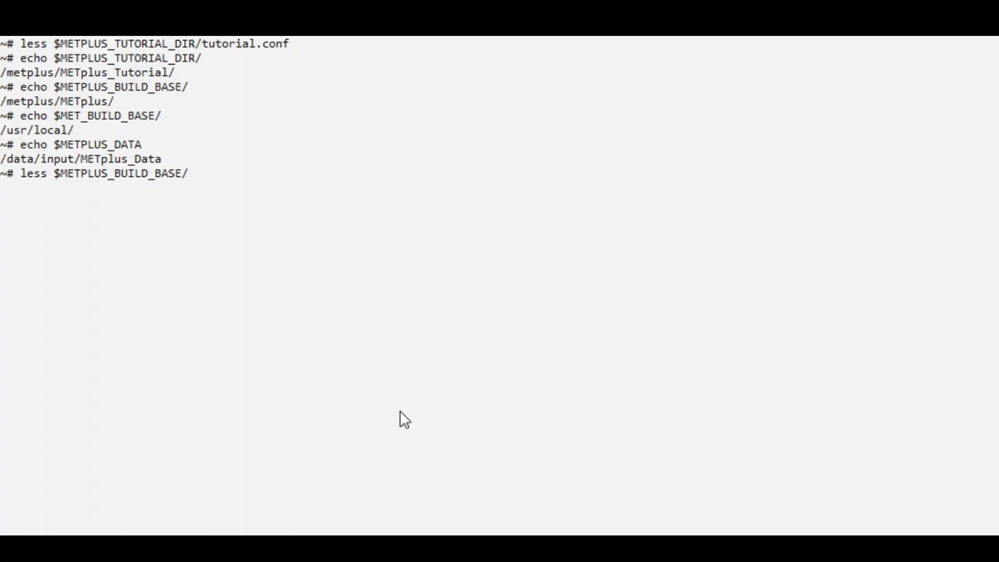
text(parm)
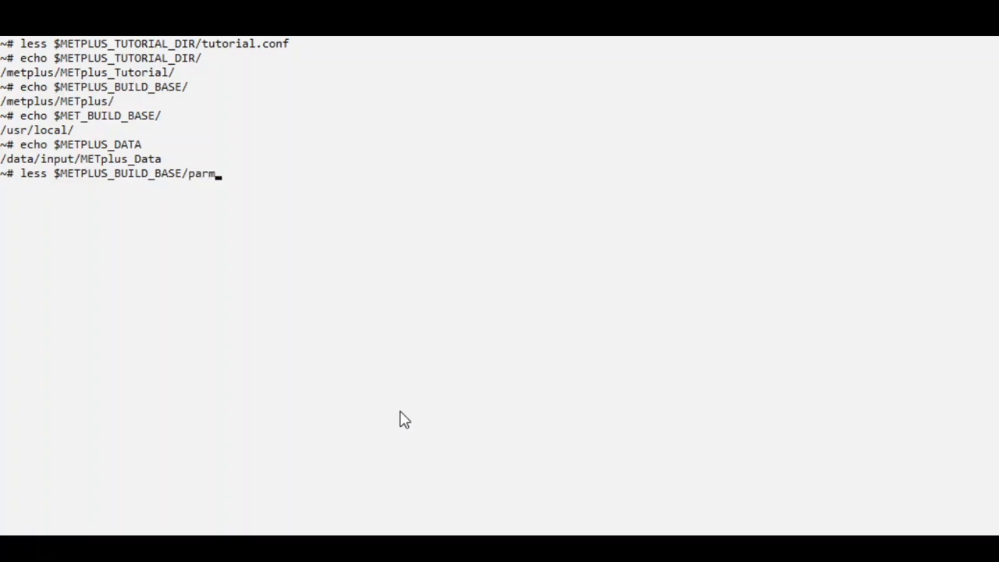
text(/use_cases)
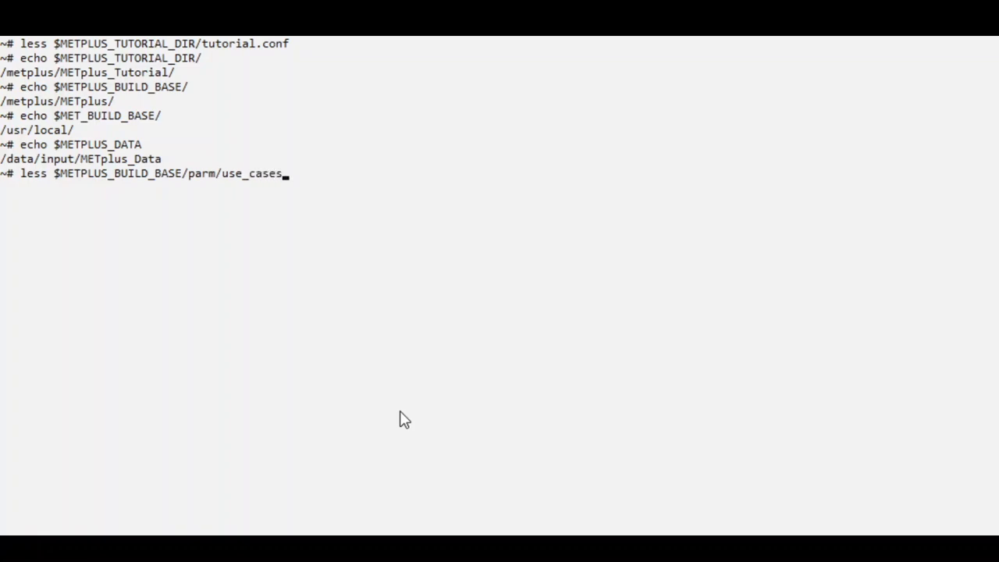
text(/met_tool_wr)
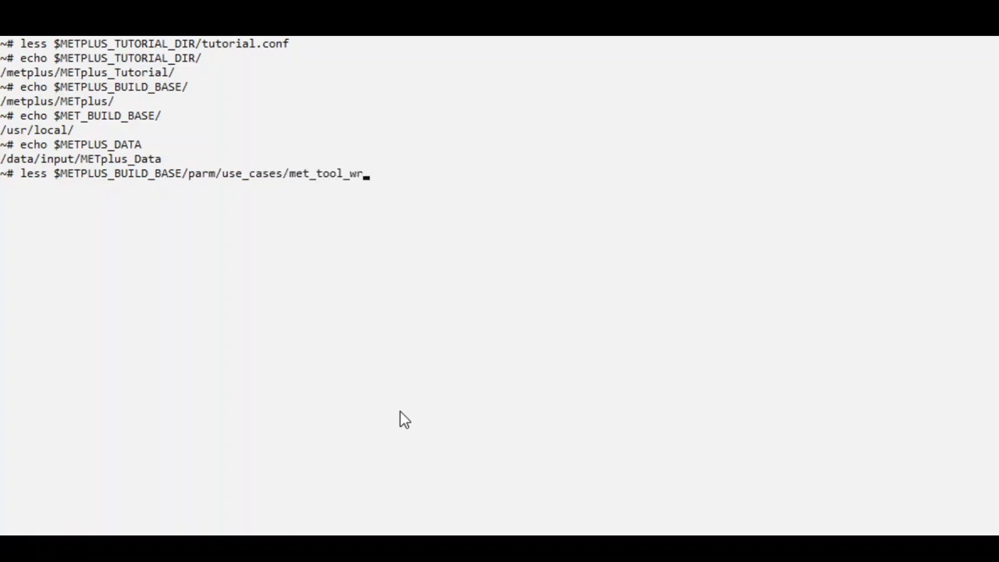
text(apper/Example)
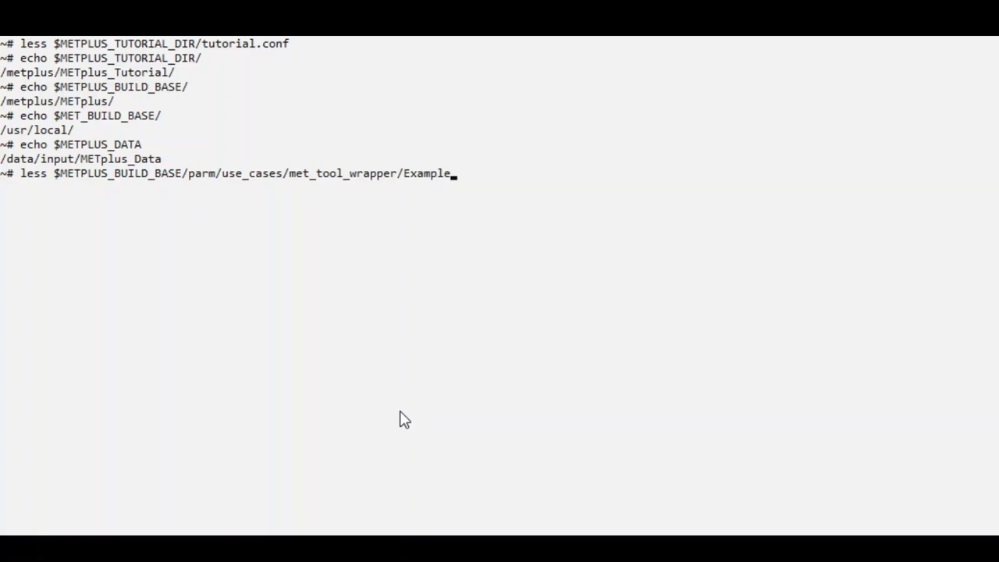
text(/Example.conf)
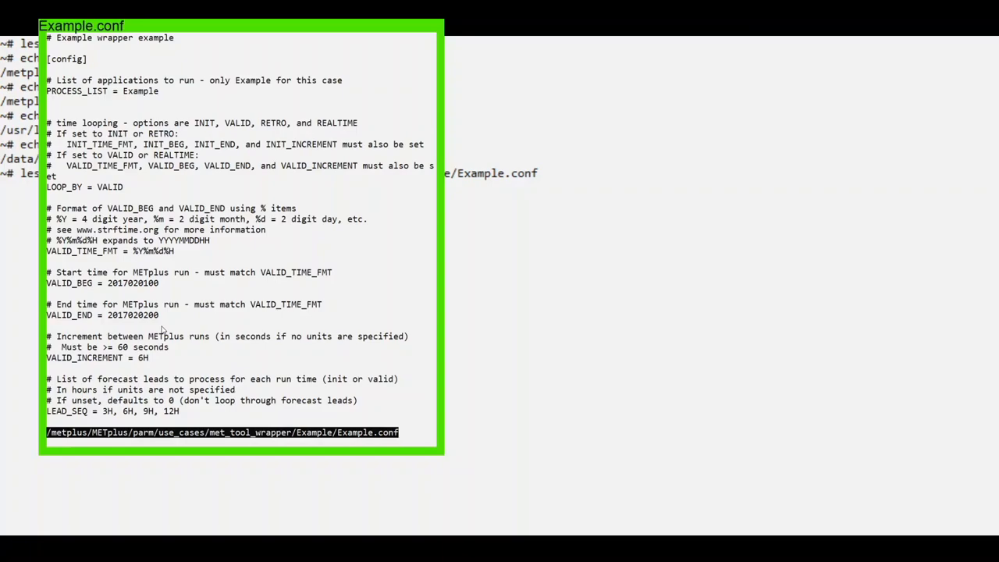
mouse_move(163, 323)
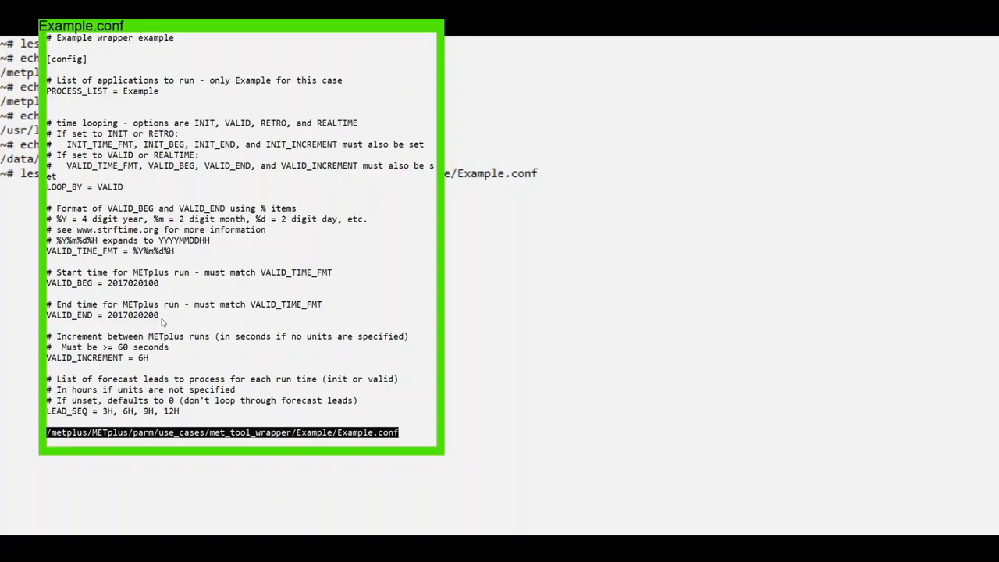
mouse_move(128, 288)
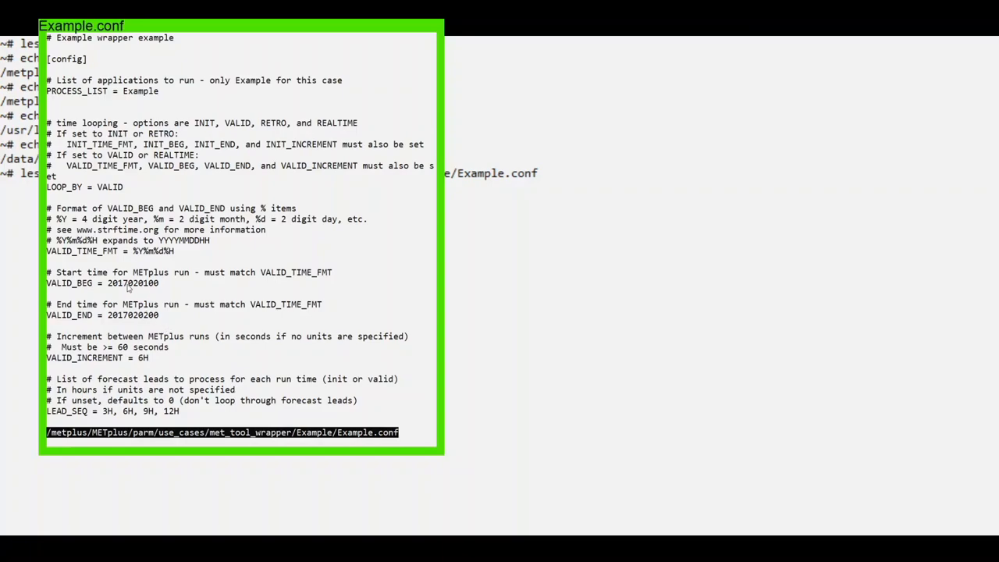
mouse_move(121, 325)
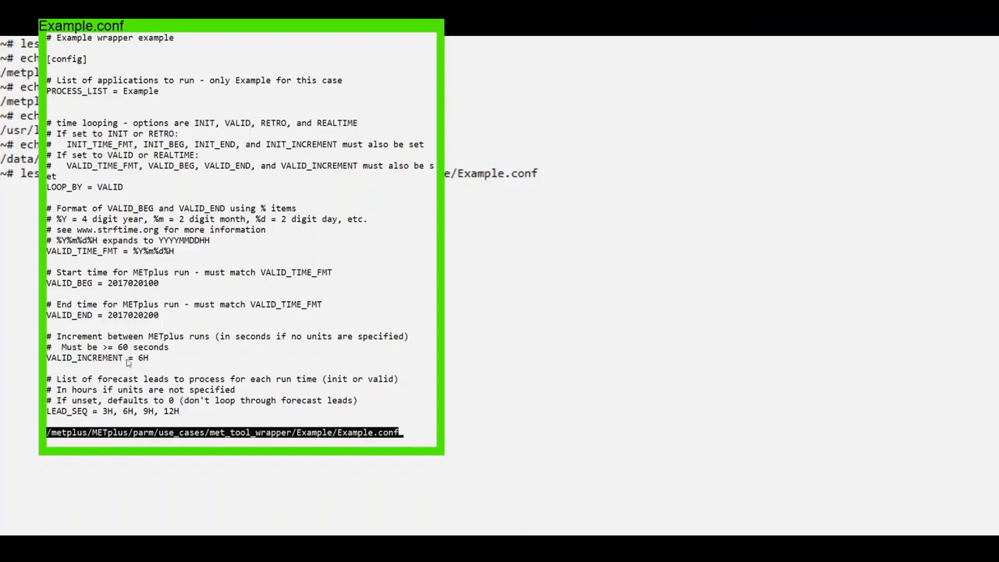
mouse_move(152, 368)
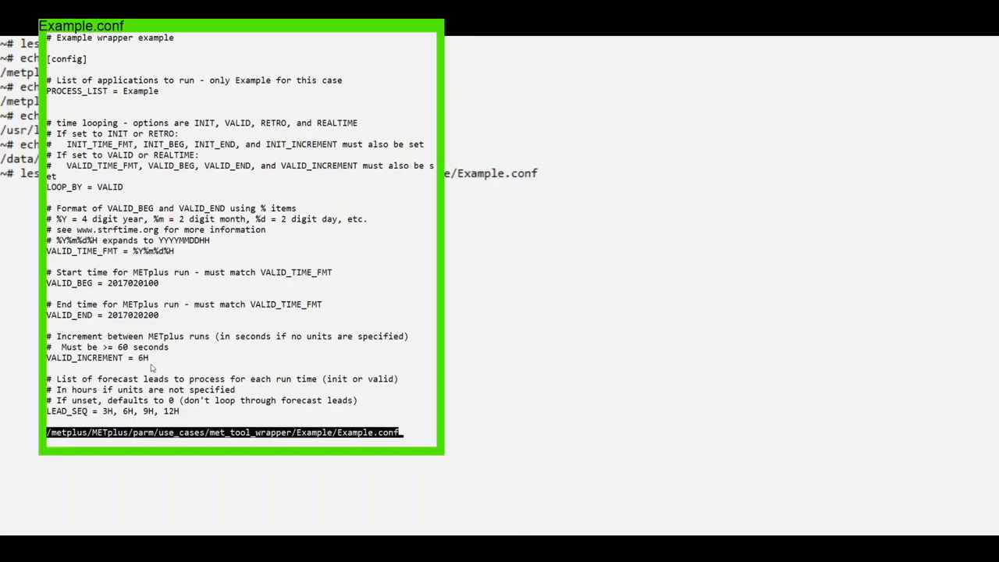
mouse_move(154, 377)
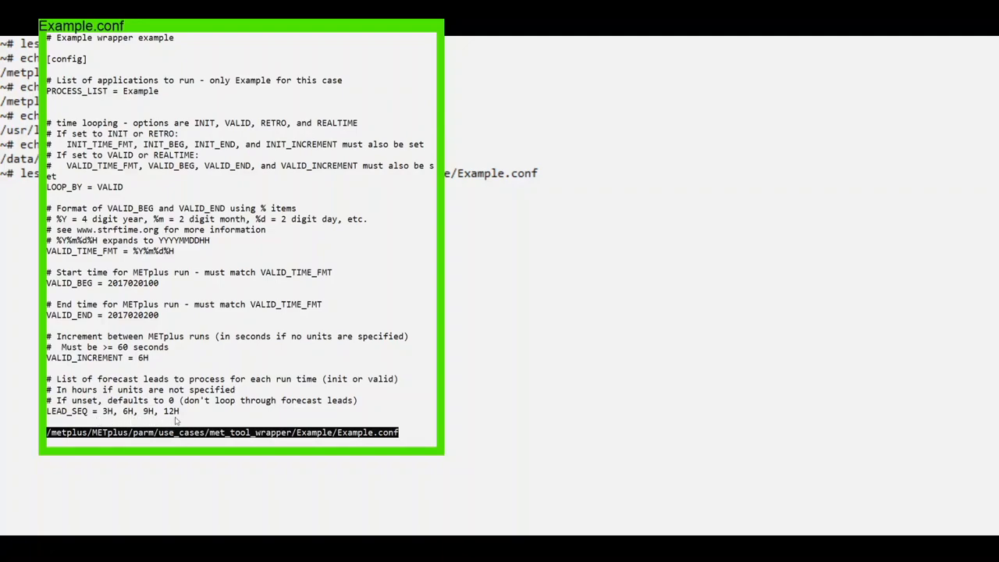
mouse_move(148, 421)
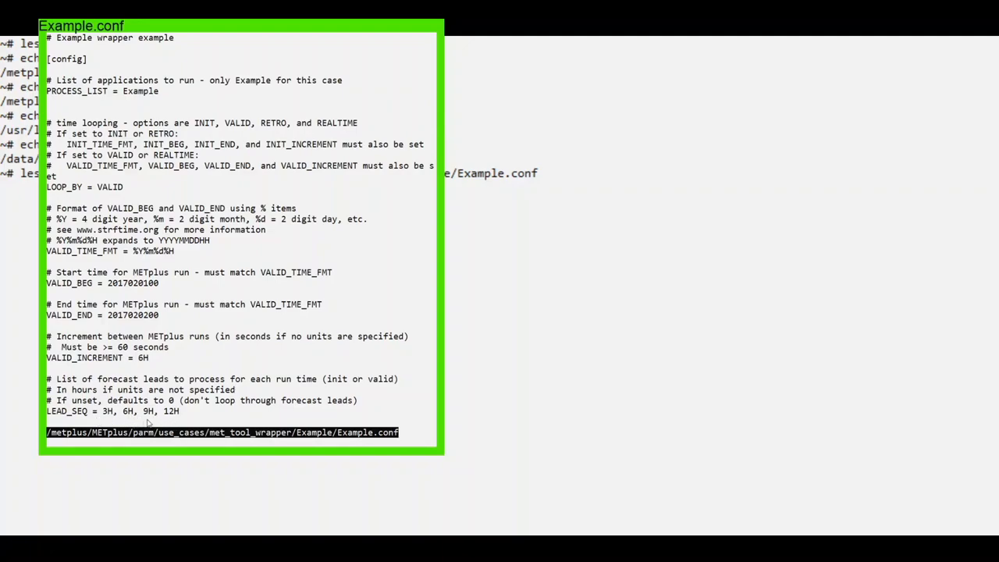
mouse_move(197, 357)
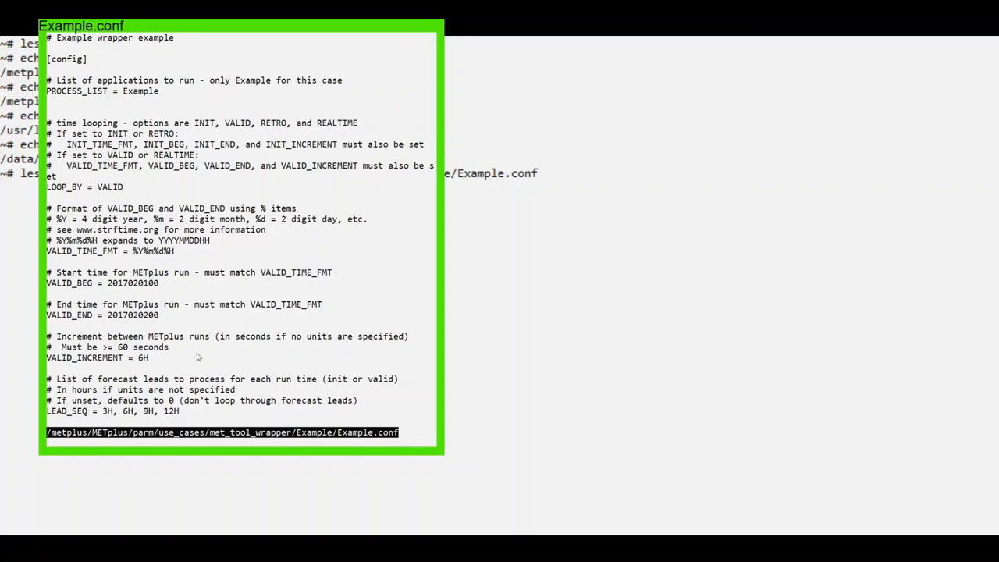
scroll(down, 3)
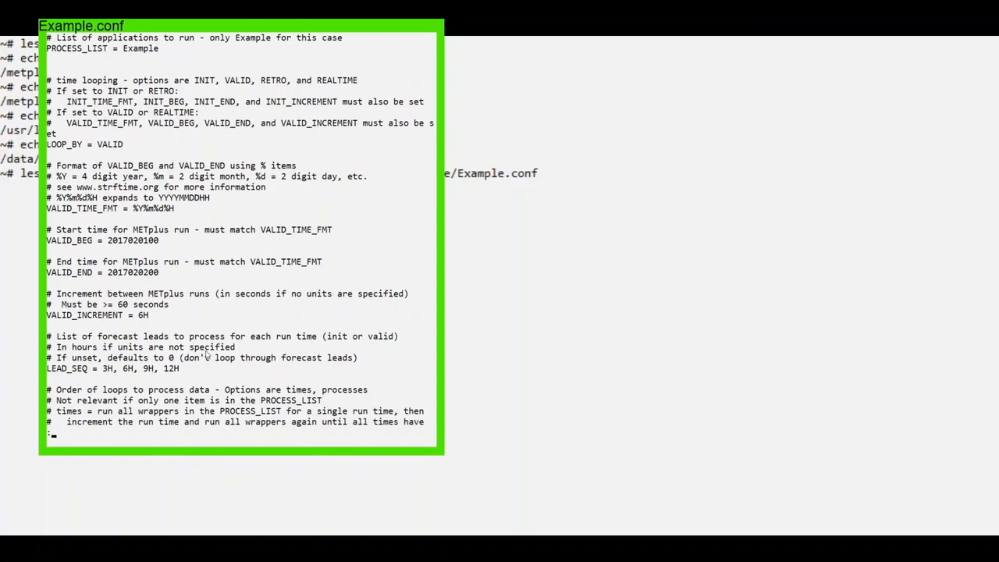
scroll(down, 3)
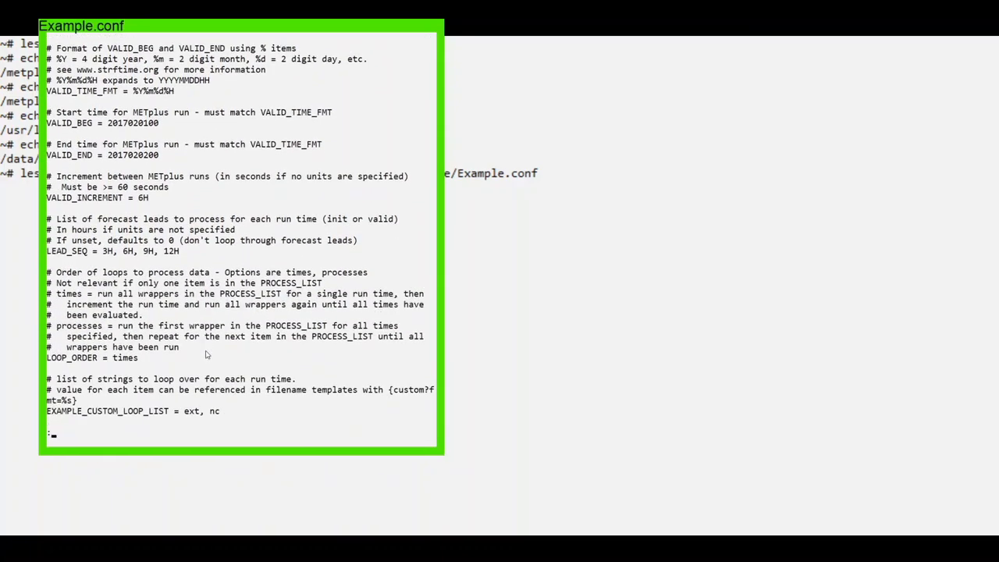
scroll(down, 3)
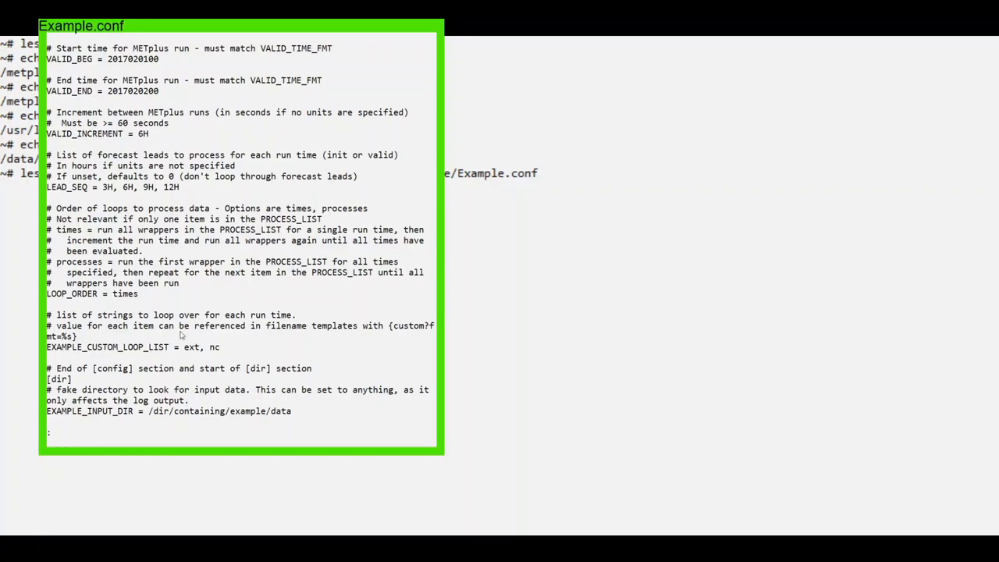
Step: Scroll through Example.conf's filename templates to the end and quit less
scroll(down, 3)
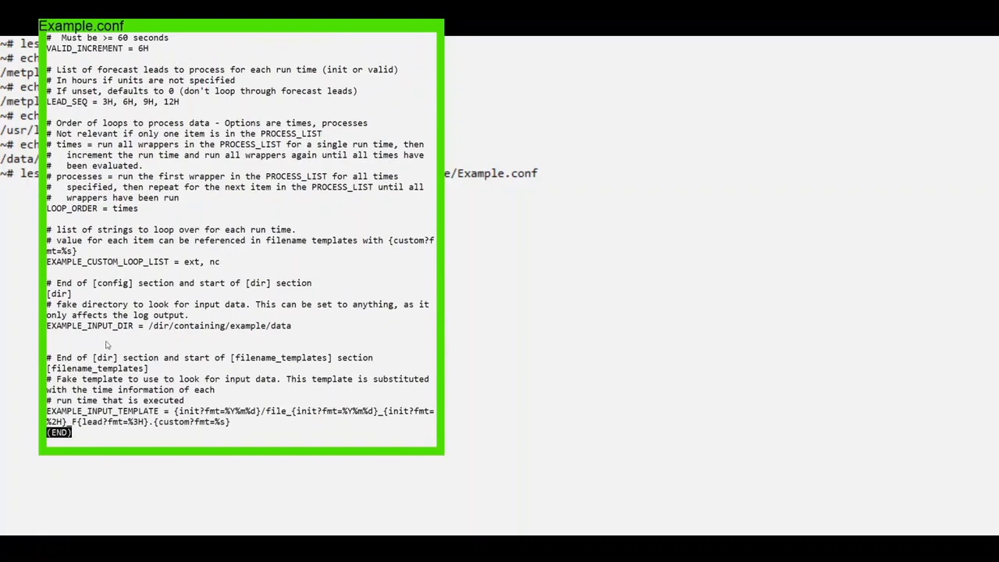
mouse_move(144, 347)
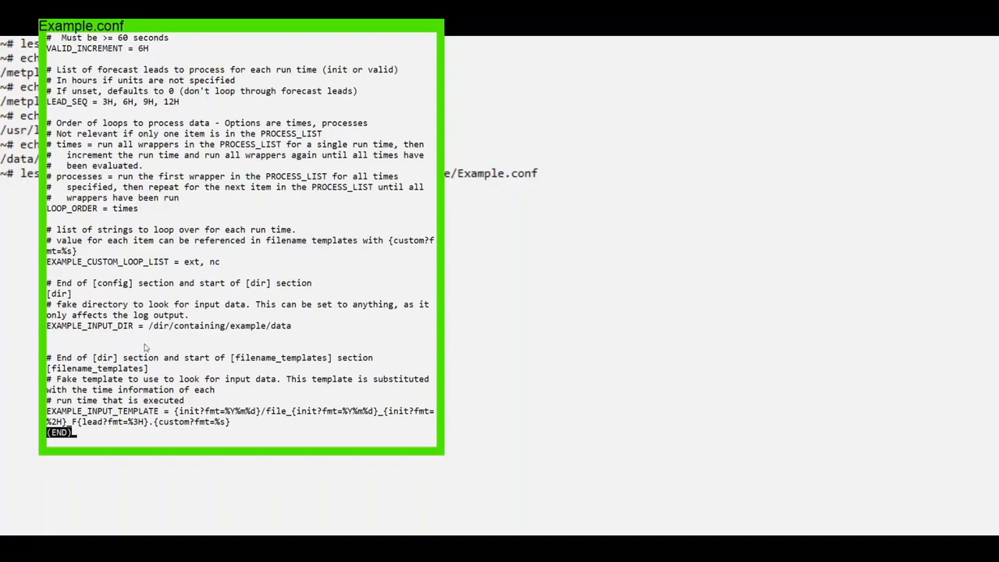
mouse_move(167, 340)
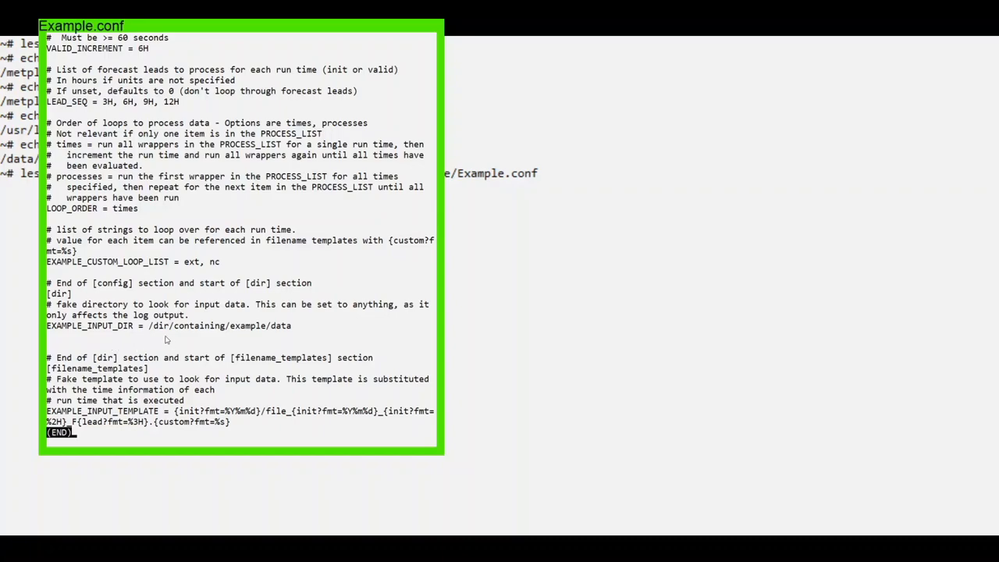
mouse_move(198, 334)
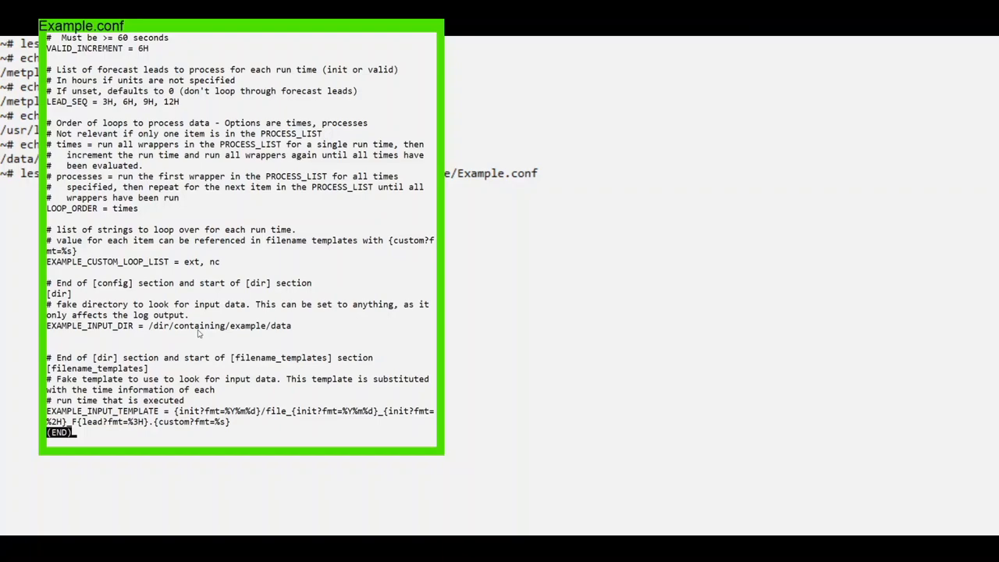
mouse_move(251, 336)
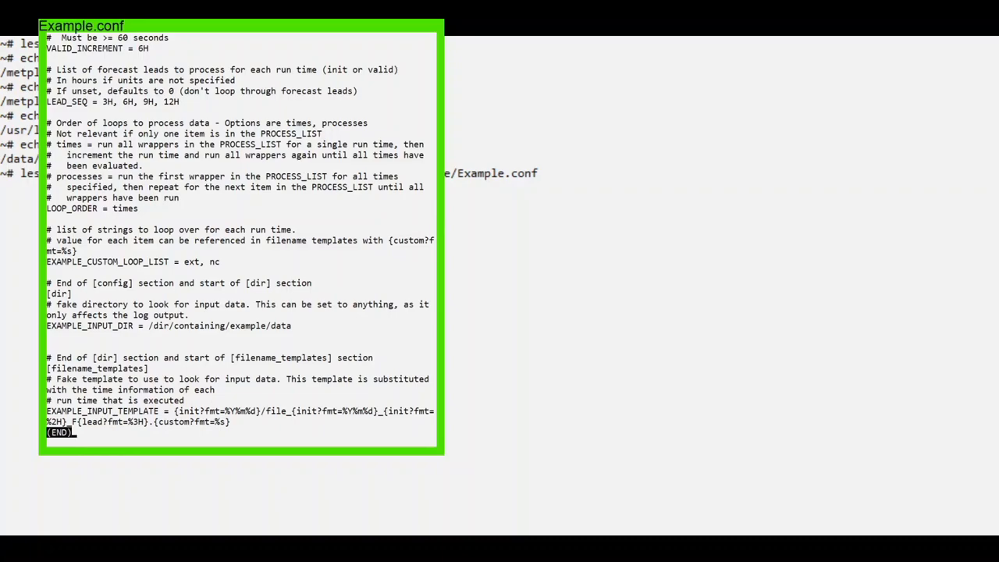
key(q)
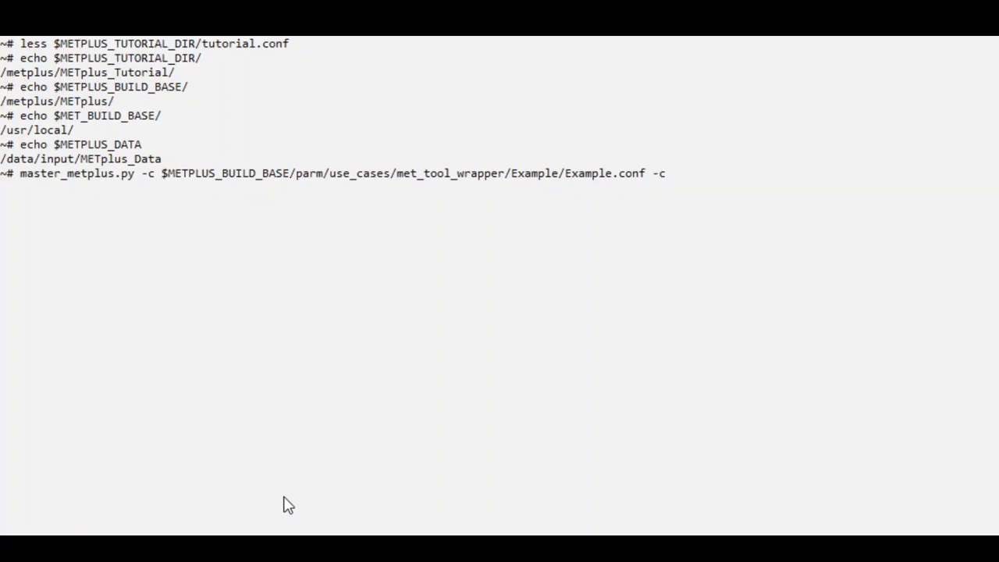
Step: Run master_metplus.py with Example.conf and $METPLUS_TUTORIAL_DIR/tutorial.conf
text($METPLUS_)
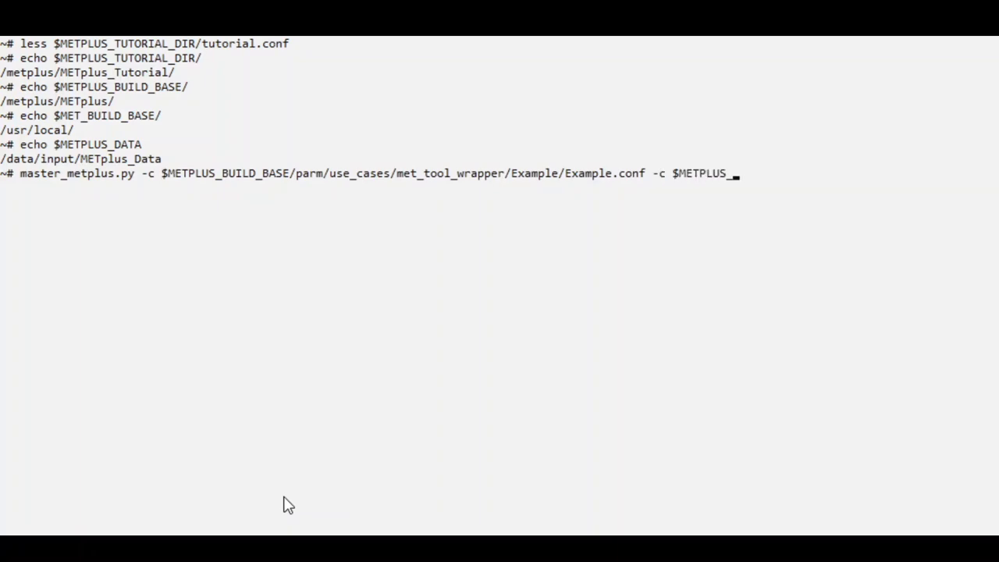
text(TUTORIAL_DIR/)
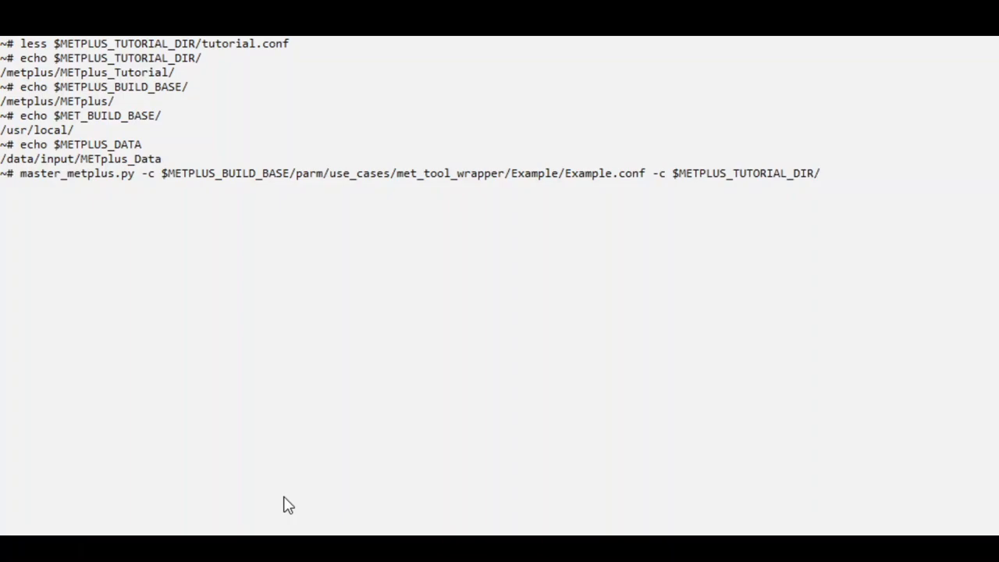
text(tutorial.conf)
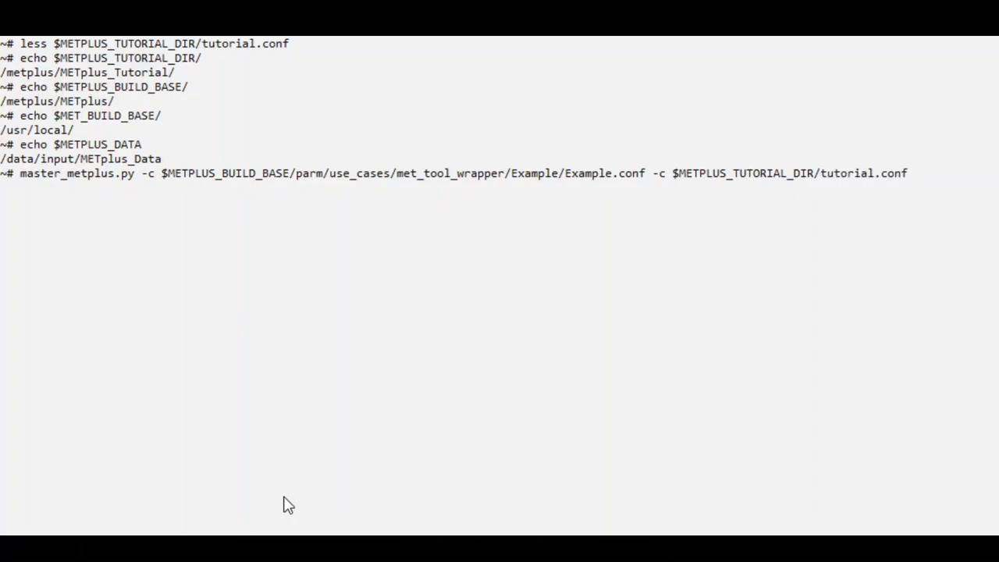
key(Return)
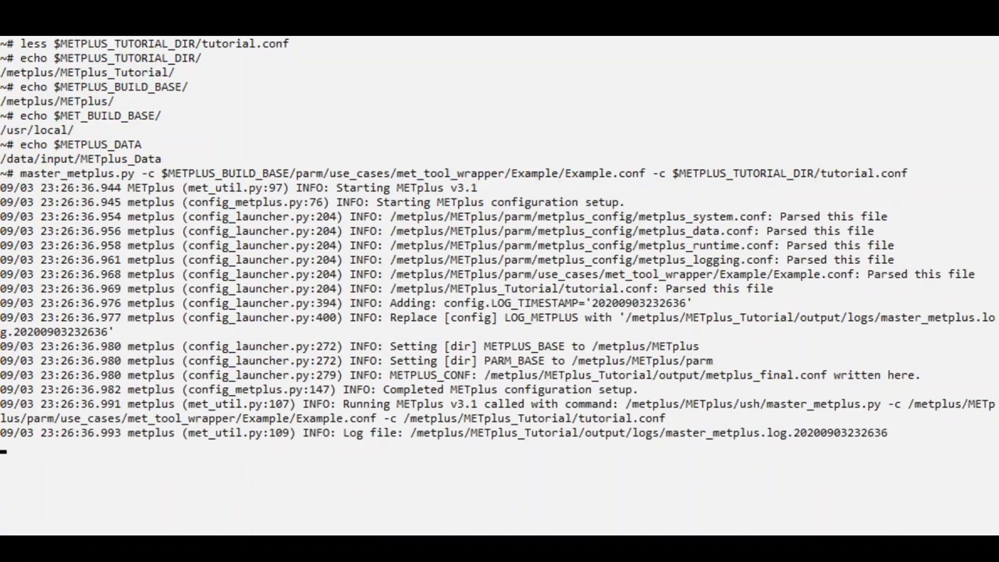
scroll(down, 3)
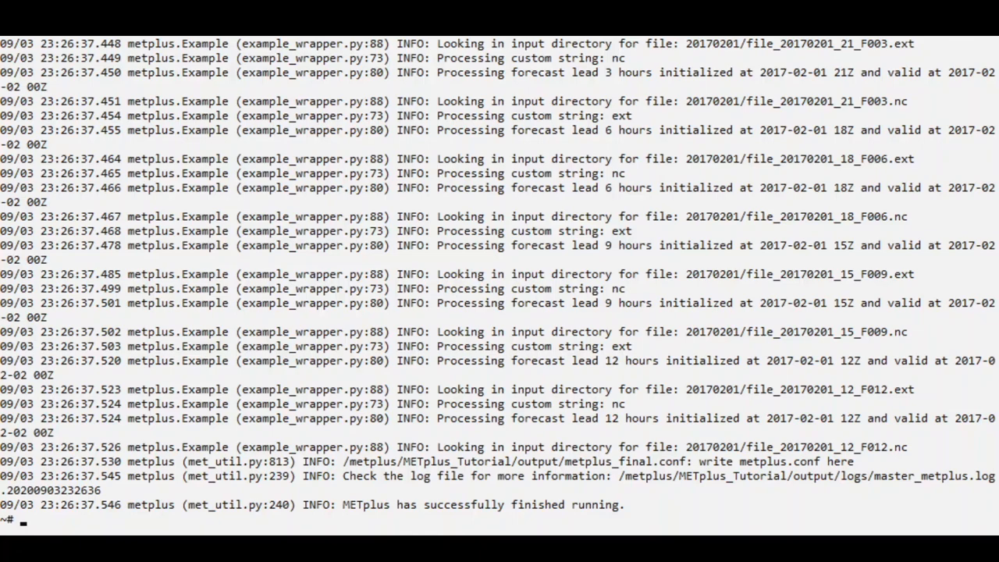
mouse_move(421, 531)
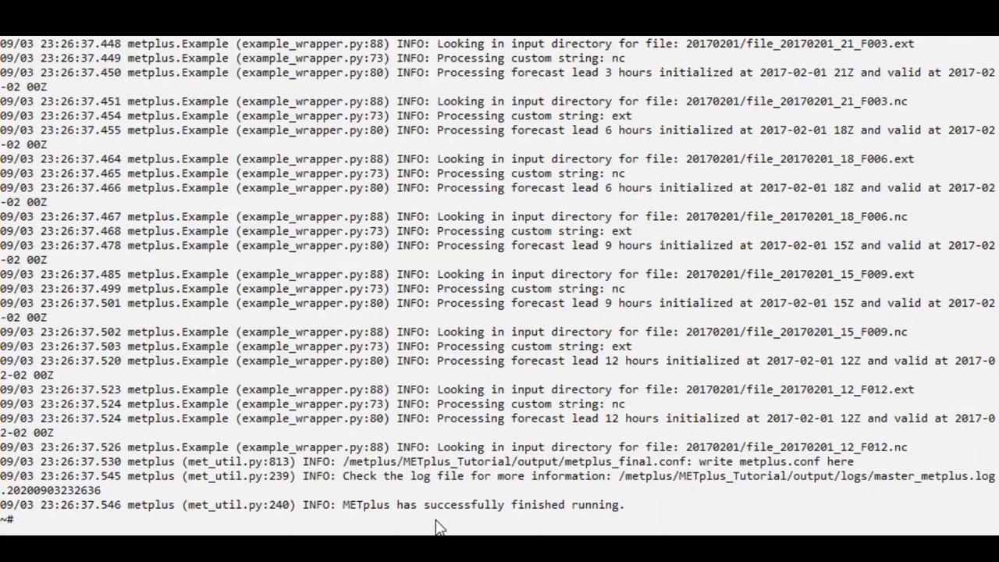
mouse_move(559, 504)
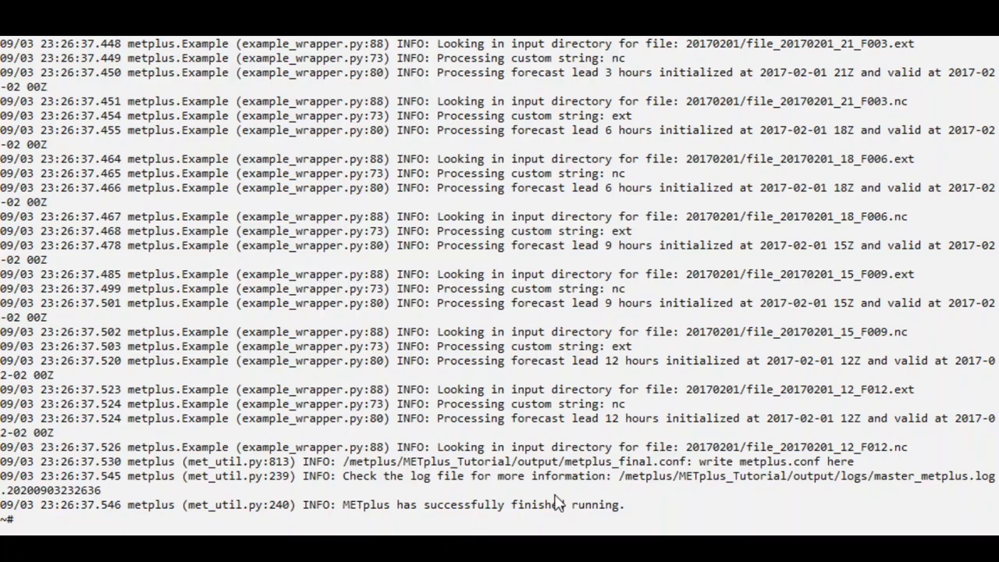
mouse_move(620, 484)
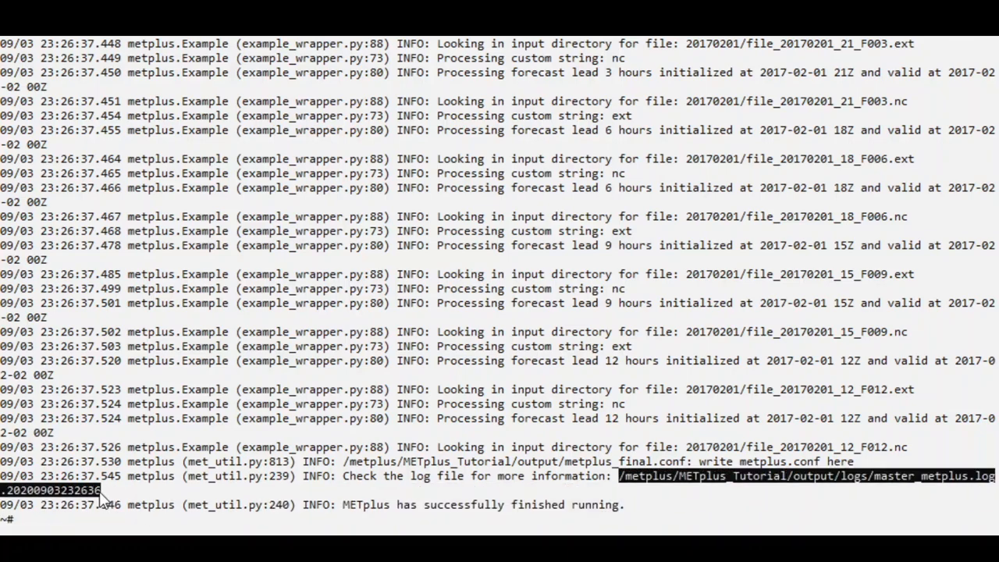
mouse_move(215, 527)
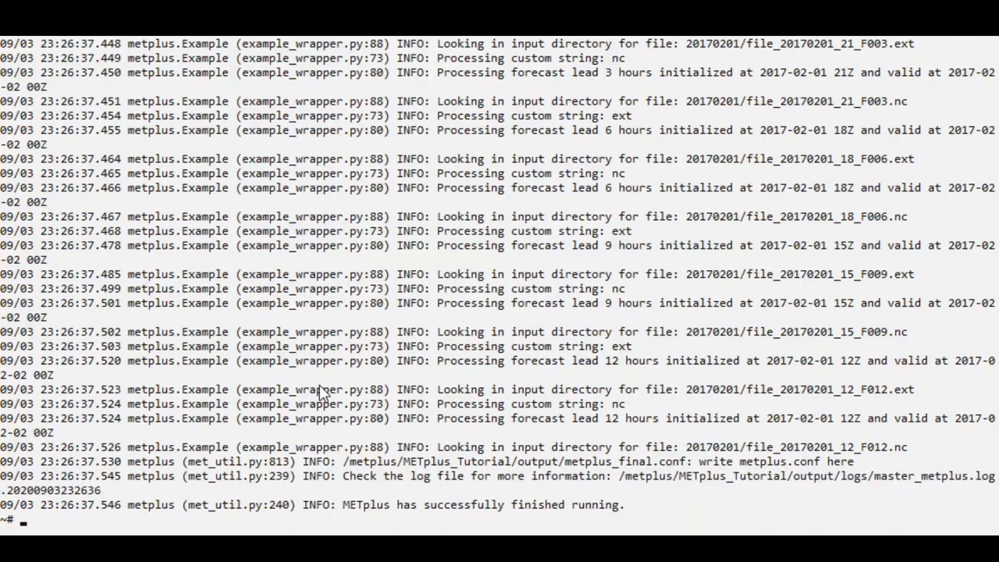
Step: Check the success message and log path, then begin typing a new command
text(l)
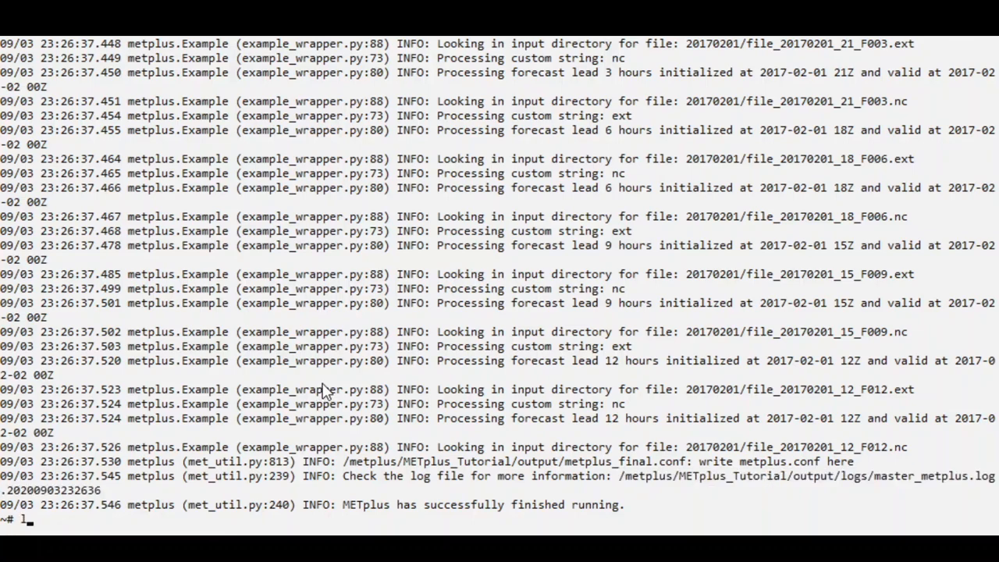
text(less /metplus/METplus_Tutorial/output/logs/master_metplus.log.20200903232636)
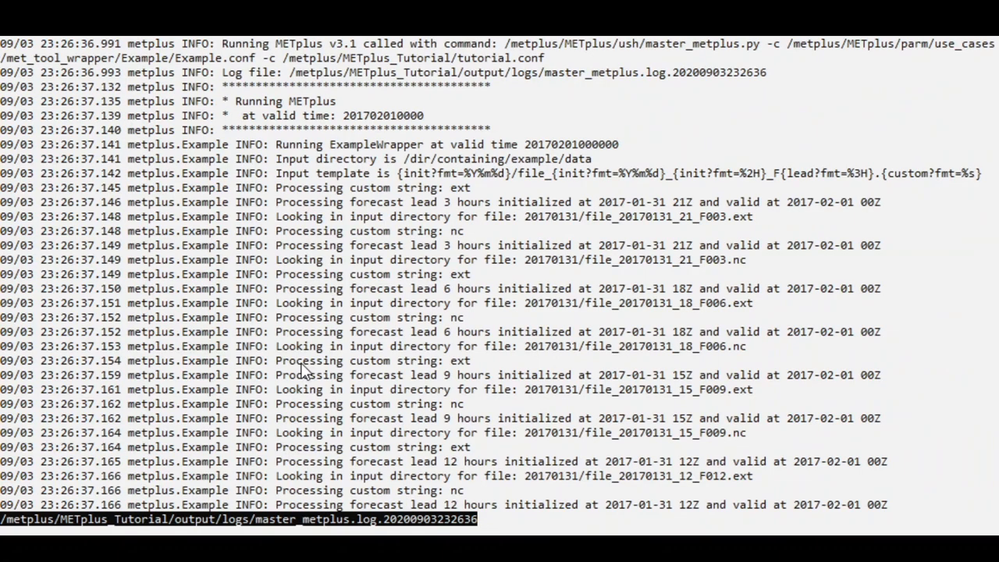
mouse_move(336, 287)
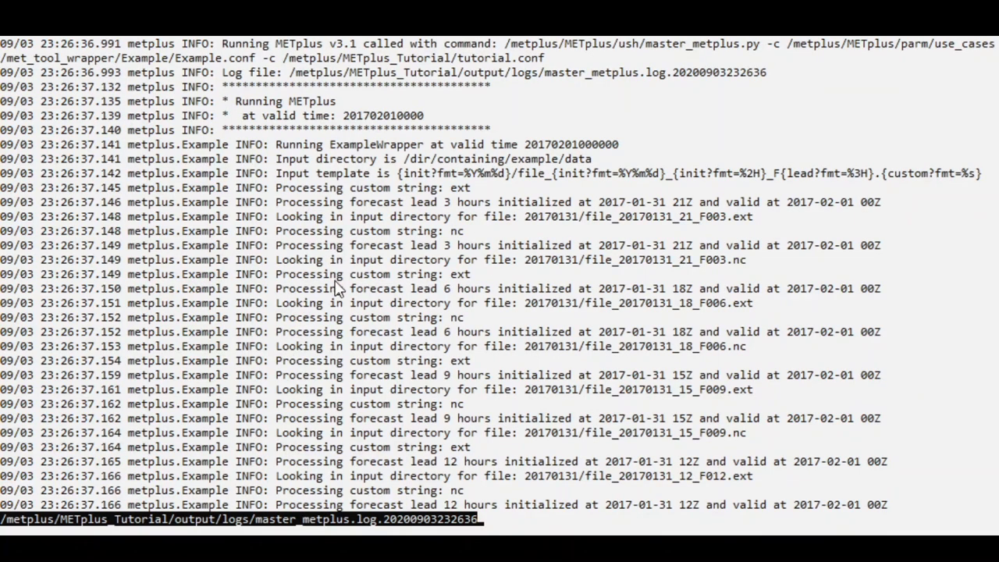
mouse_move(350, 274)
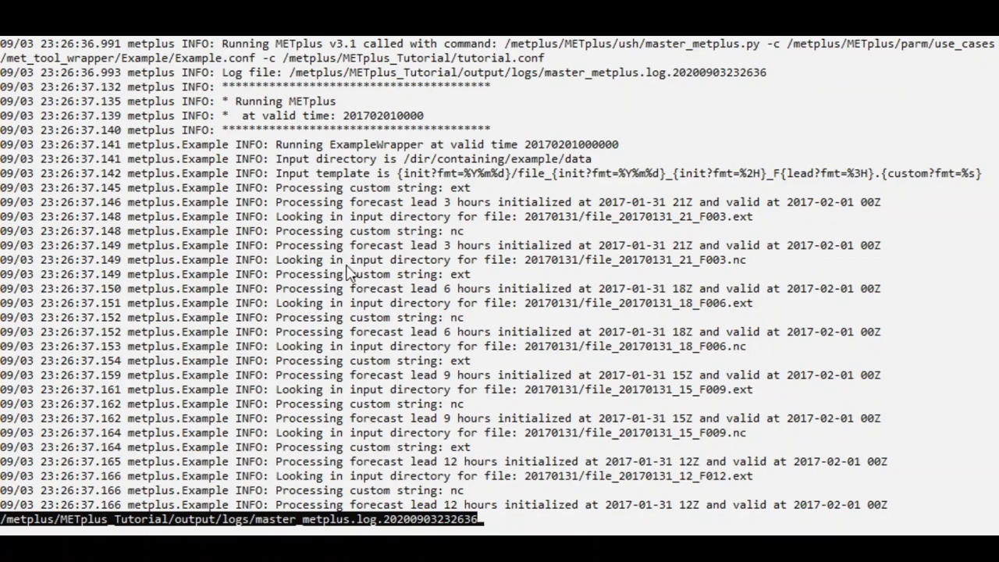
mouse_move(337, 133)
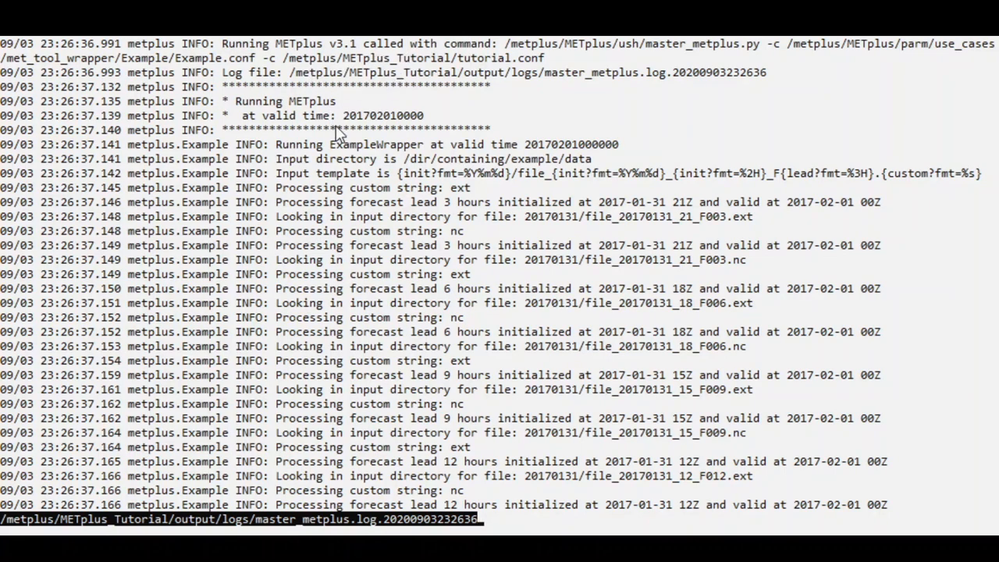
mouse_move(337, 125)
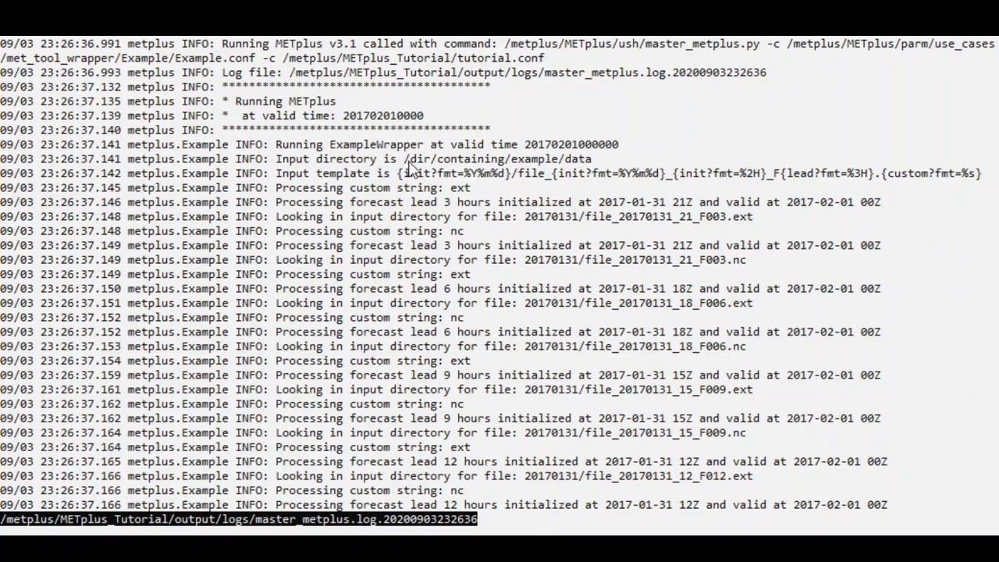
mouse_move(589, 187)
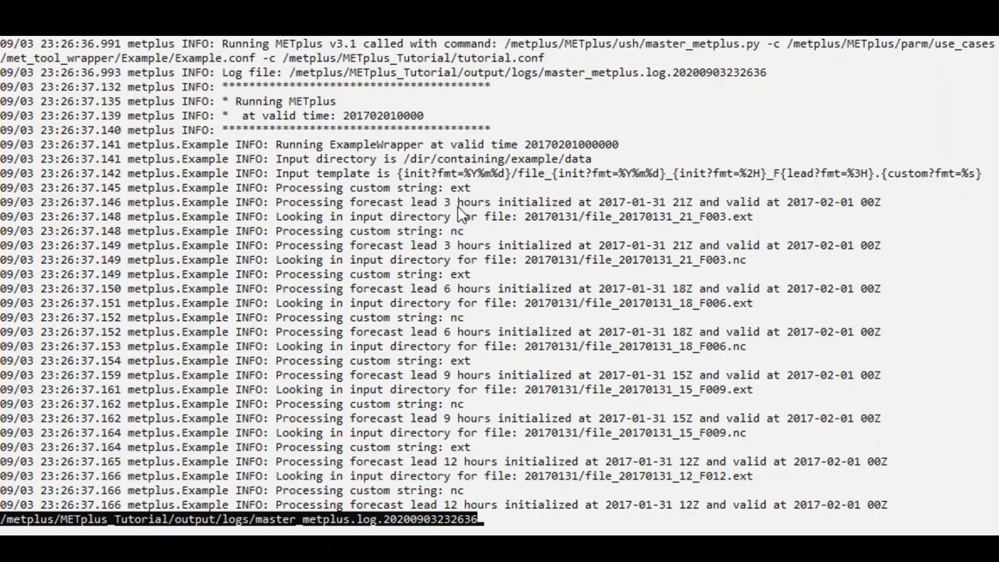
mouse_move(421, 204)
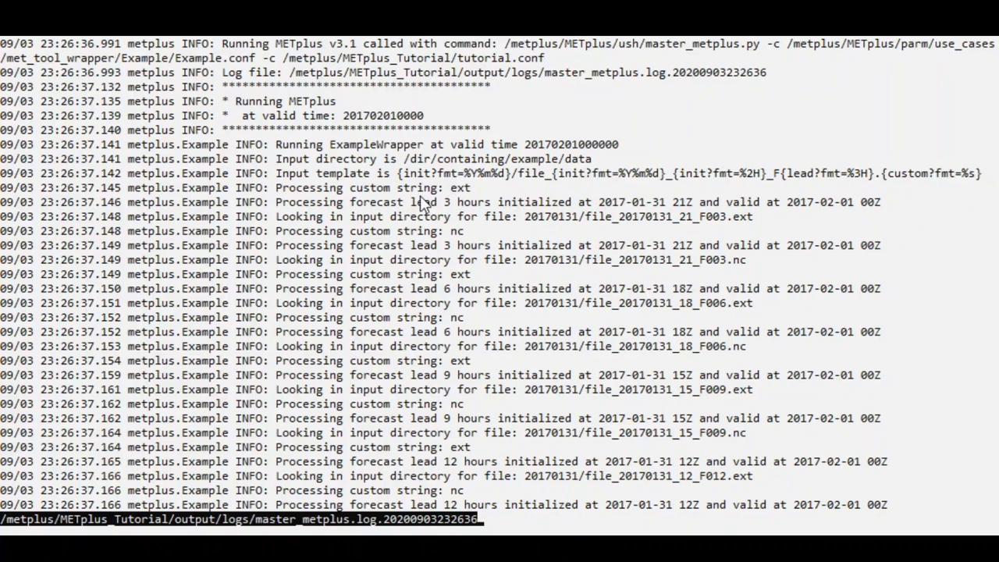
mouse_move(473, 201)
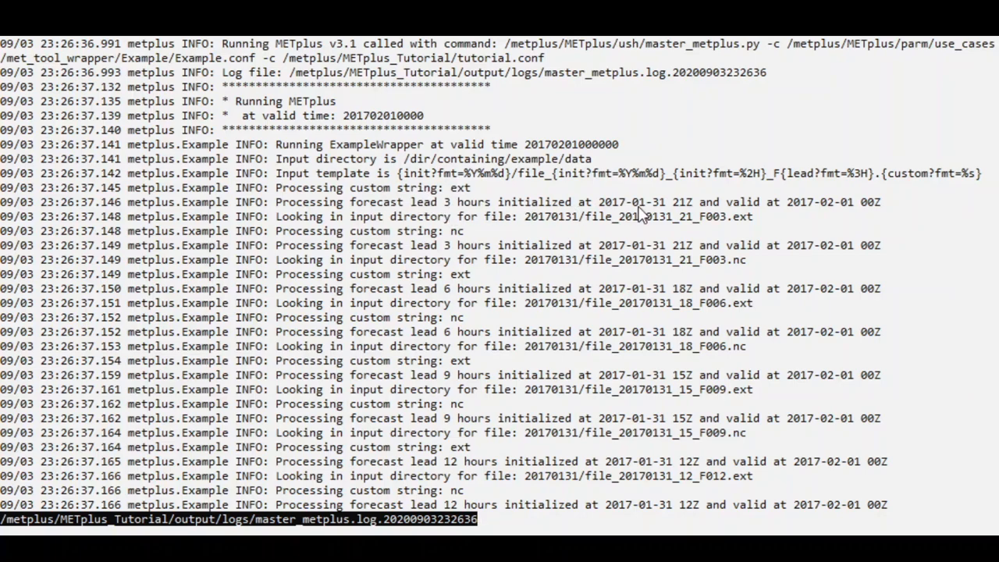
mouse_move(711, 219)
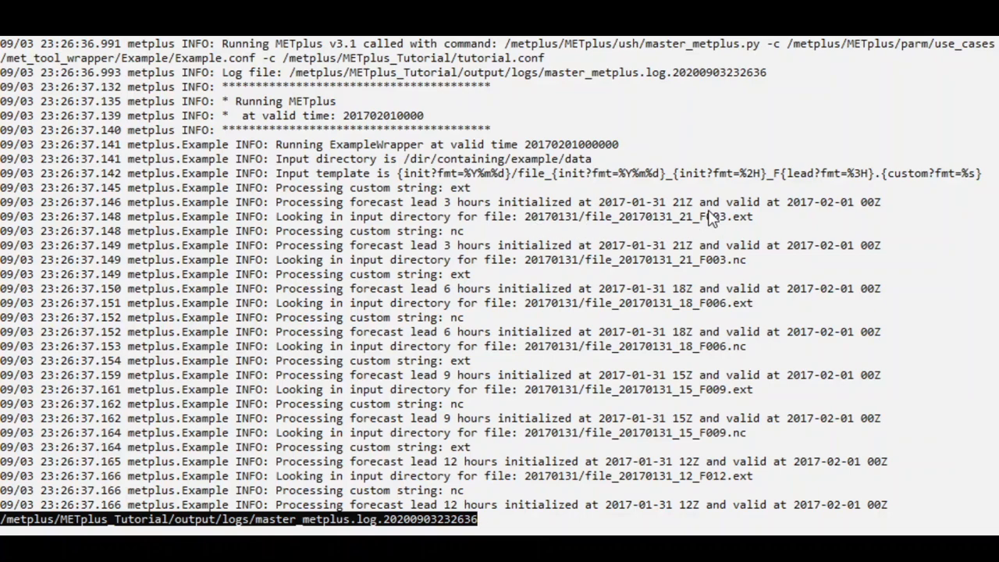
mouse_move(746, 227)
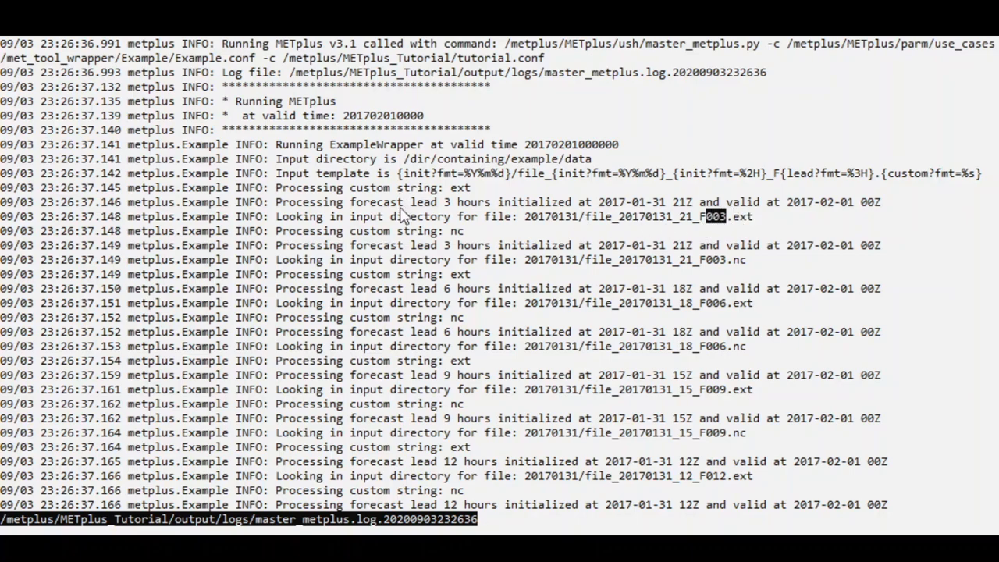
mouse_move(457, 256)
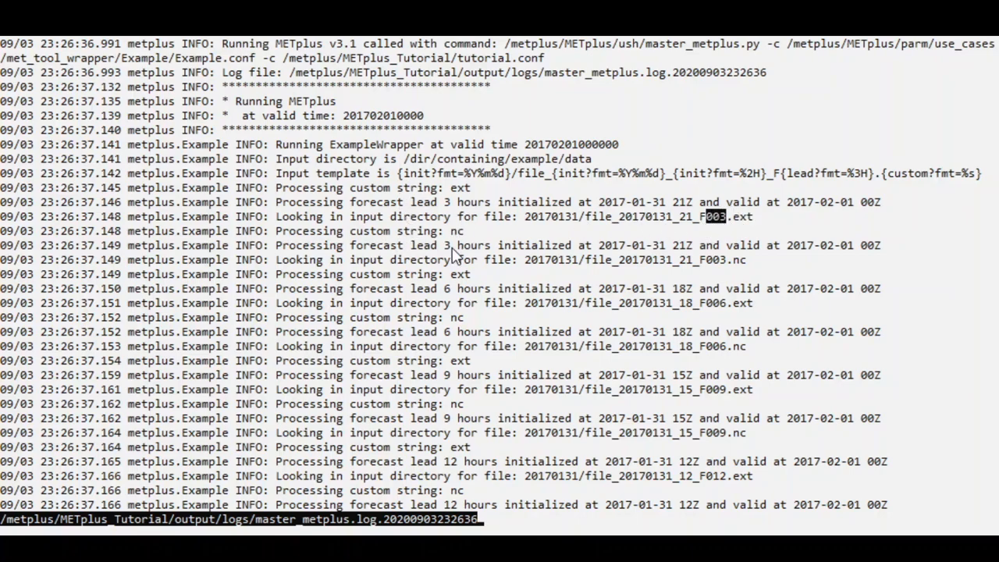
mouse_move(468, 250)
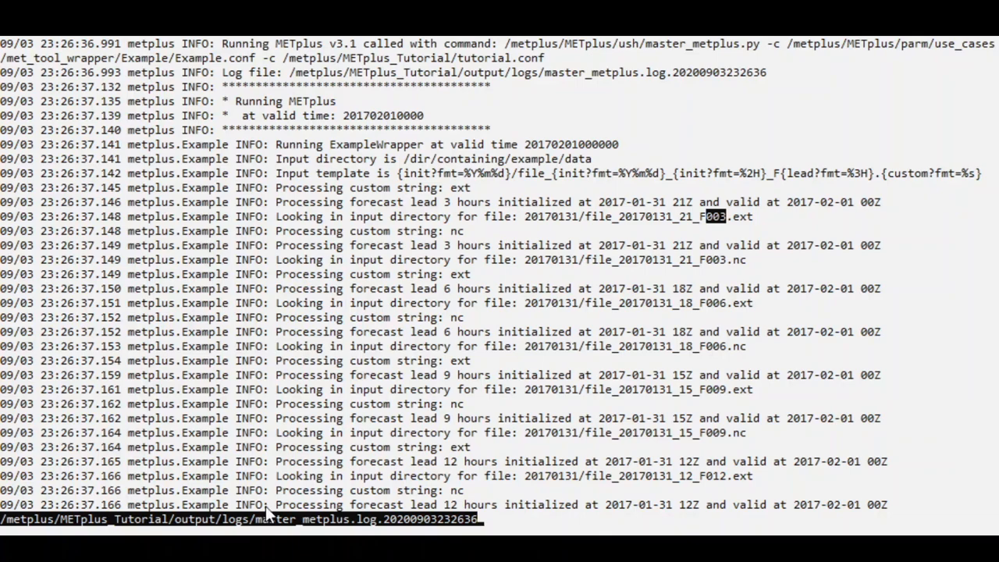
mouse_move(497, 189)
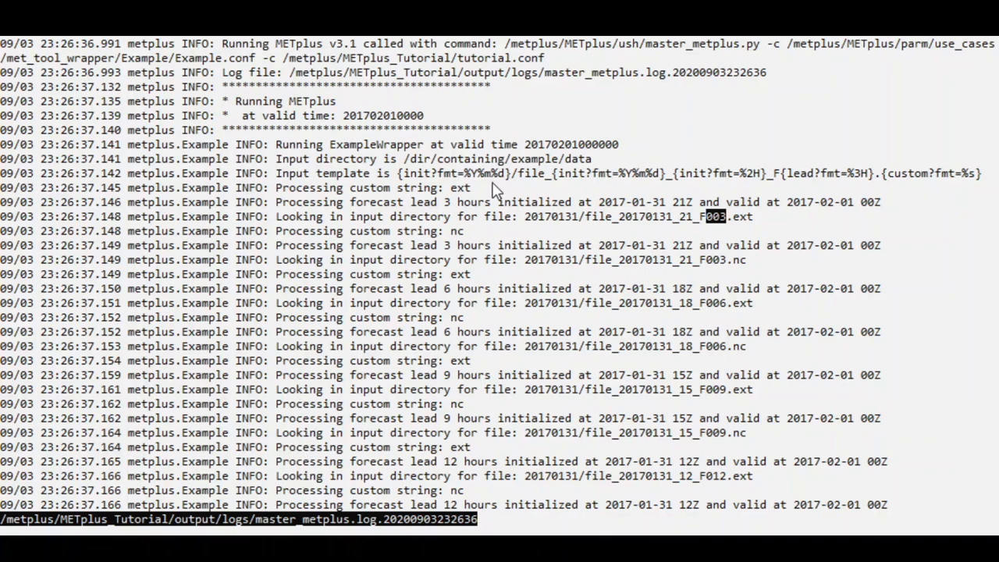
mouse_move(347, 314)
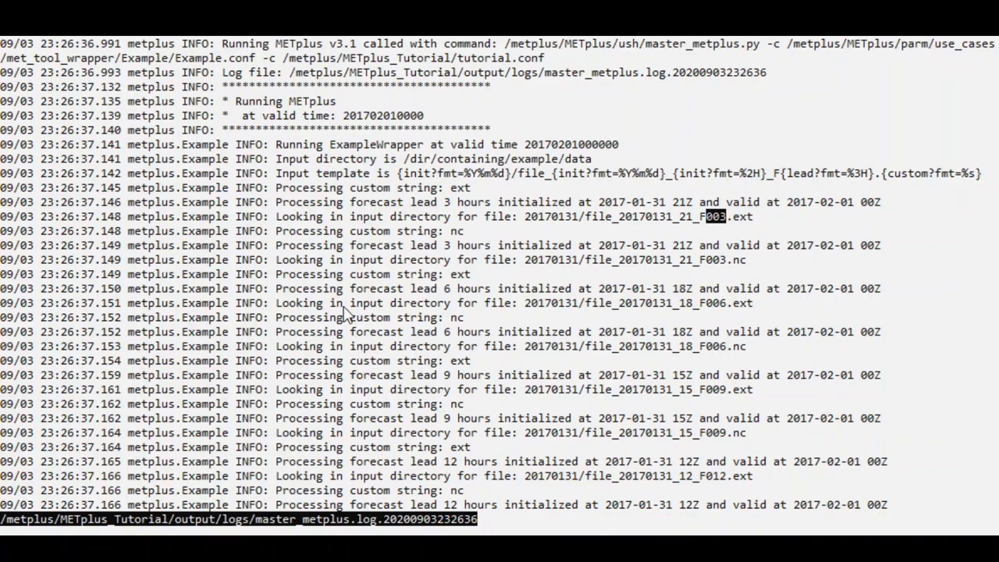
mouse_move(543, 220)
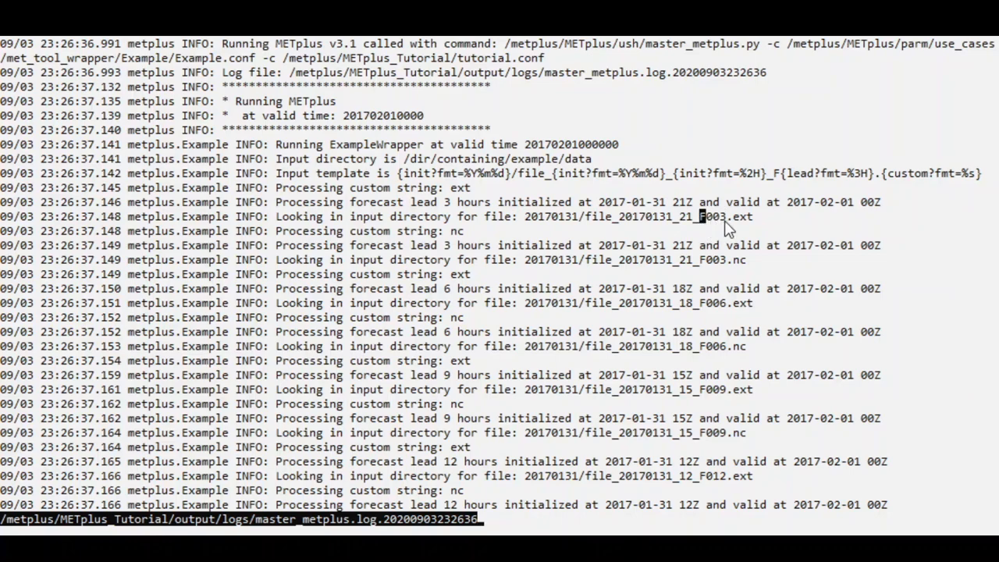
mouse_move(722, 461)
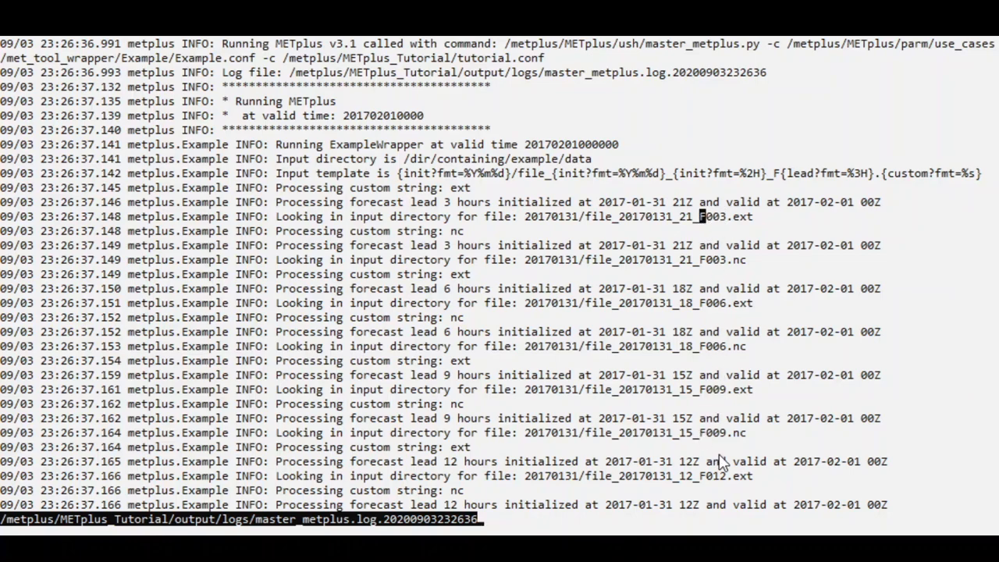
mouse_move(864, 186)
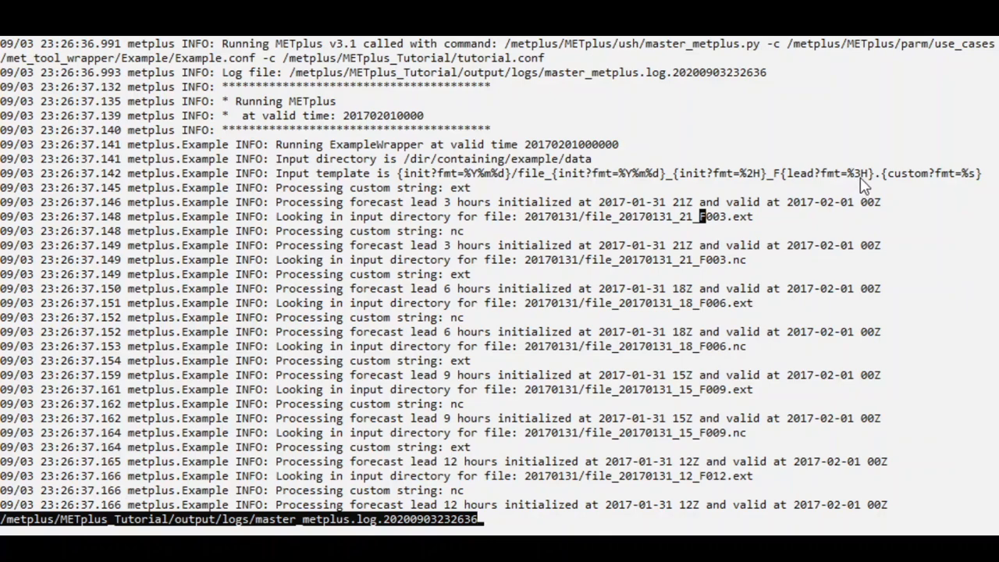
mouse_move(855, 194)
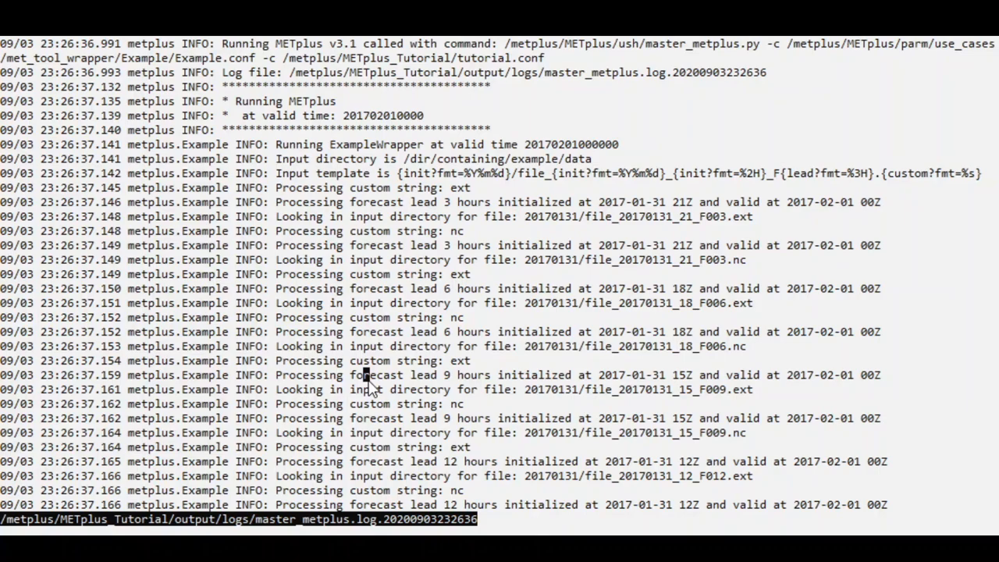
scroll(down, 3)
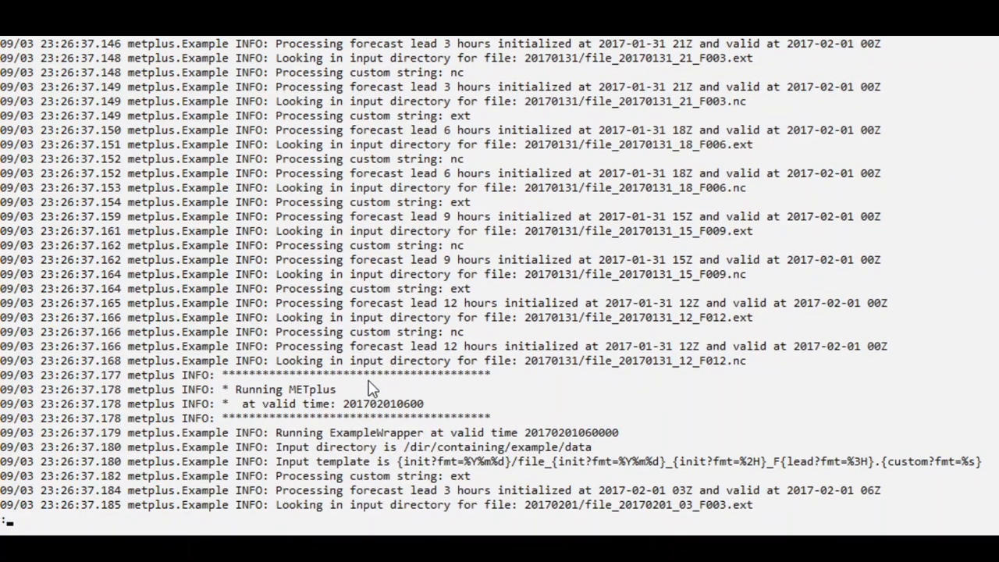
Step: Scroll down through the rest of the master_metplus run log
scroll(down, 3)
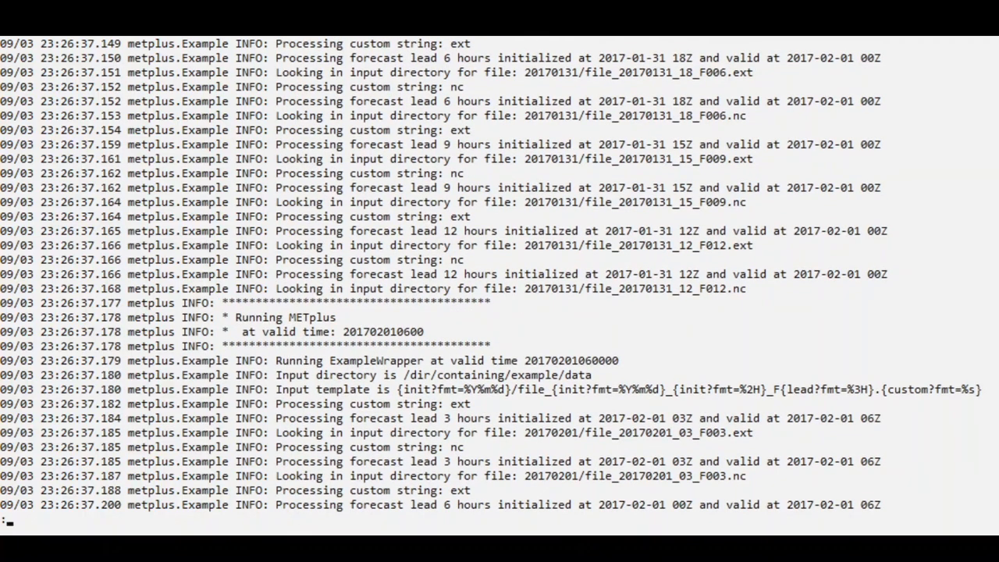
scroll(down, 3)
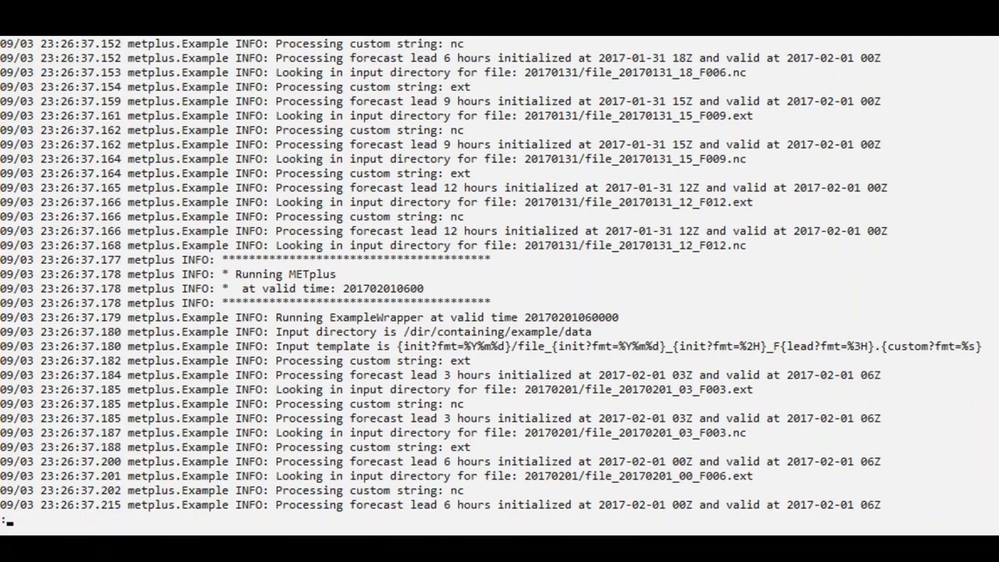
scroll(down, 3)
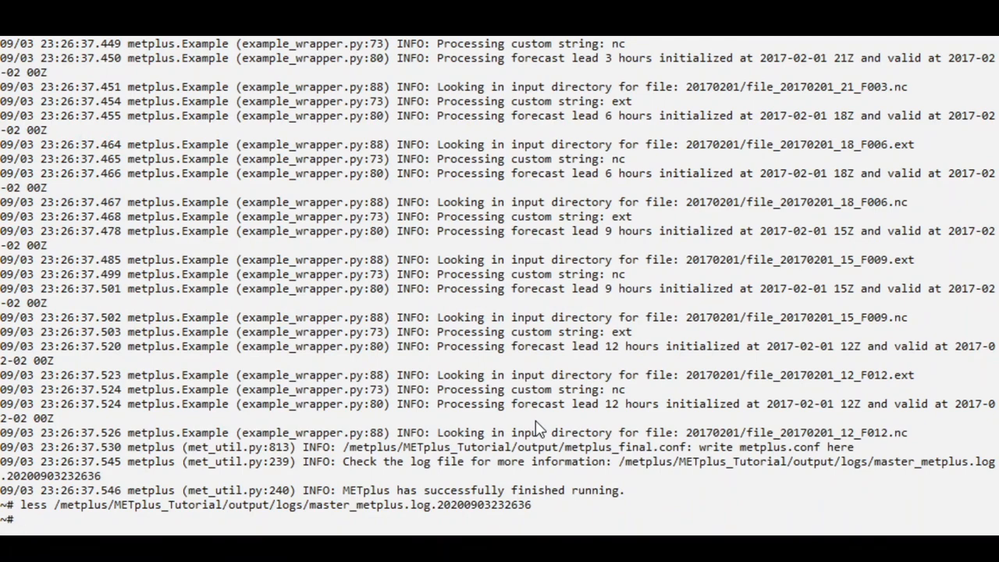
Step: Create $METPLUS_TUTORIAL_DIR/user_config with mkdir
text(mkdir $ME)
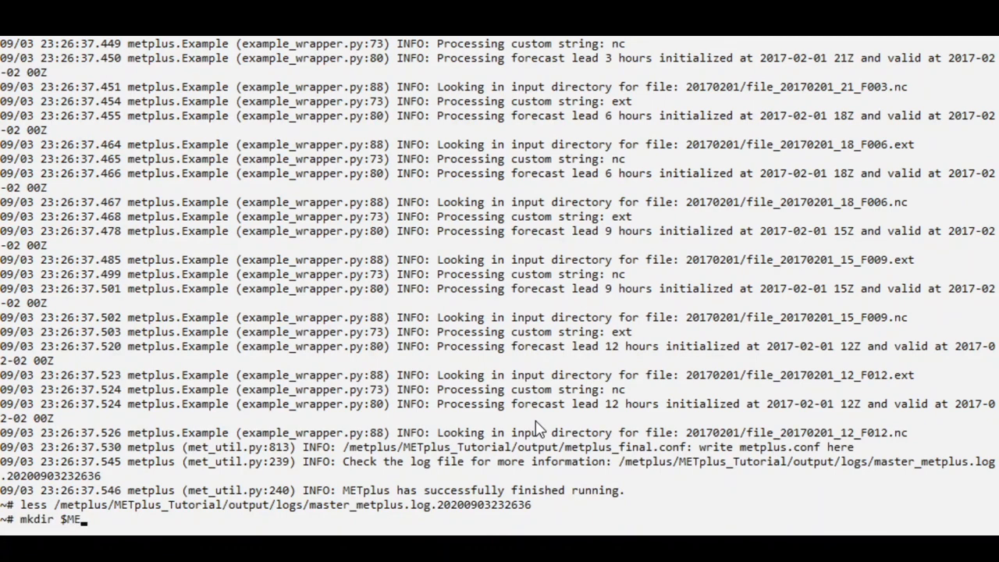
text(TPLUS_TUTORIAL_DIR/)
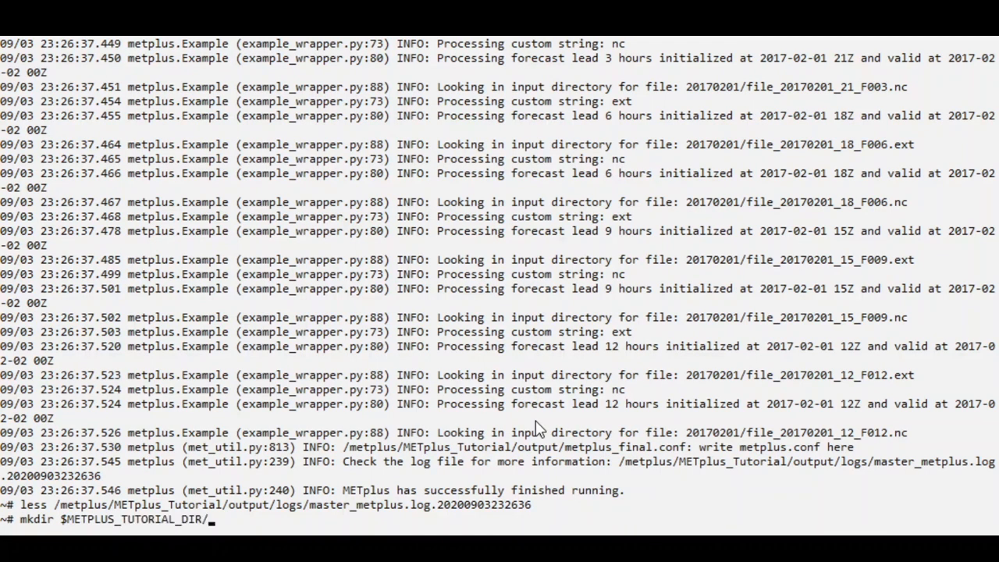
text(user_config)
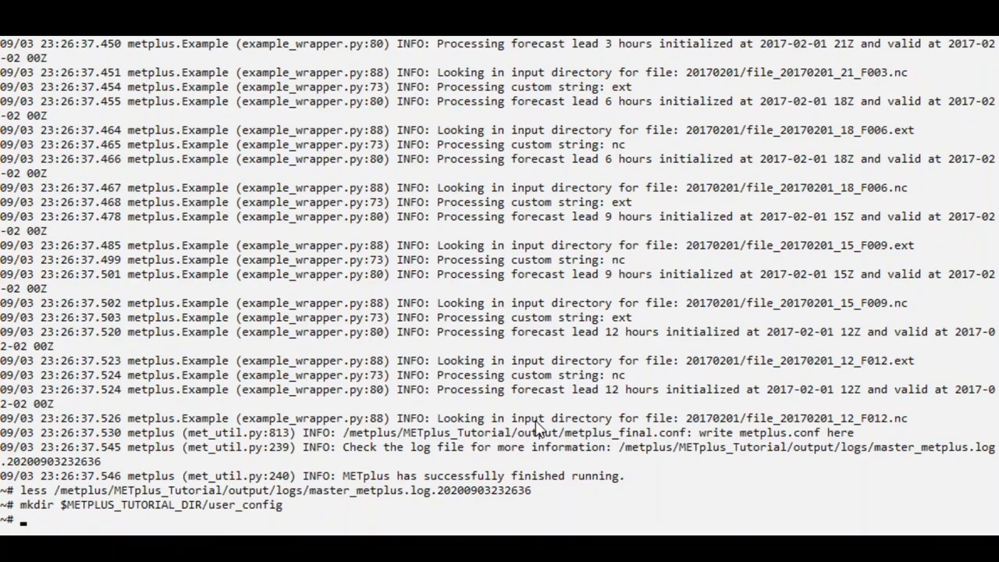
Step: Copy the installed Example.conf to $METPLUS_TUTORIAL_DIR/user_config/Example_tutorial.conf with cp
text(cp)
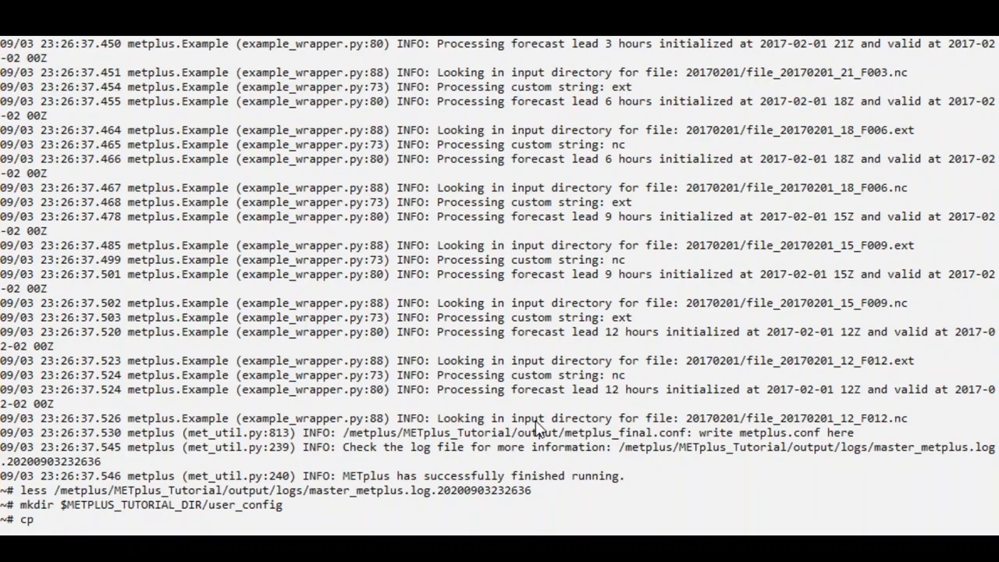
text($METPLUS_BUILD_BASE/)
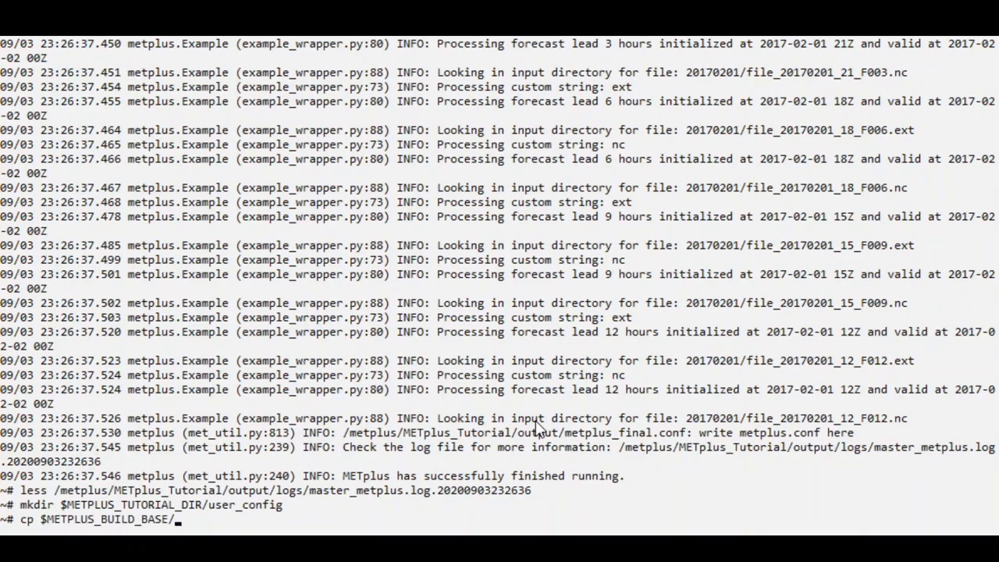
text(parm/use_cases)
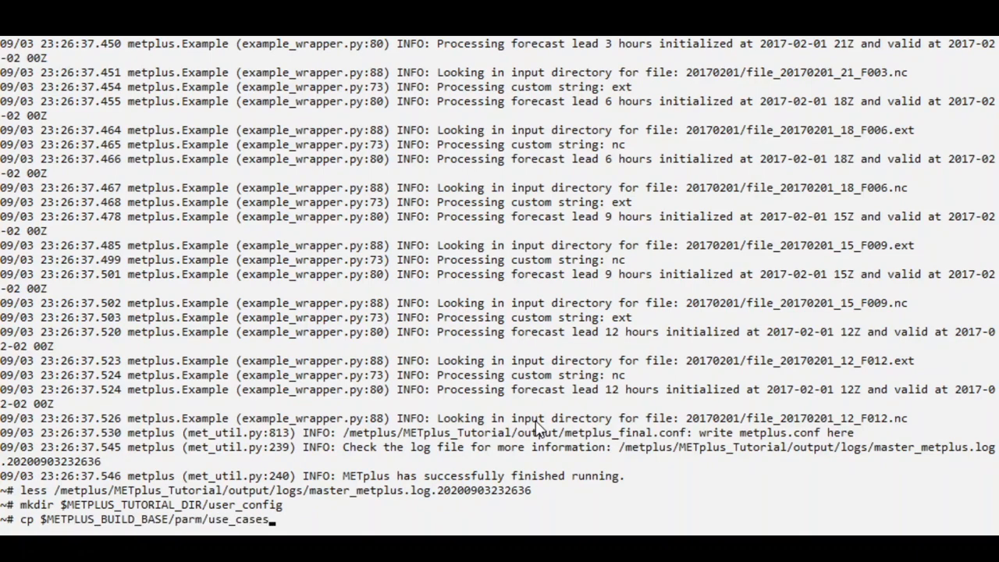
text(met_tool_wr)
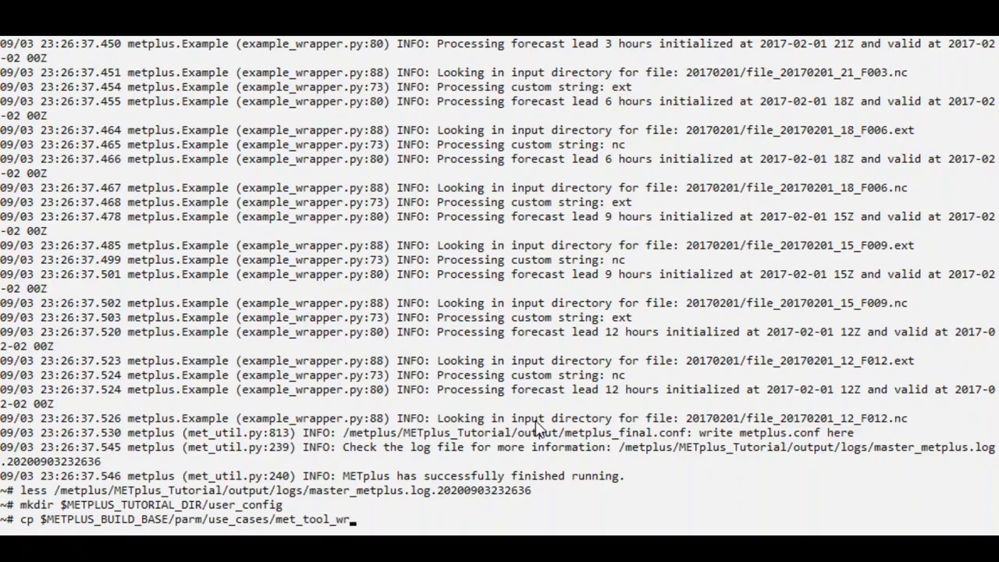
text(apper/)
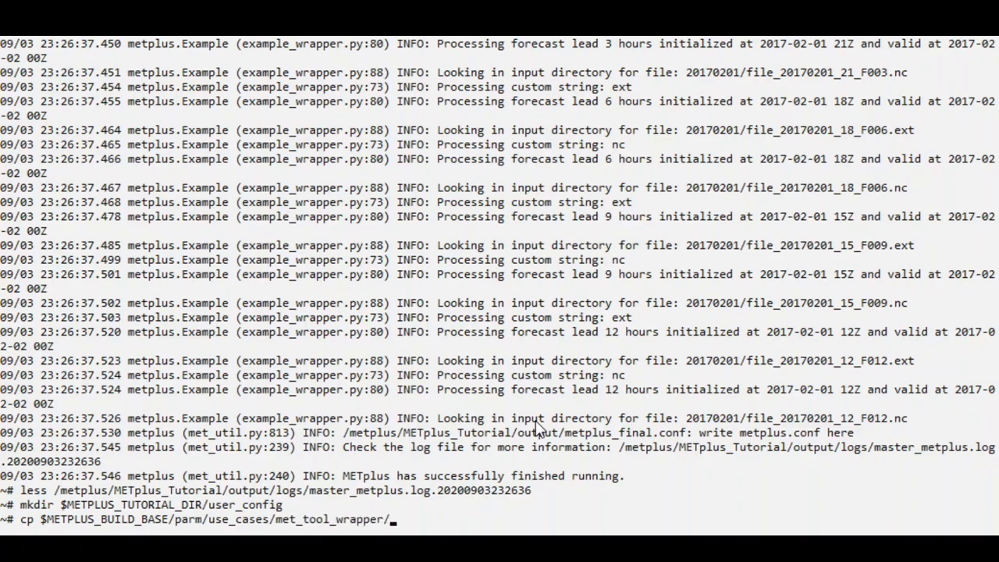
text(Example/Examp,)
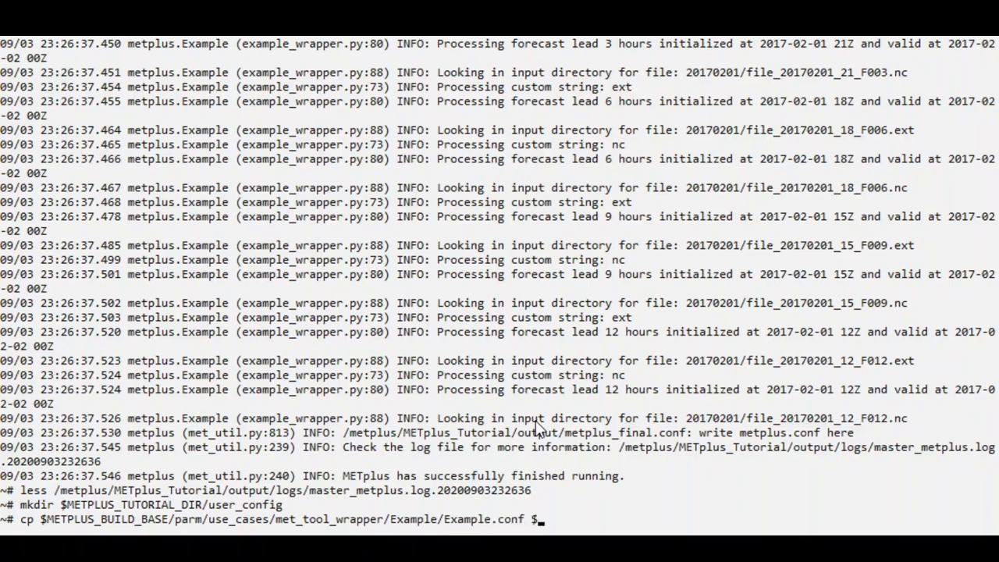
text($METPLUS_TUTORIAL_DIR/user_config)
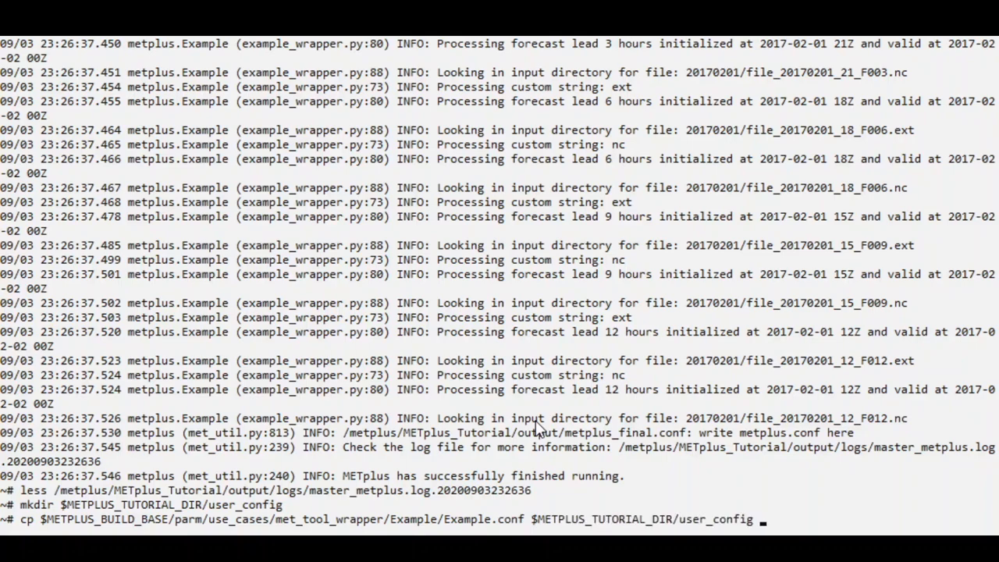
text(Example)
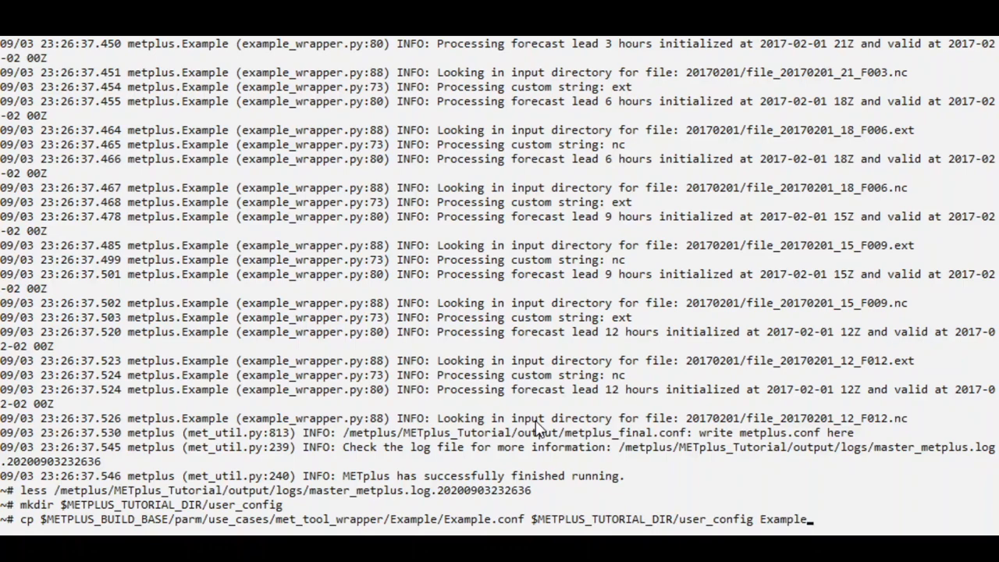
key(BackSpace)
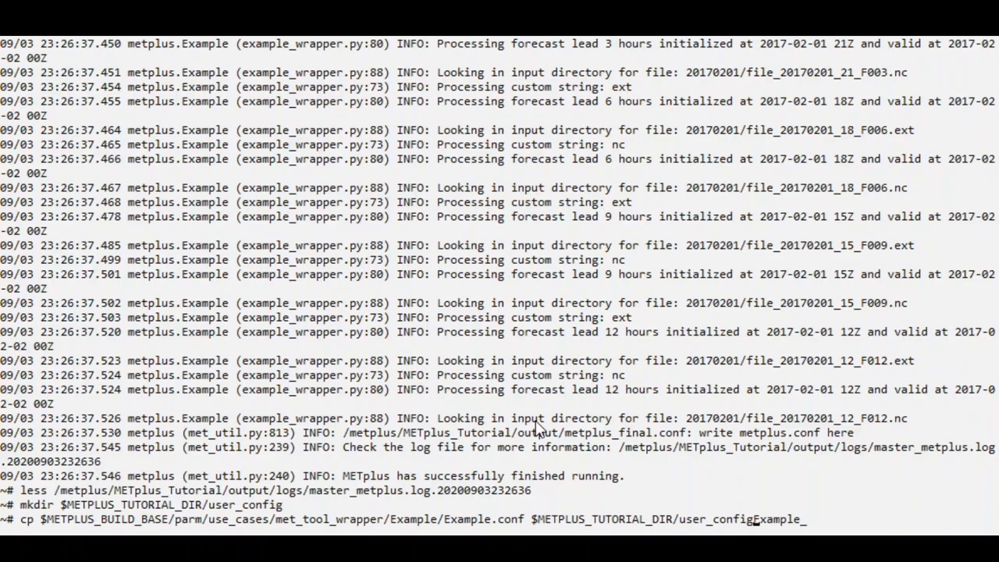
text(/Example)
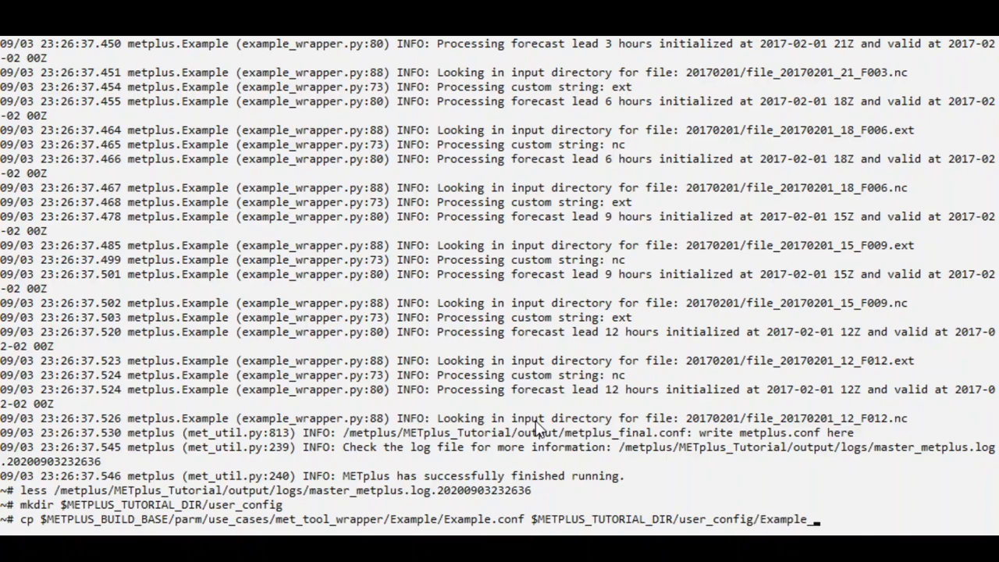
text(tutorial.c)
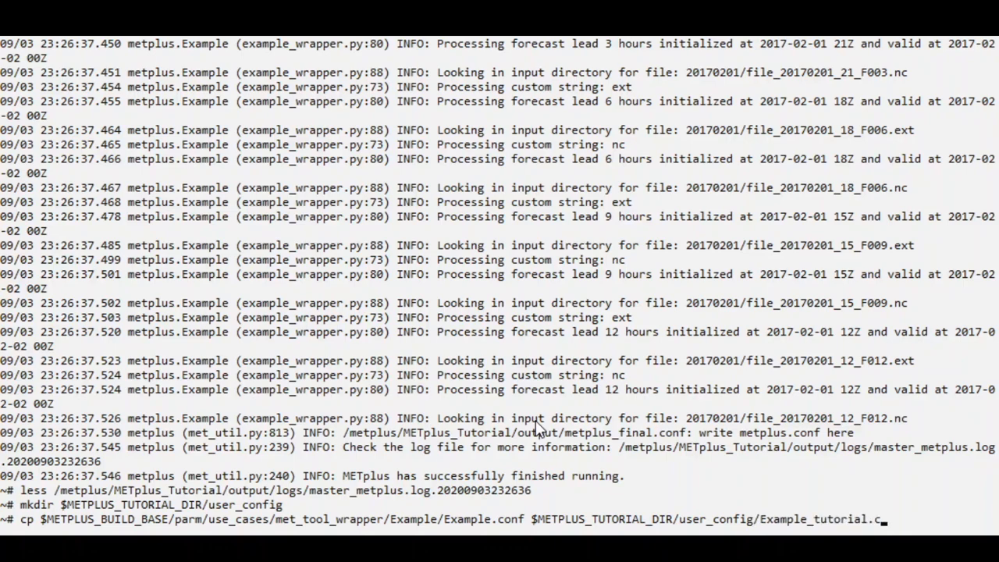
text(onf)
text(vi $M)
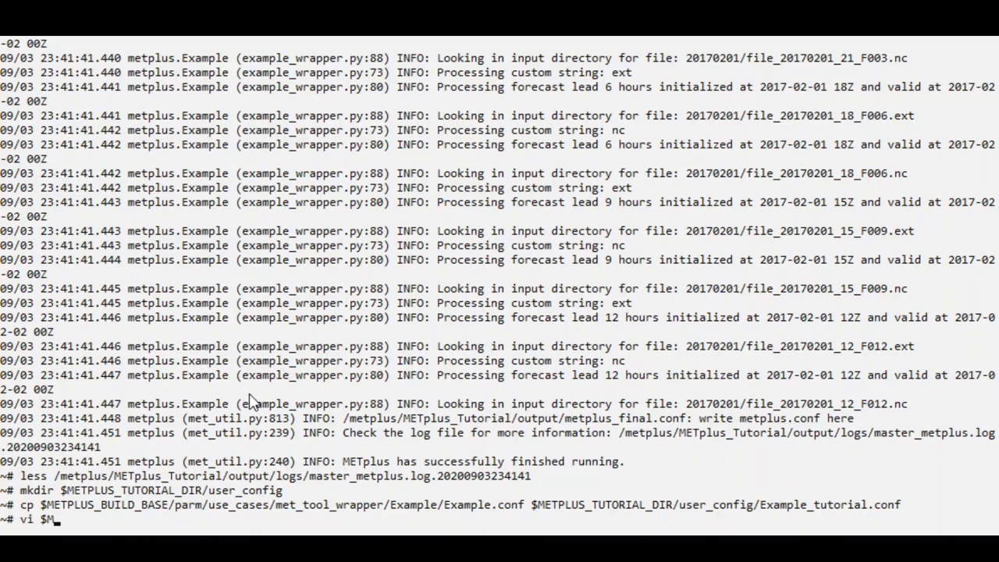
Step: Open $METPLUS_TUTORIAL_DIR/user_config/Example_tutorial.conf in vi
text(ETPLUS_TUTORIAL_DIR/user_config/)
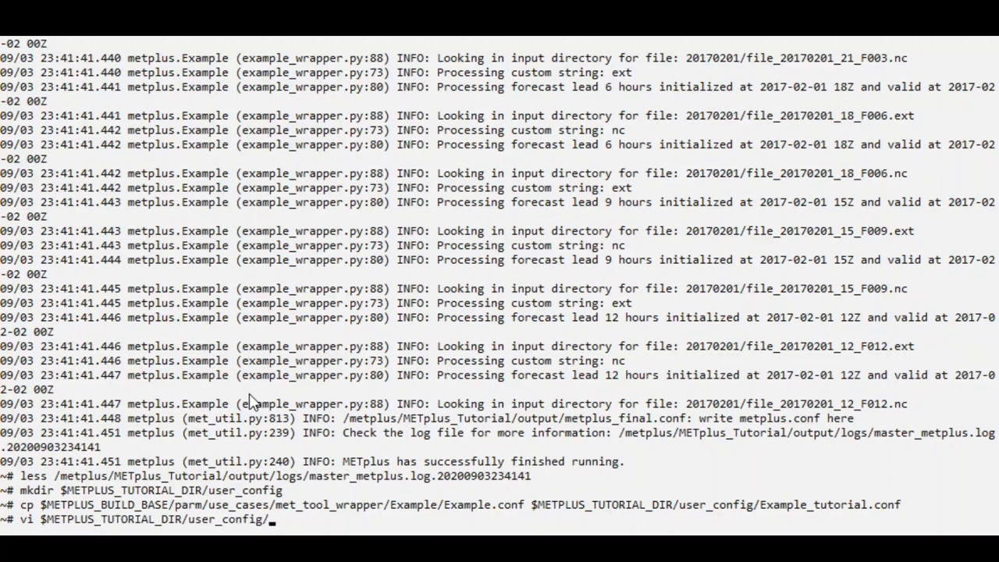
text(Example_tutorial.conf)
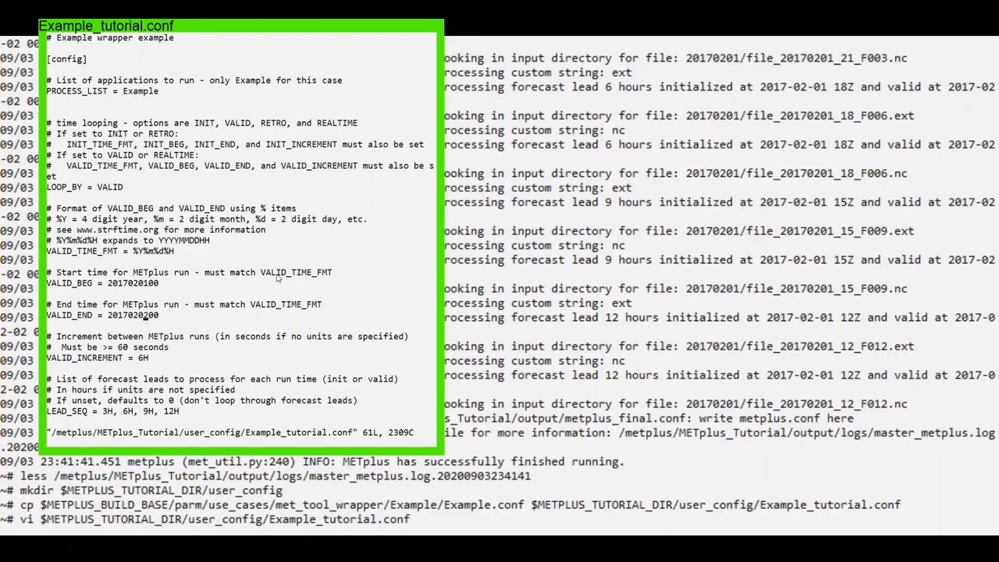
key(i)
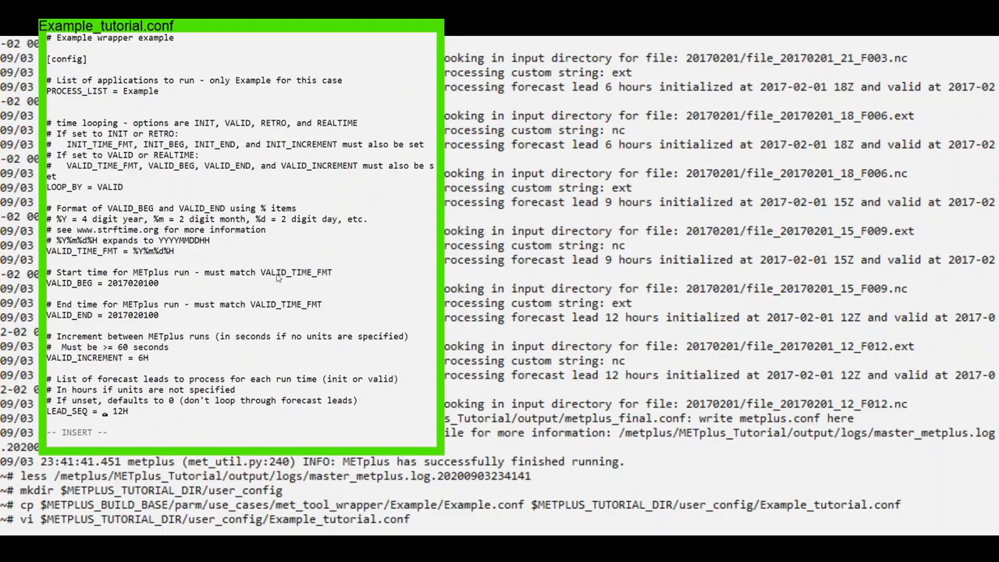
text(1)
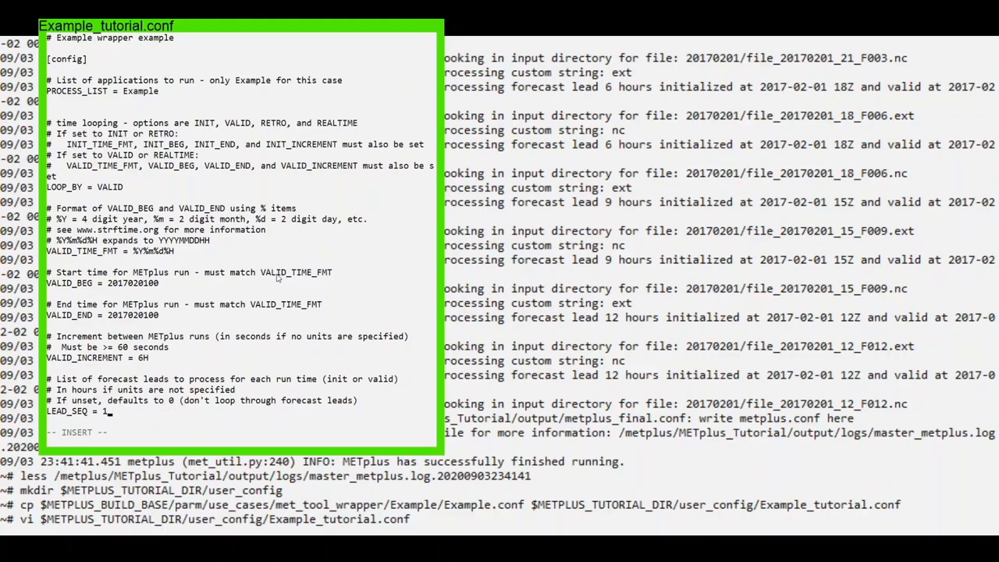
text(, 2D)
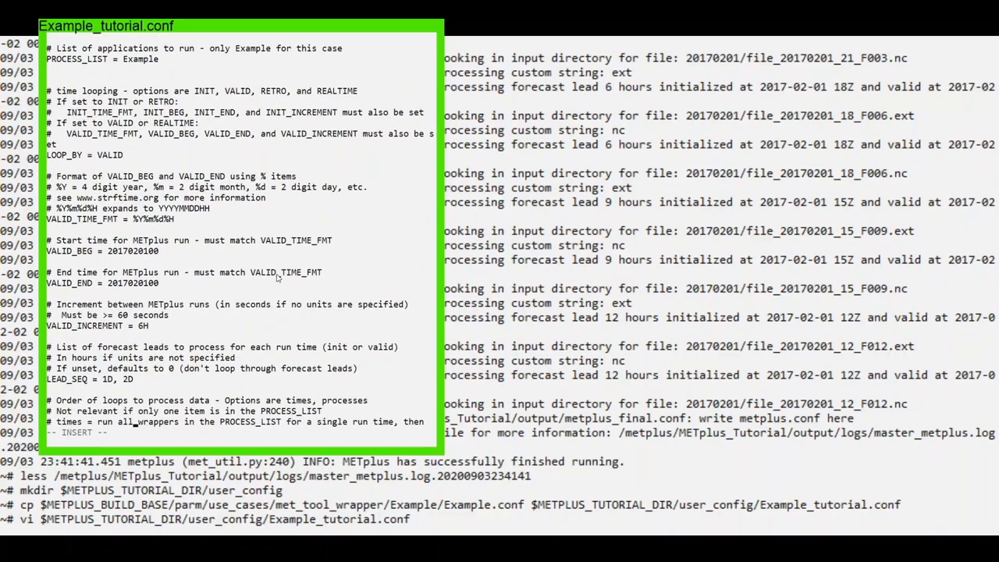
scroll(down, 3)
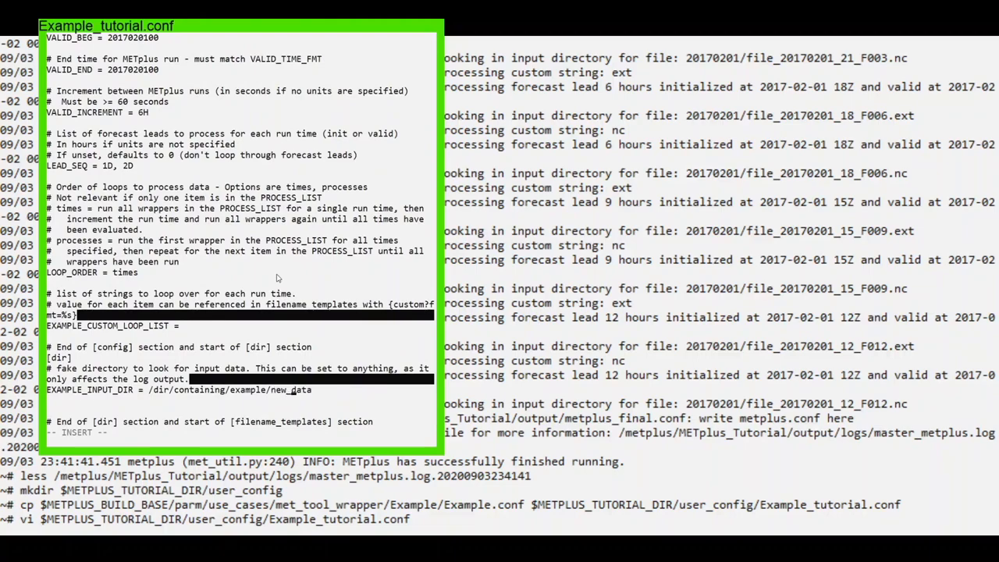
Step: Append _valid_{valid?fmt=%Y%m%d%H} to EXAMPLE_INPUT_TEMPLATE, then save and quit vi with :wq
scroll(down, 3)
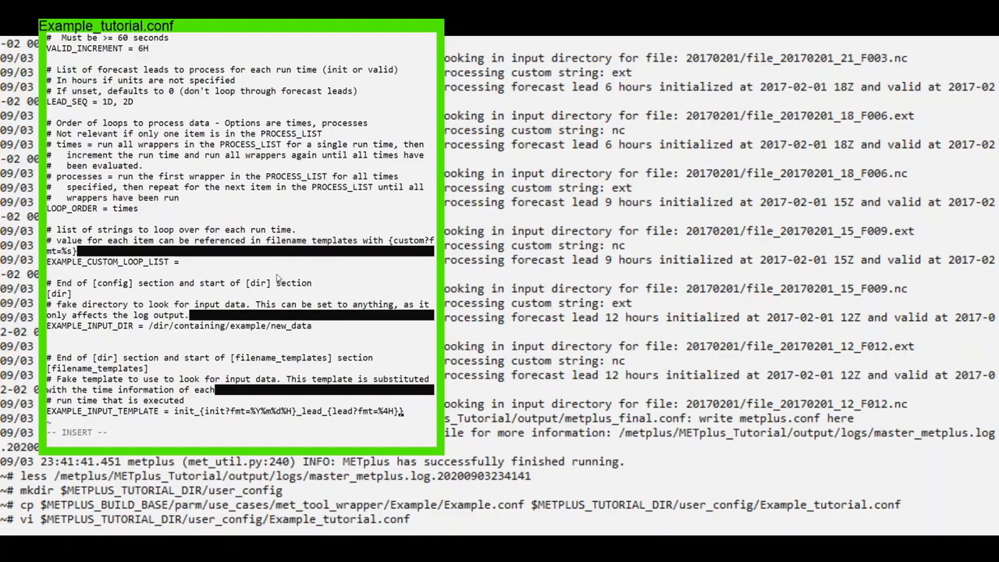
text(_valid_)
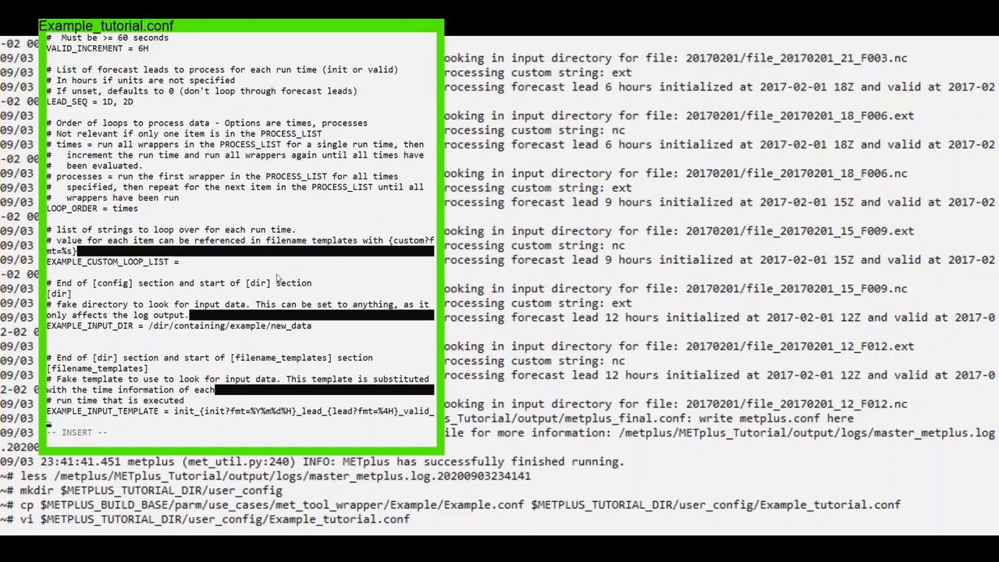
text({valid?)
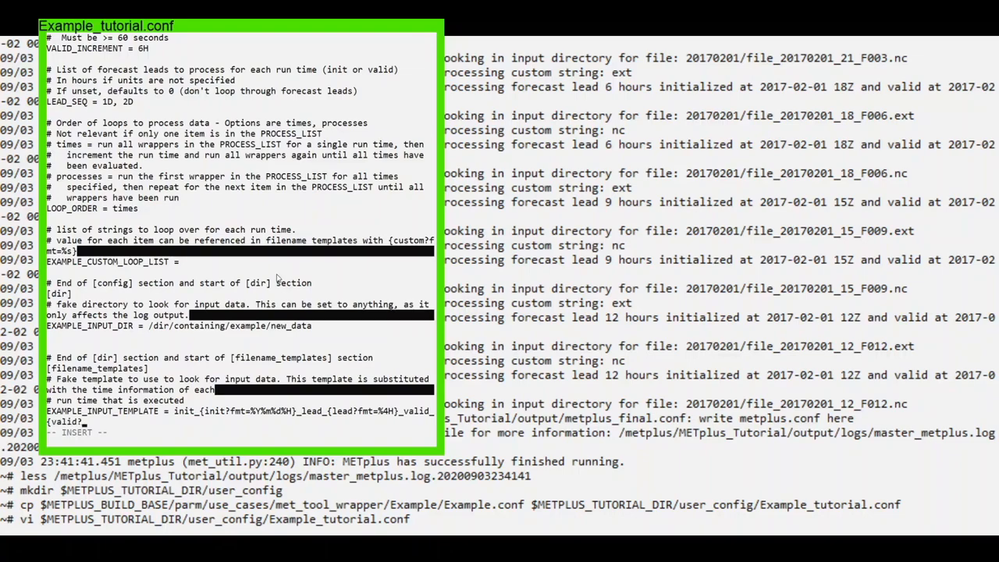
text(fmt=%Y%)
text(master_metplus.py)
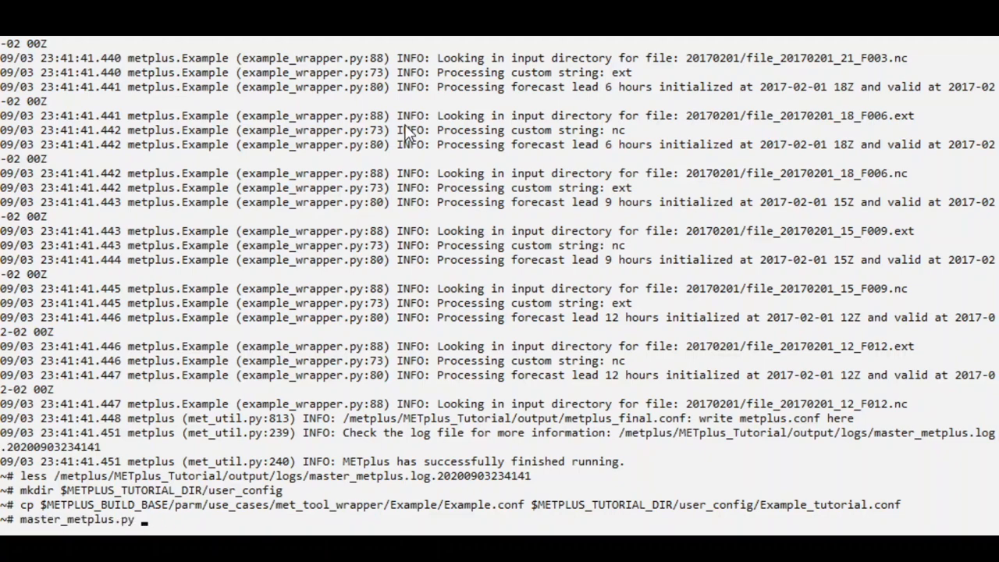
Step: Run master_metplus.py with -c user_config/Example_tutorial.conf and -c tutorial.conf
text(-c)
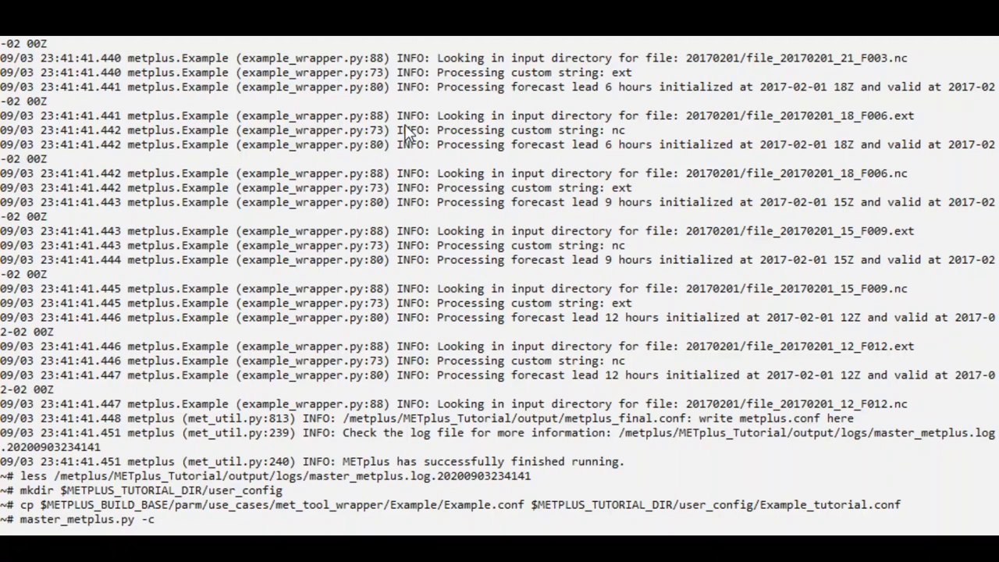
text($M)
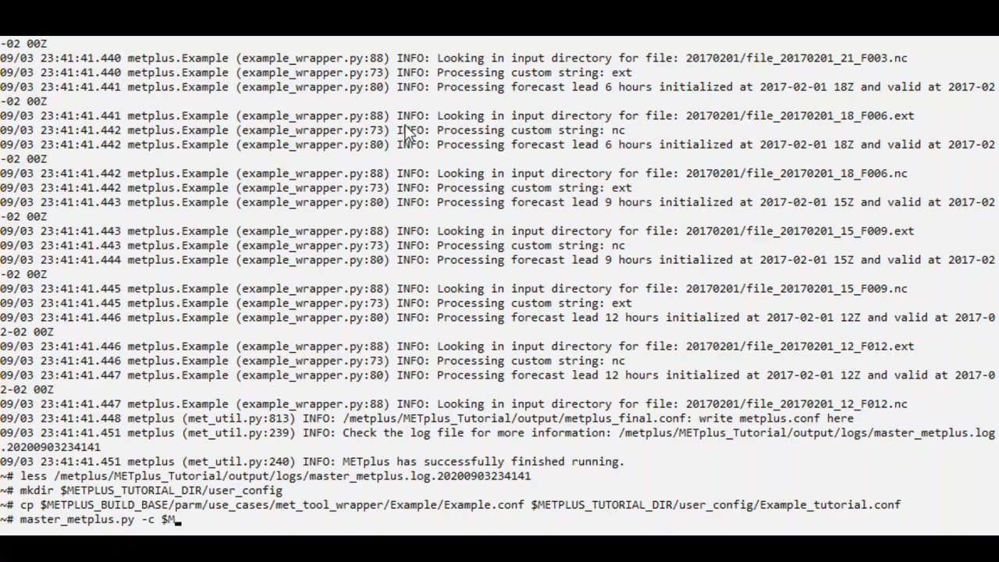
text(ETPLUS_TUTORIAL_DIR/)
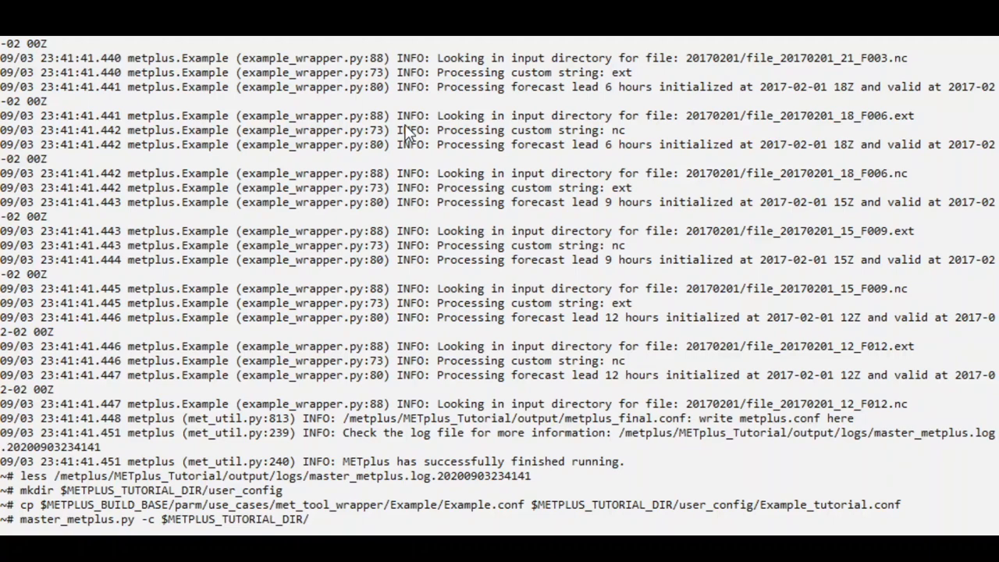
text(user_config/)
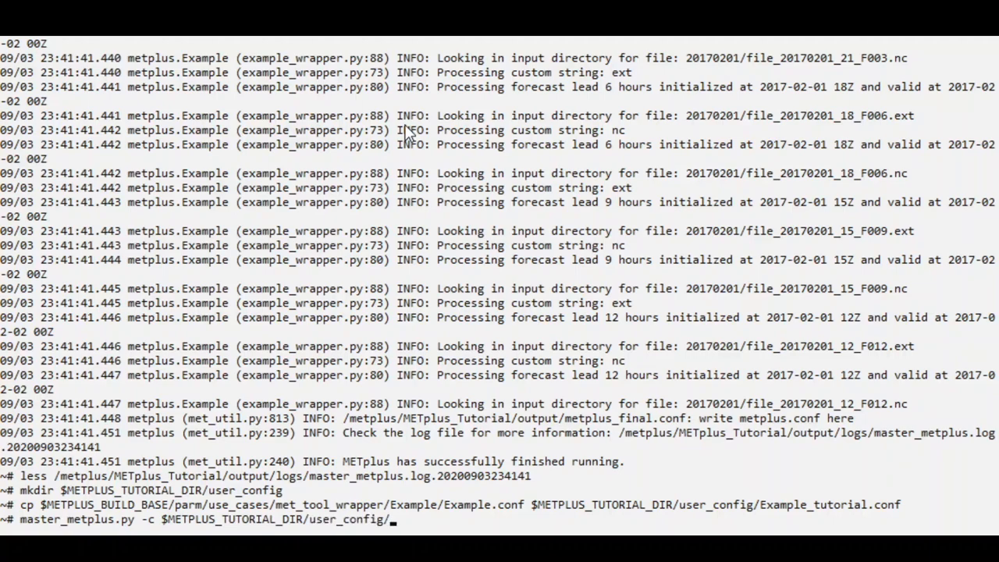
text(Example_tutorial.conf)
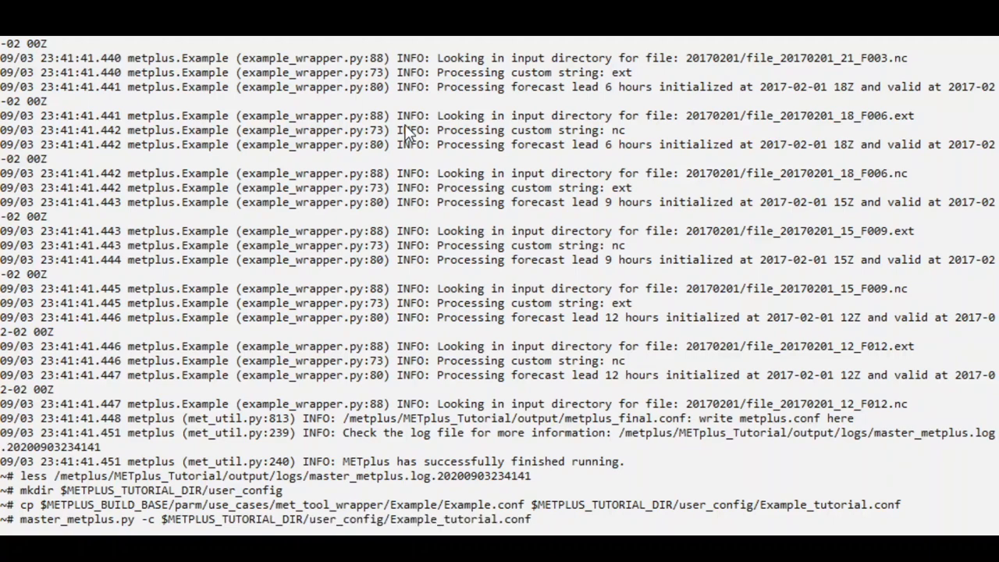
text(-c $MEP)
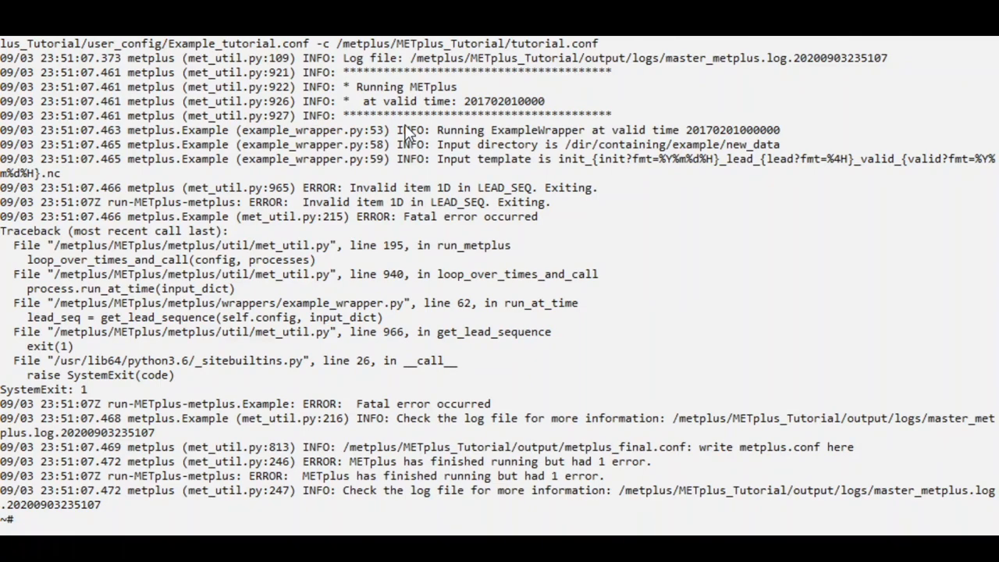
mouse_move(644, 492)
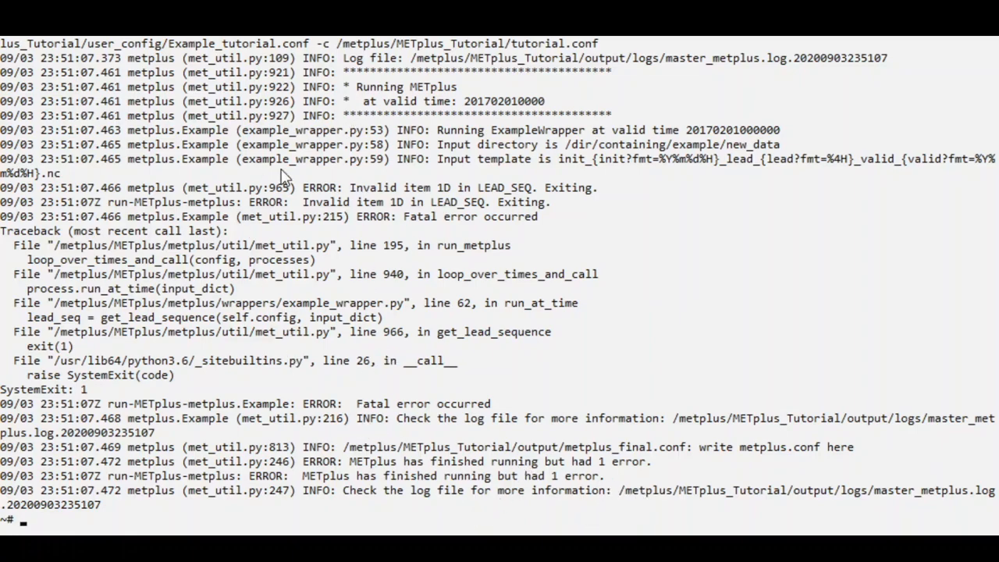
mouse_move(468, 482)
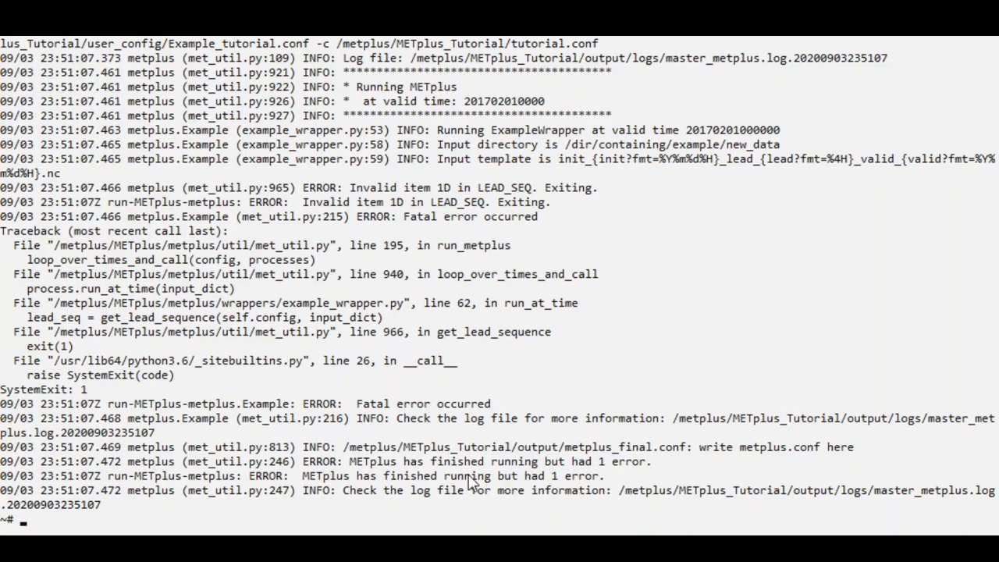
mouse_move(687, 484)
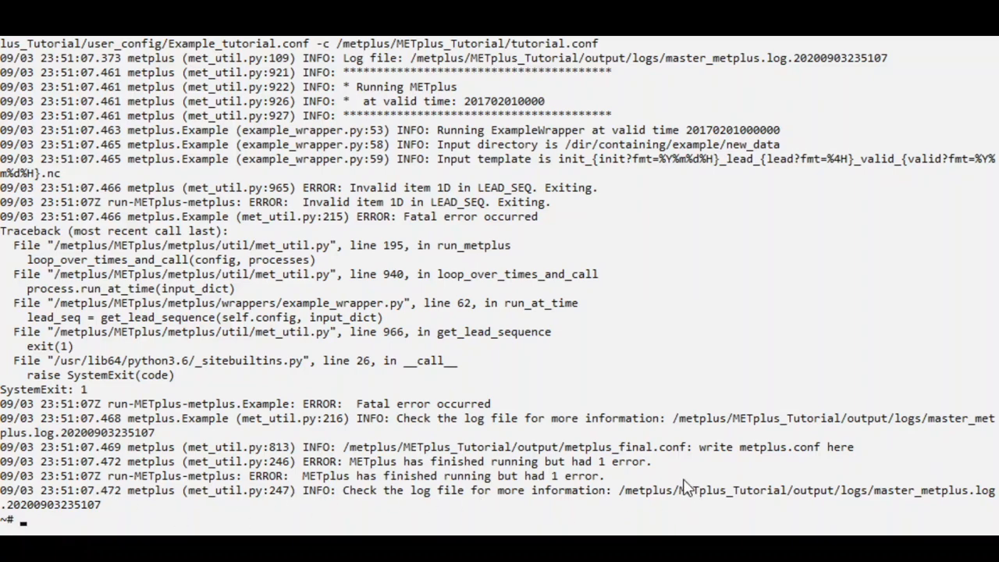
mouse_move(632, 523)
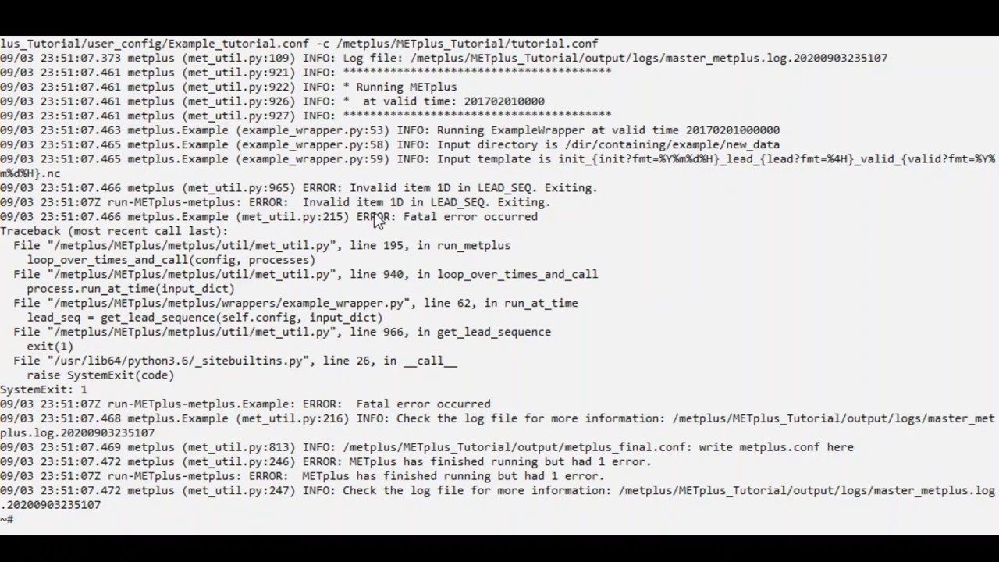
mouse_move(380, 203)
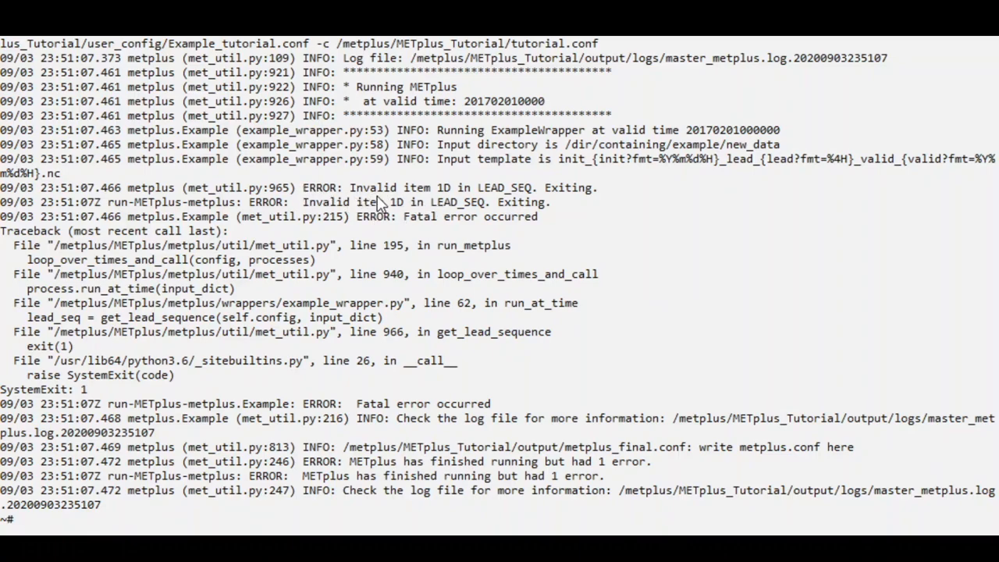
mouse_move(481, 192)
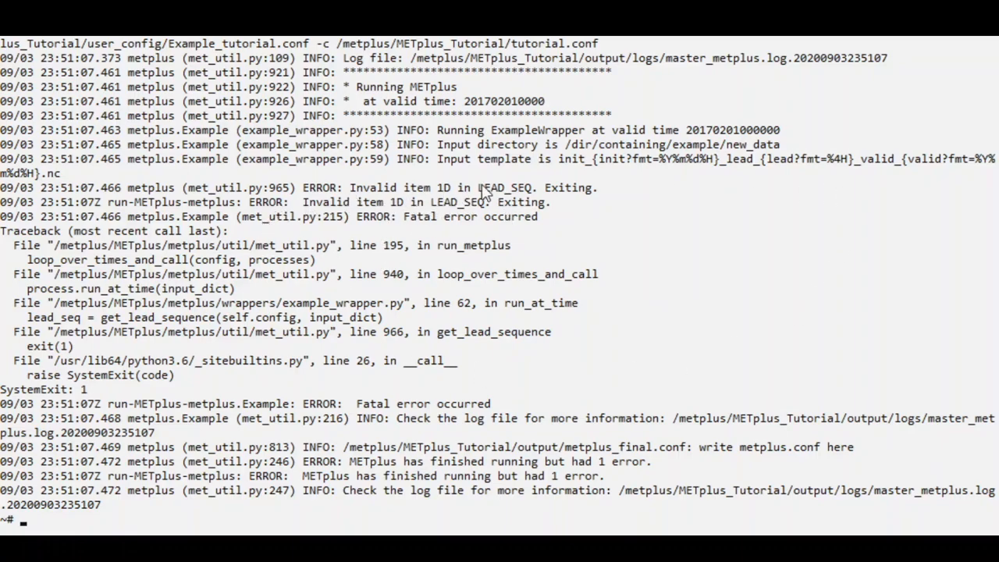
mouse_move(620, 261)
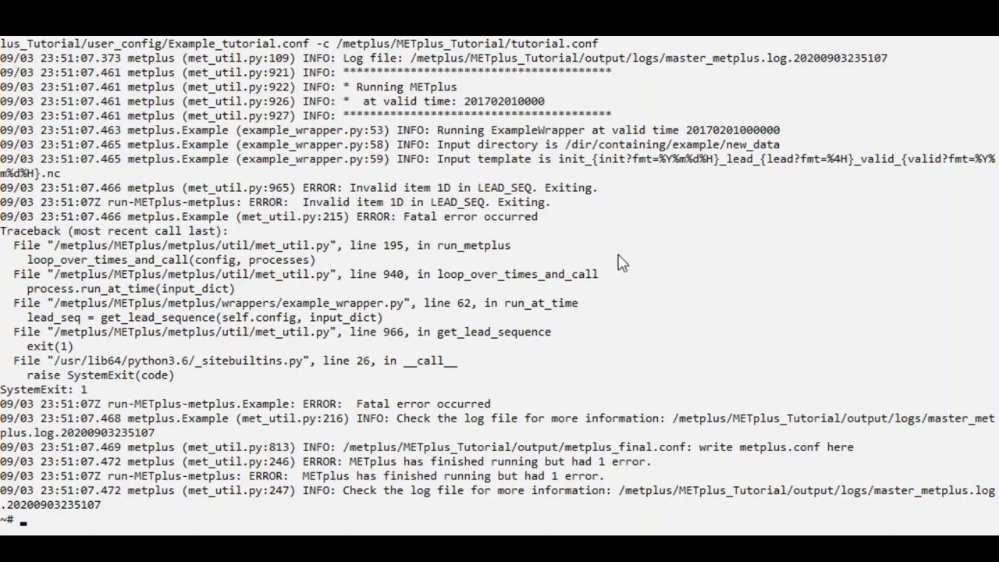
mouse_move(699, 173)
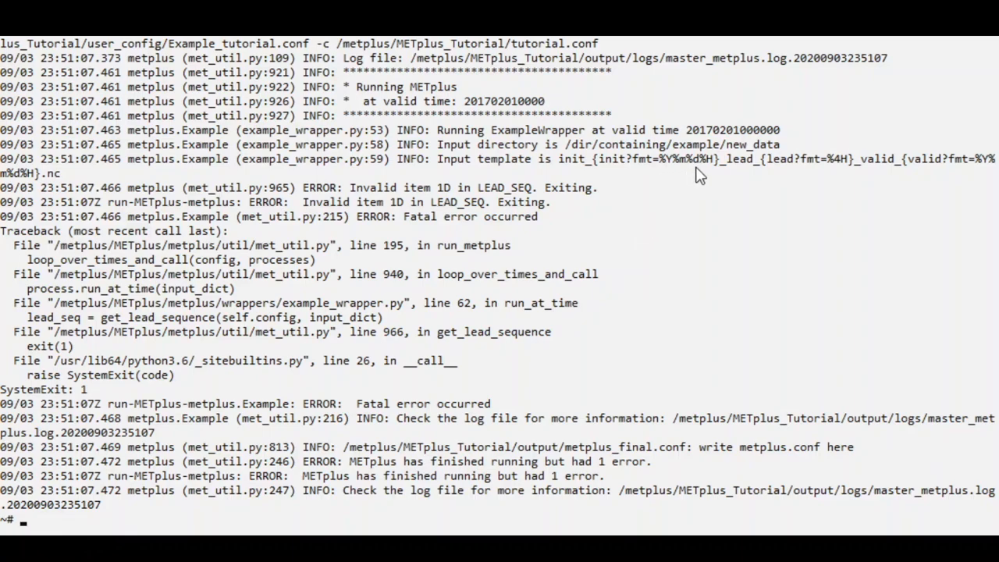
mouse_move(618, 294)
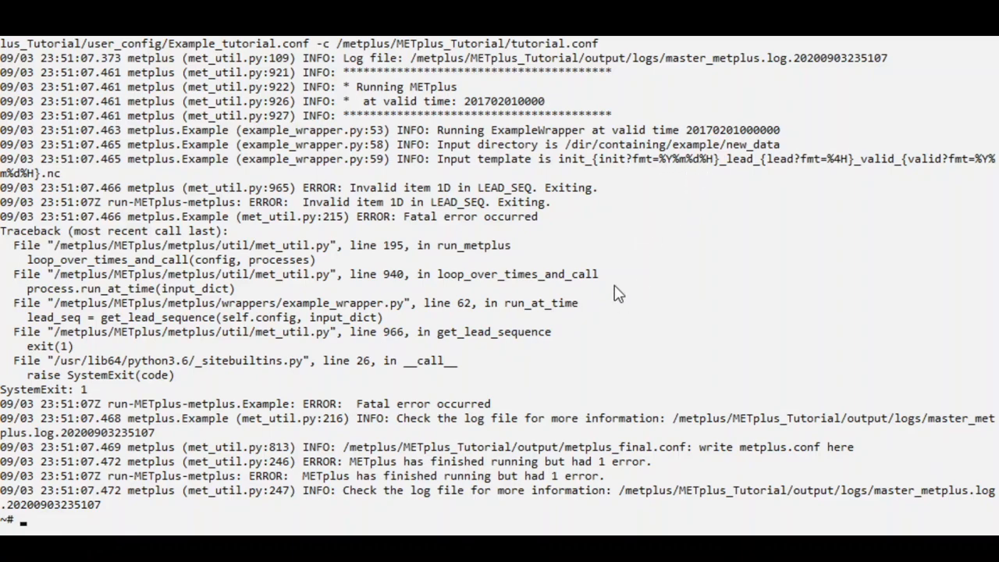
text(cp $METPLUS_BUILD_BASE/parm/use_cases/met_tool_wrapper/Example/Example.conf $METPLUS_TUTORIAL_DIR/user_config/Example_tutorial.conf)
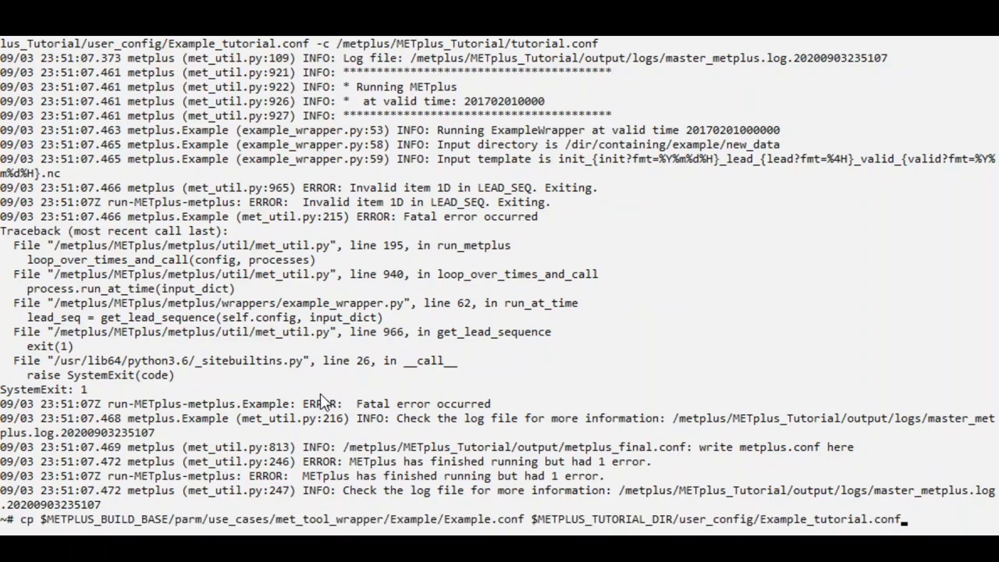
text(less /metplus/METplus_Tutorial/output/logs/master_metplus.log.20200903234141)
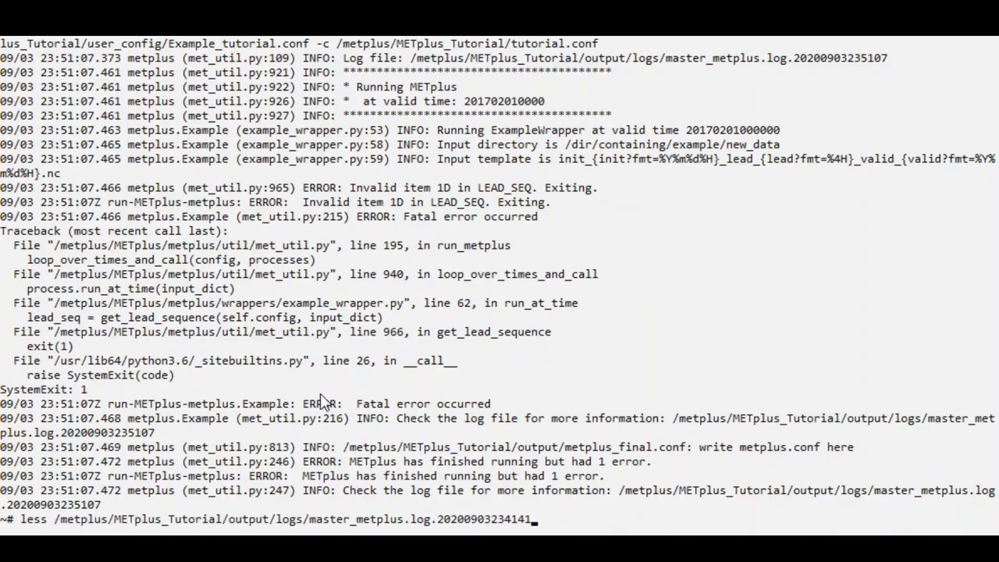
text(rm -rf $METPLUS_TUTORIAL_DIR/user_config)
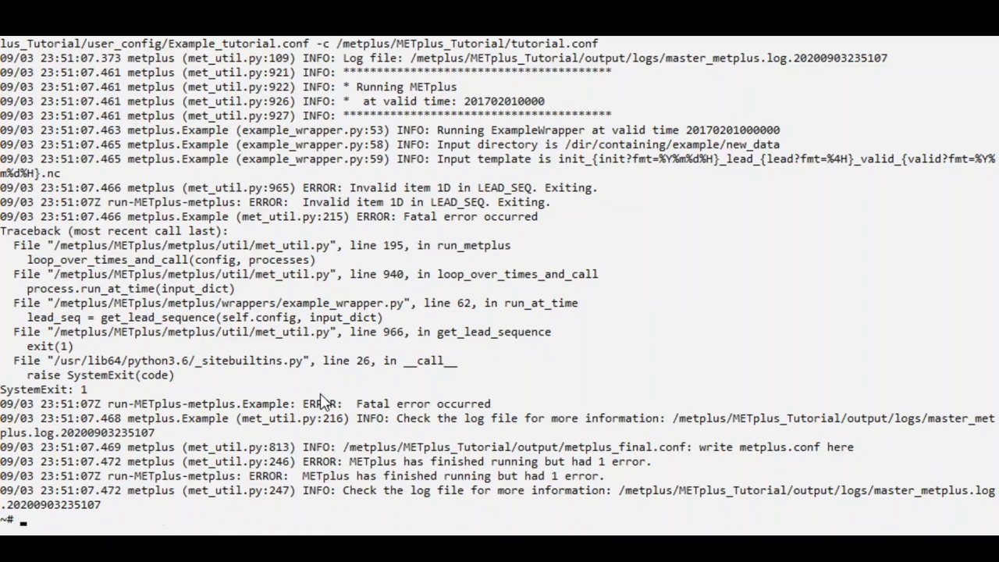
Step: Reopen user_config/Example_tutorial.conf in vi
text(vi $MEE)
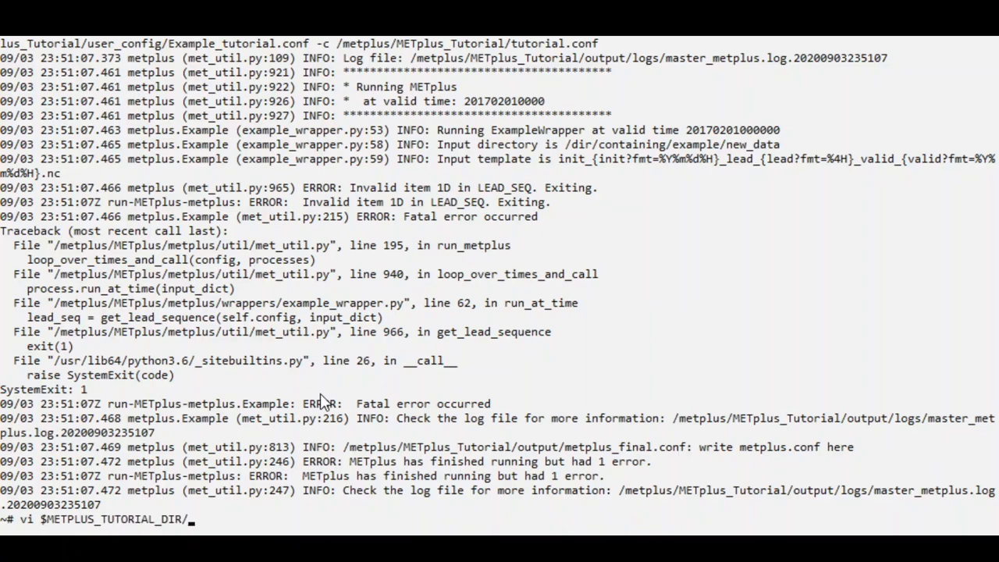
text(user_config?)
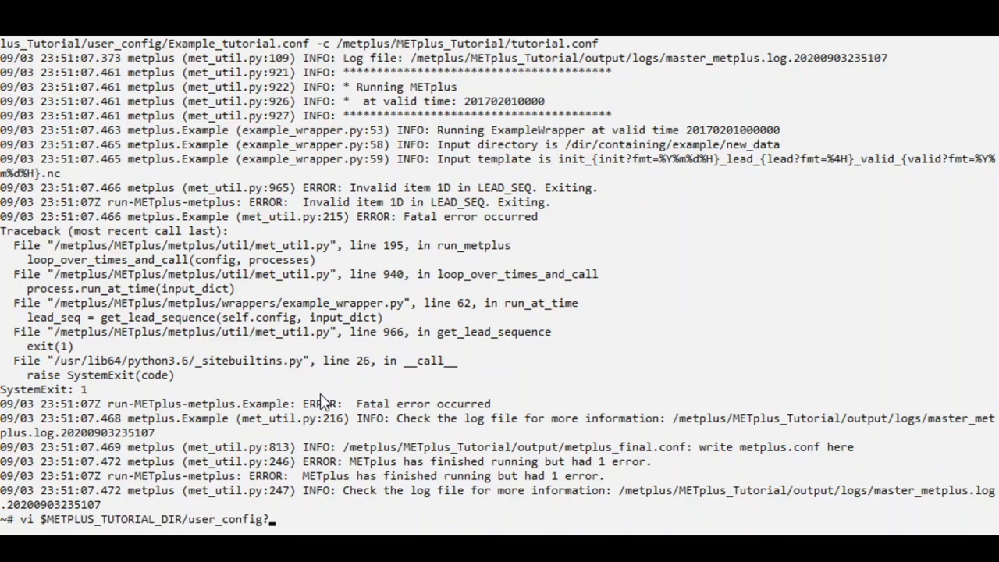
text(Example_tutorial.conf)
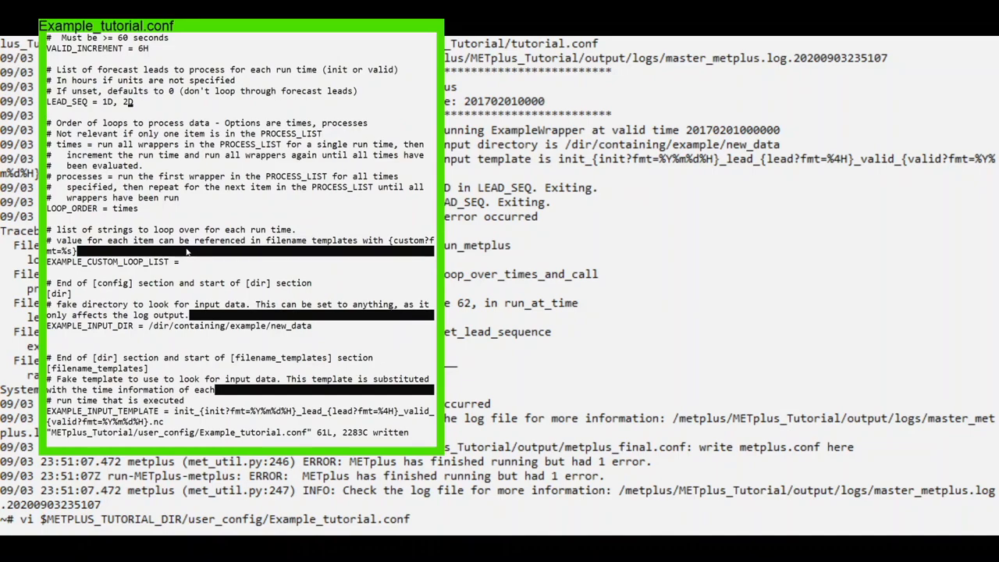
Step: Change LEAD_SEQ to lowercase 1d, 2d and save and quit with :wq
key(i)
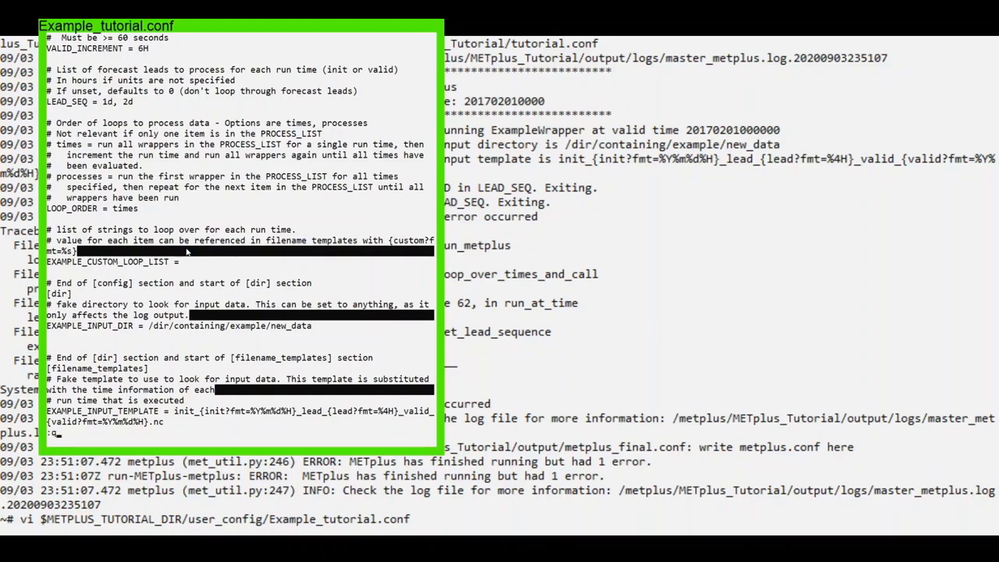
text(w)
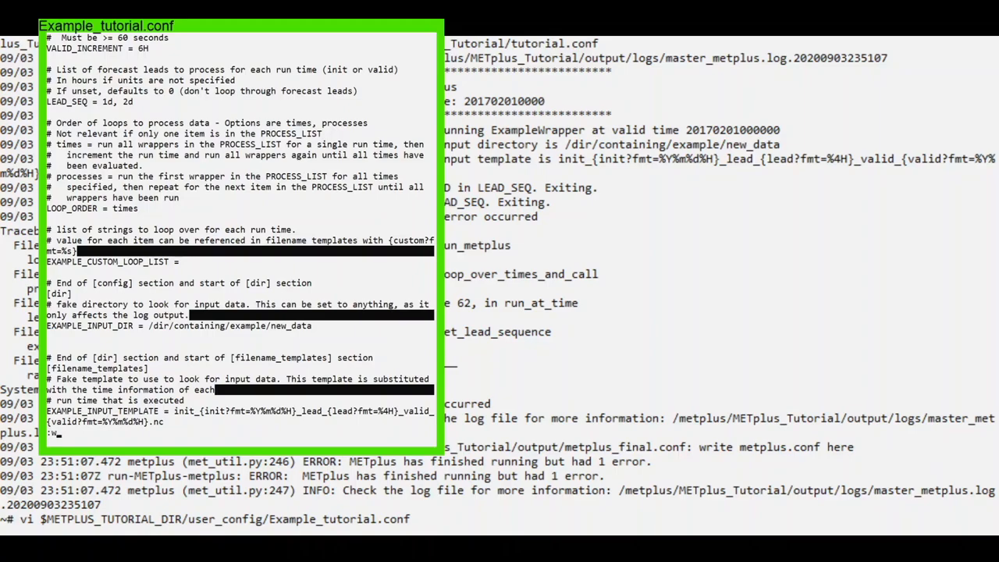
key(Enter)
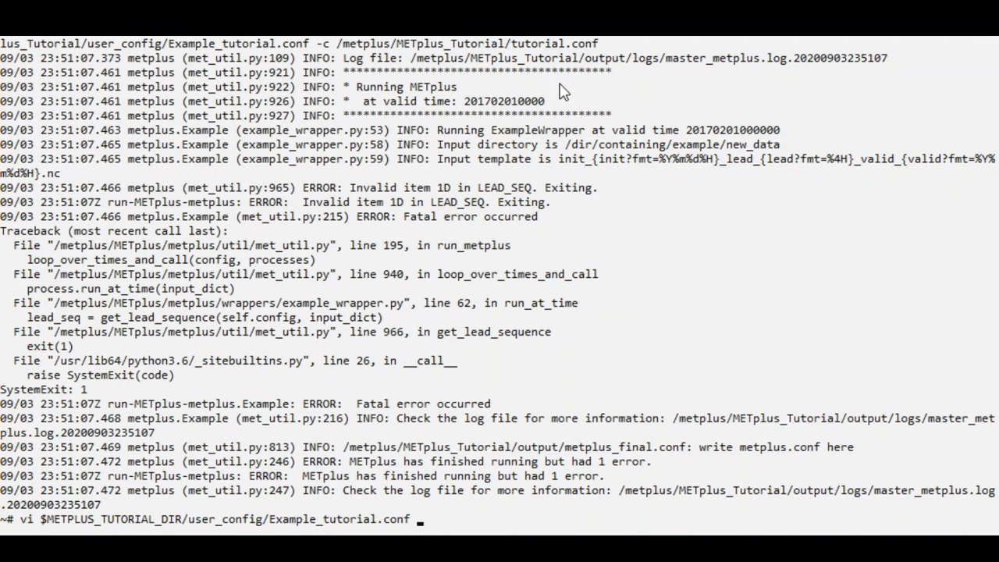
Step: Rerun master_metplus.py with the corrected Example_tutorial.conf and tutorial.conf
text(master_metplus.py -c $METPLUS_TUTORIAL_DIR/user_config/Example_tutorial.conf -c $METPLUS_TUTORIAL_DIR/tutorial.conf)
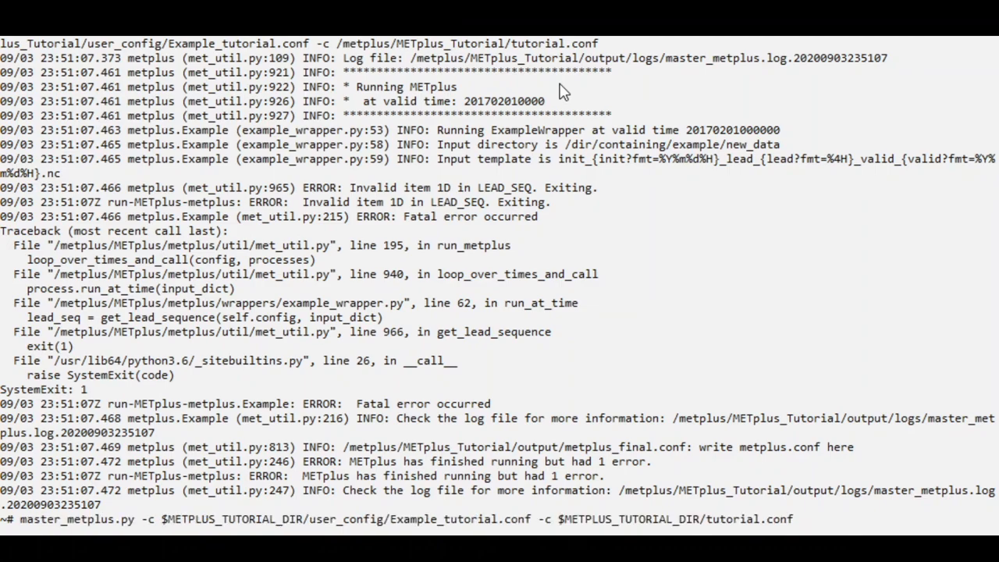
key(Return)
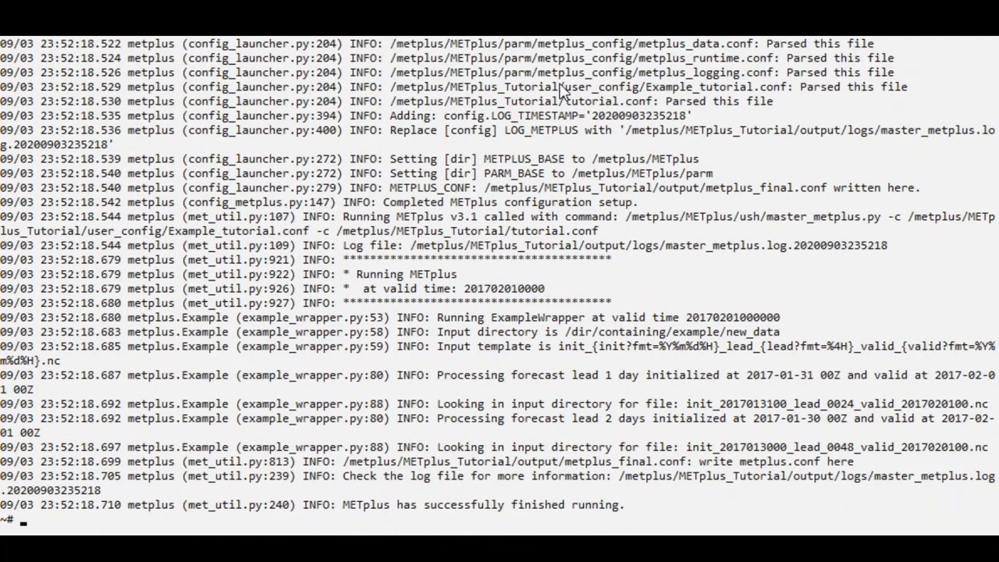
mouse_move(353, 515)
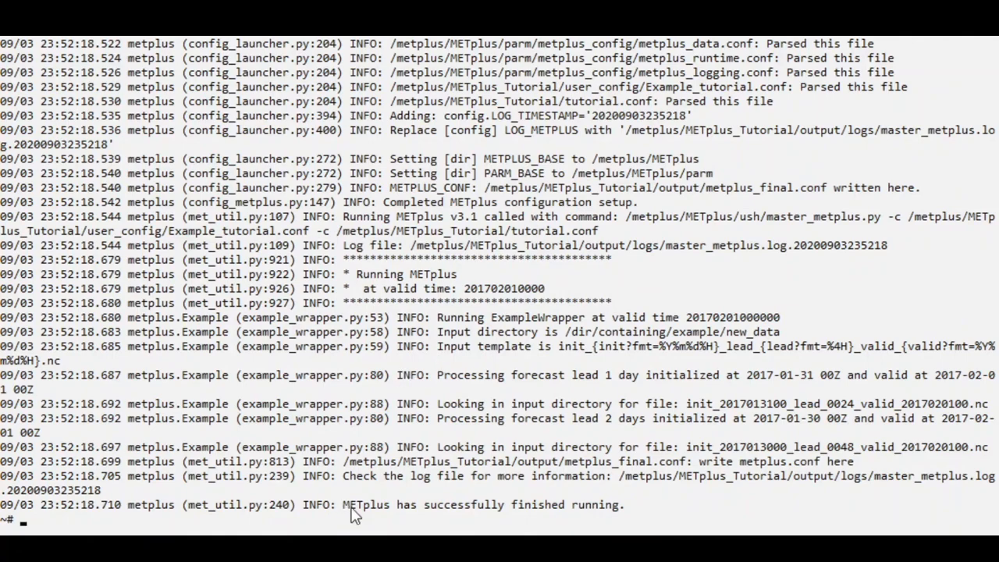
mouse_move(645, 521)
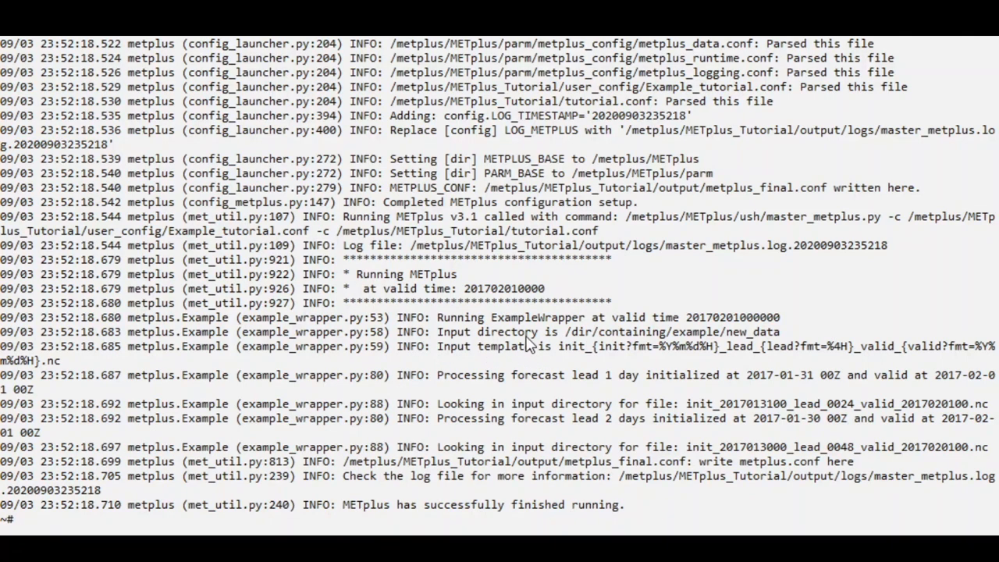
mouse_move(492, 298)
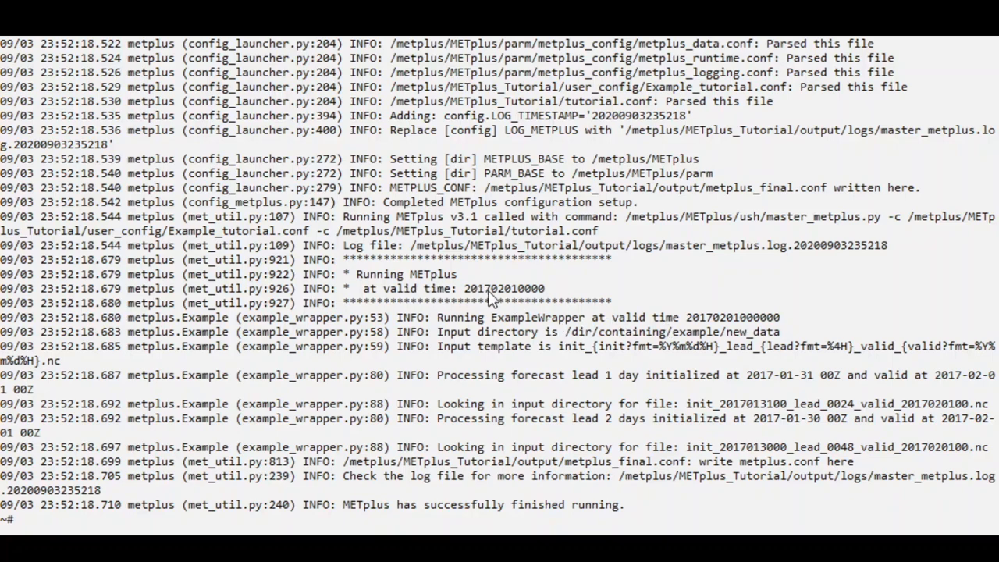
mouse_move(944, 349)
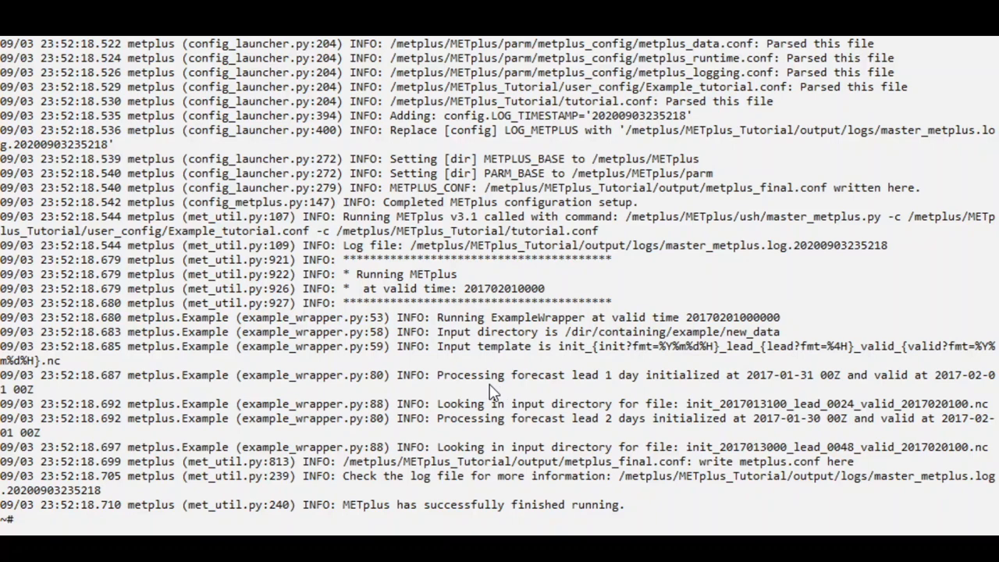
mouse_move(713, 388)
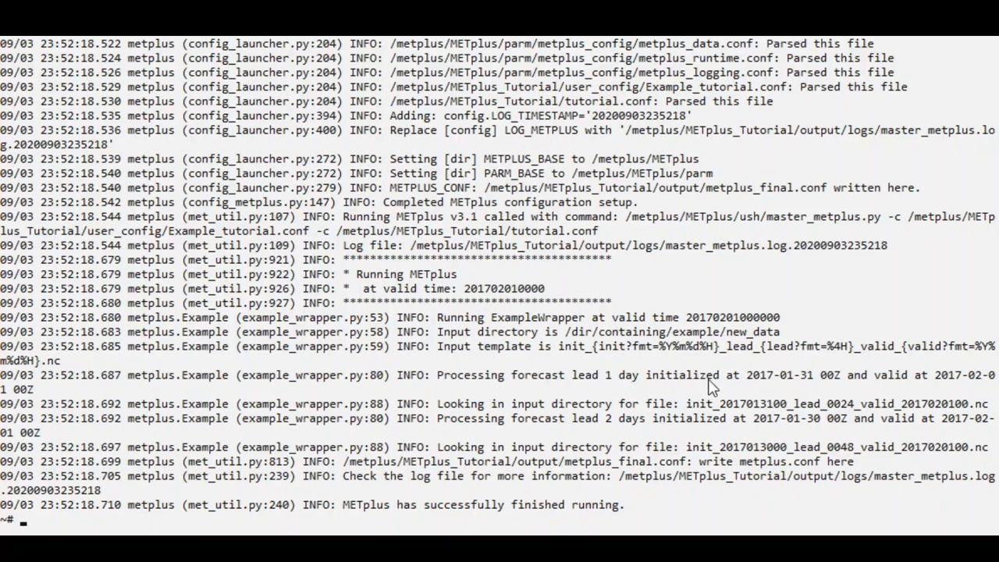
mouse_move(741, 382)
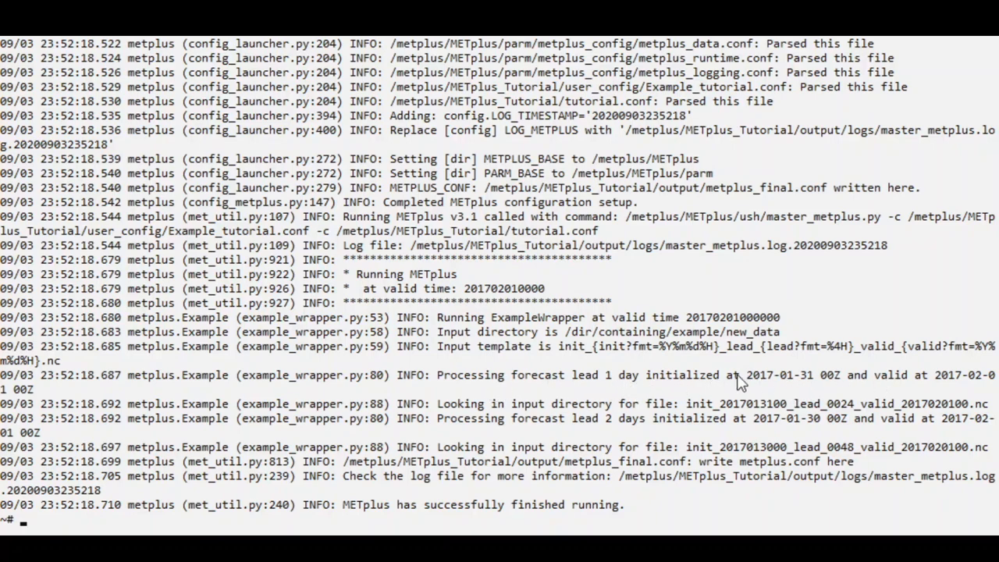
mouse_move(767, 427)
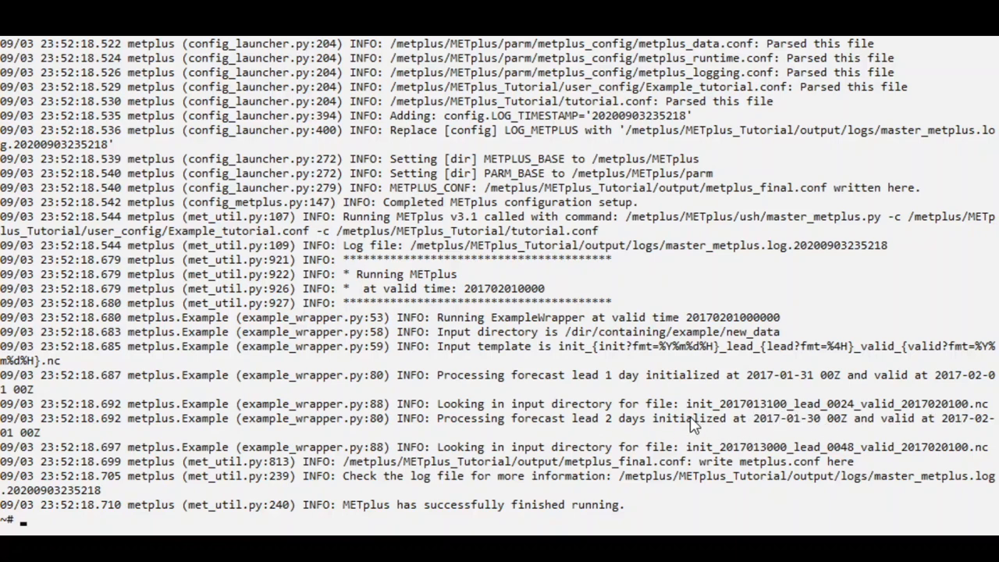
mouse_move(793, 418)
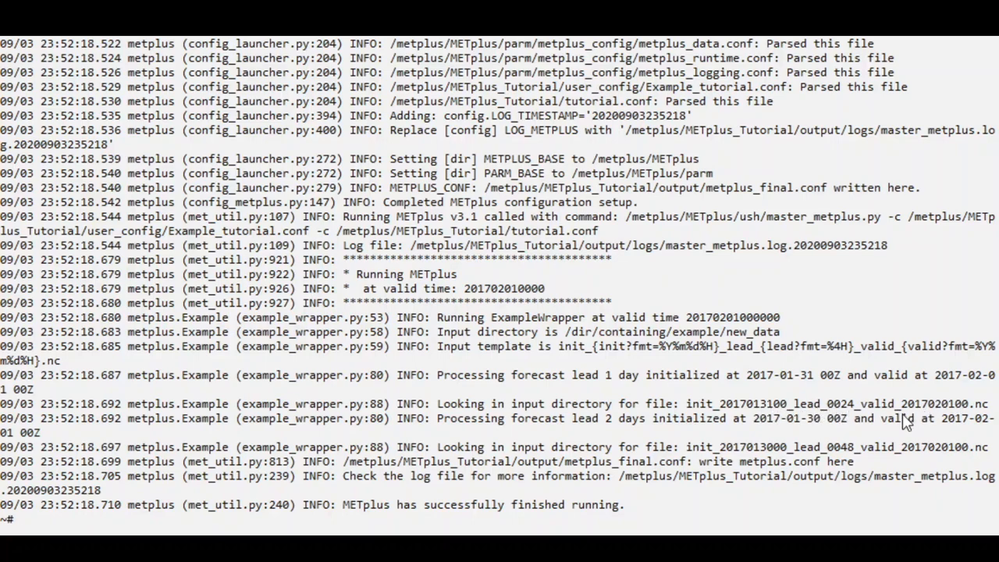
mouse_move(496, 437)
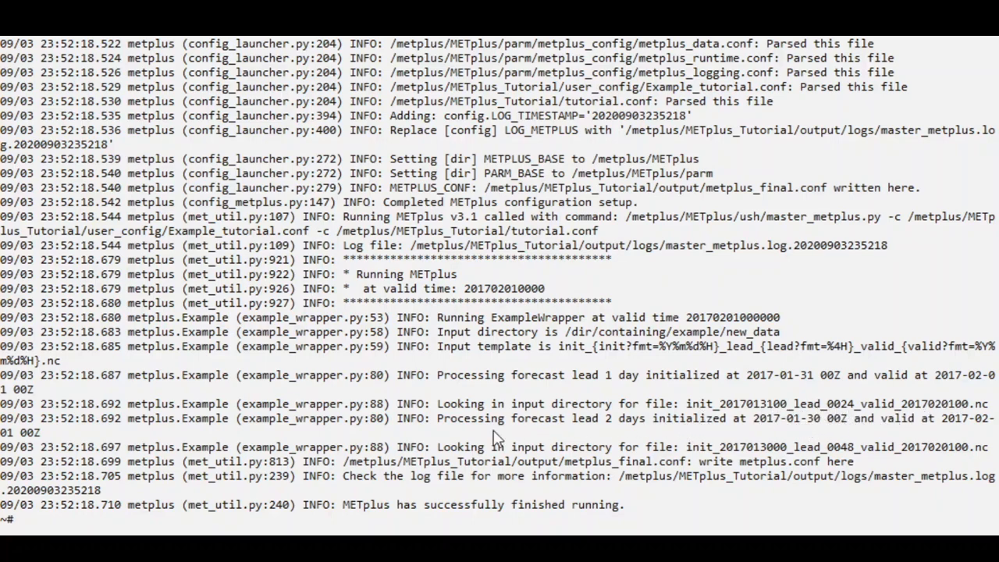
mouse_move(738, 441)
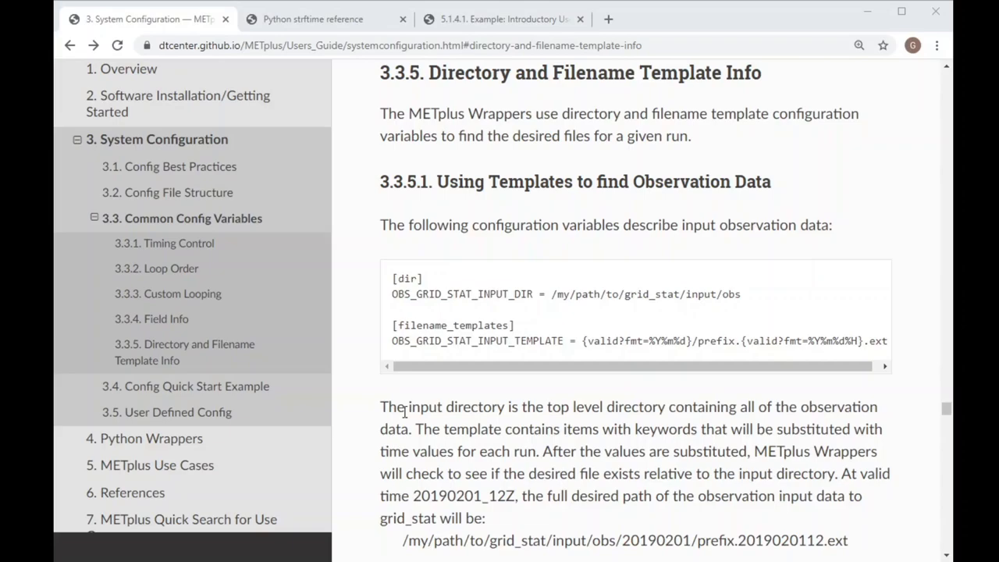
mouse_move(427, 396)
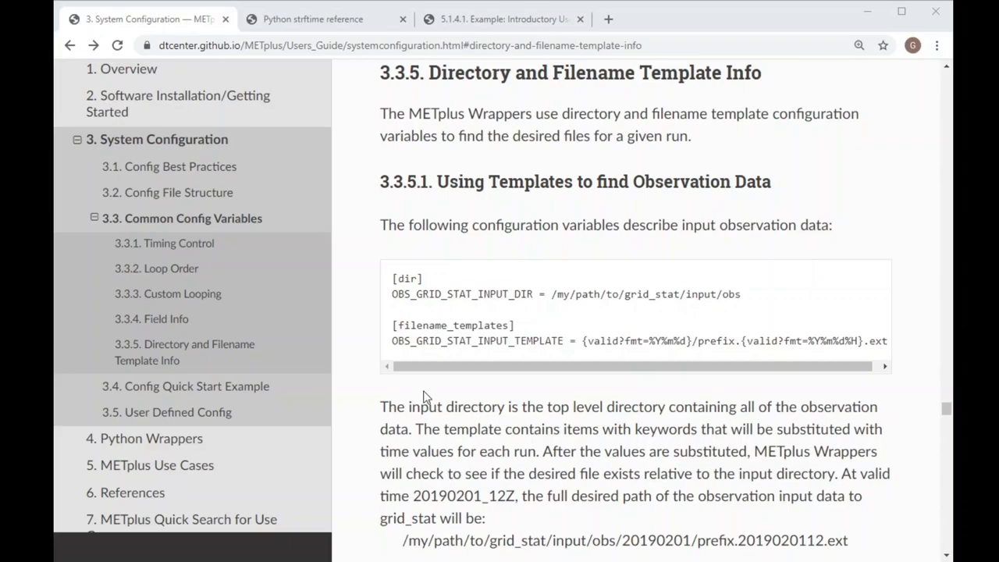
mouse_move(426, 404)
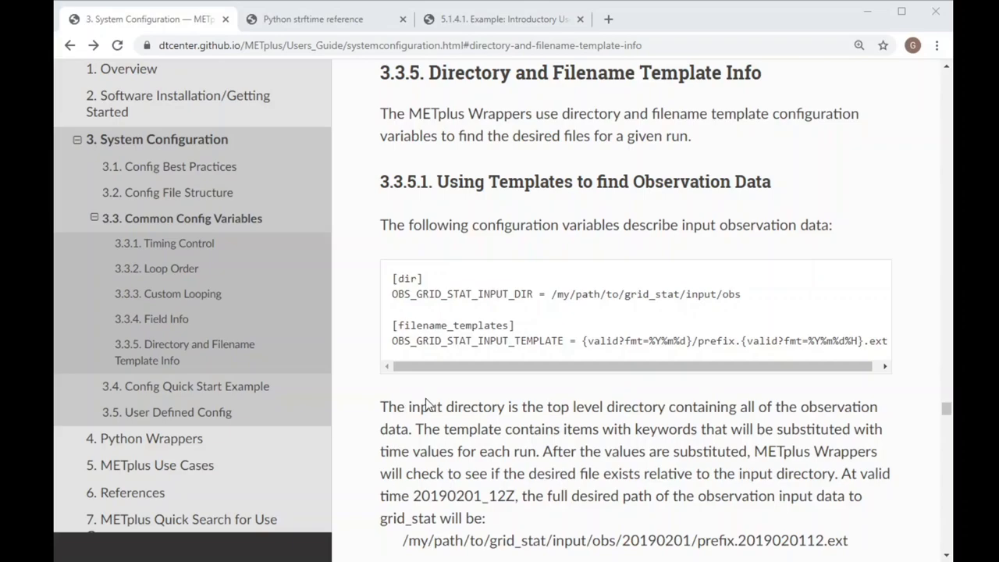